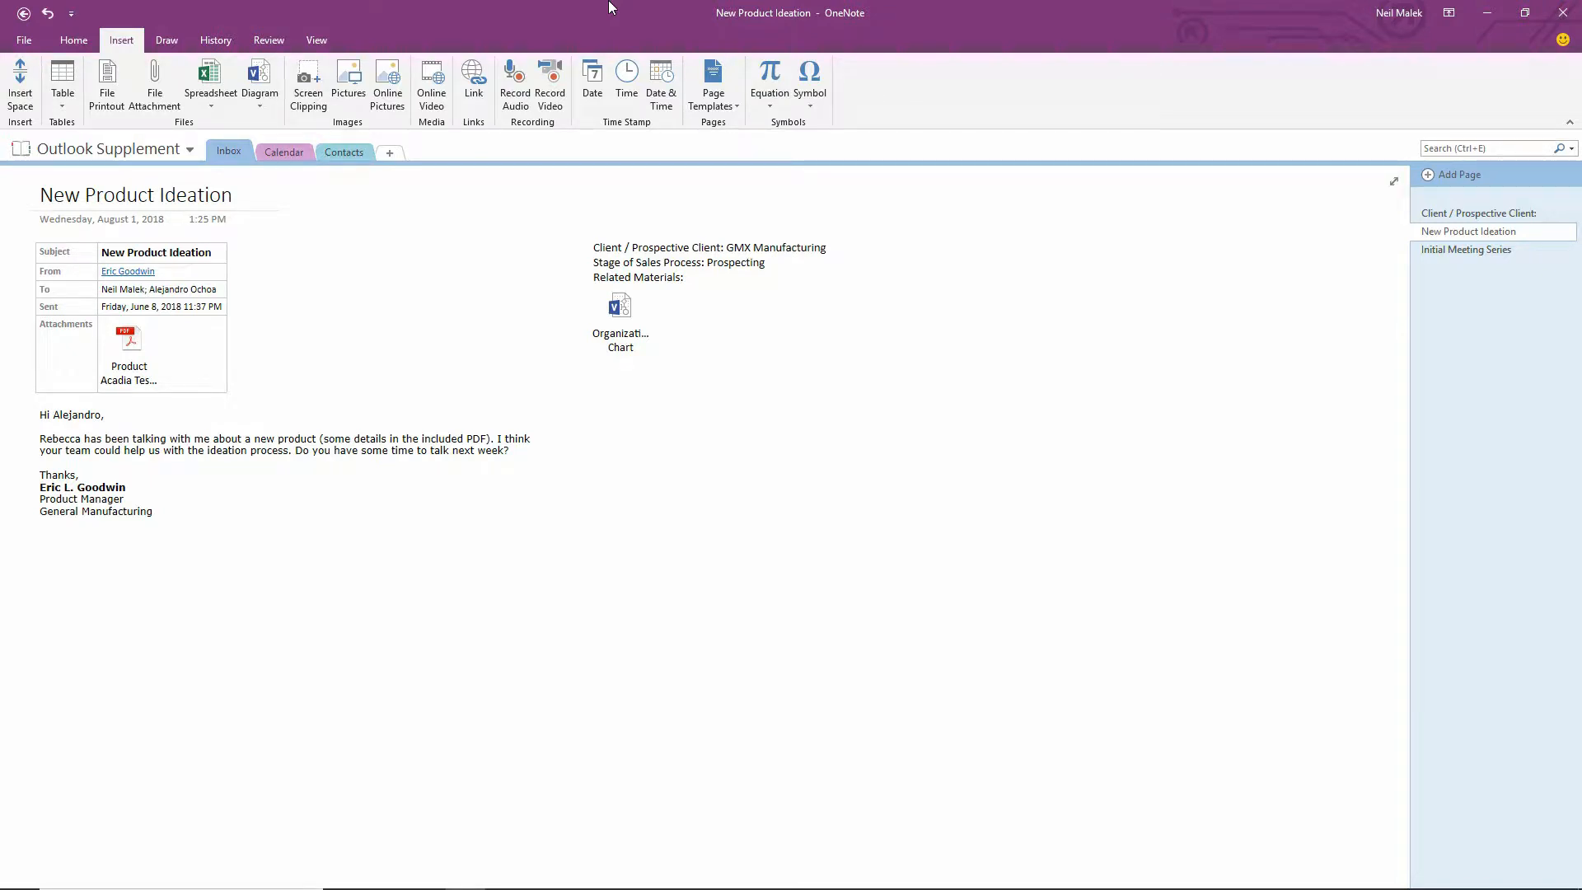
{"action": "left_click", "coordinate": [652, 484]}
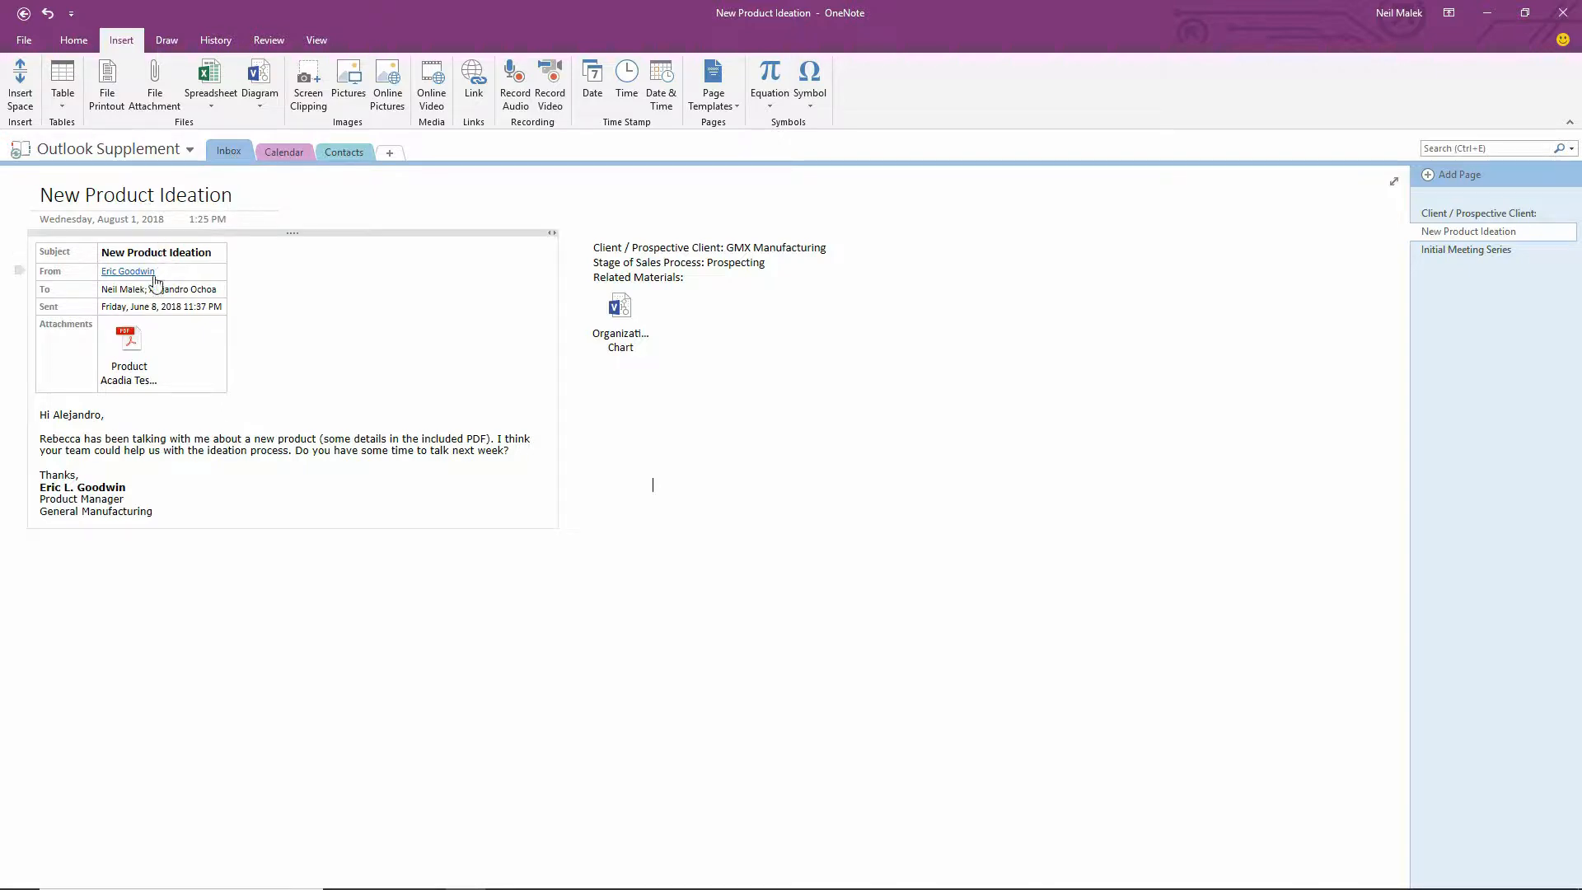
{"action": "left_click", "coordinate": [127, 271]}
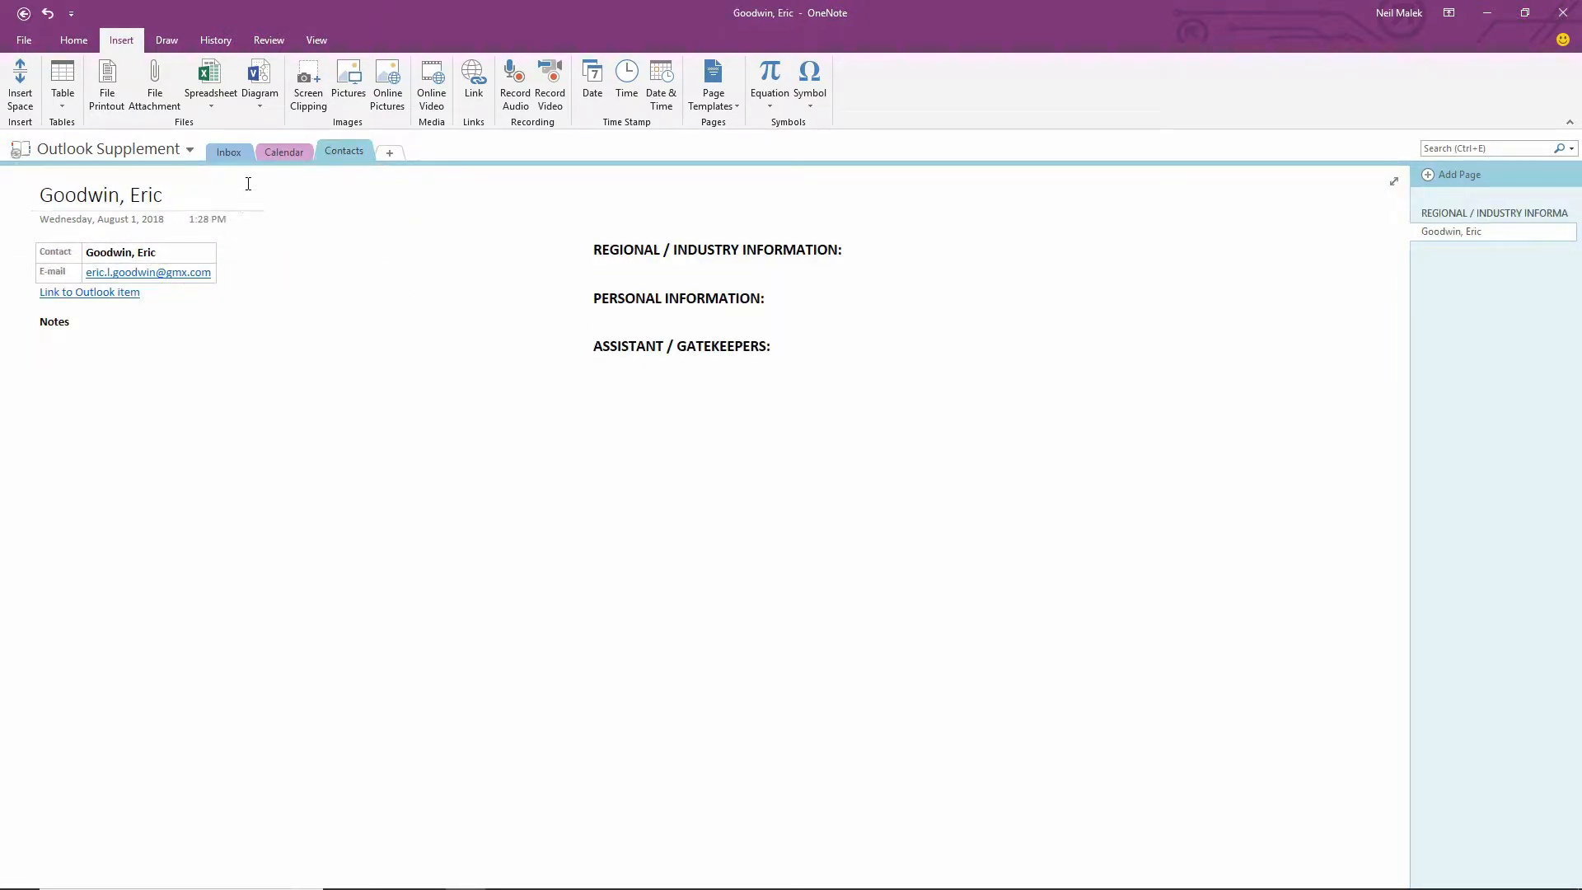
{"action": "left_click", "coordinate": [1469, 231]}
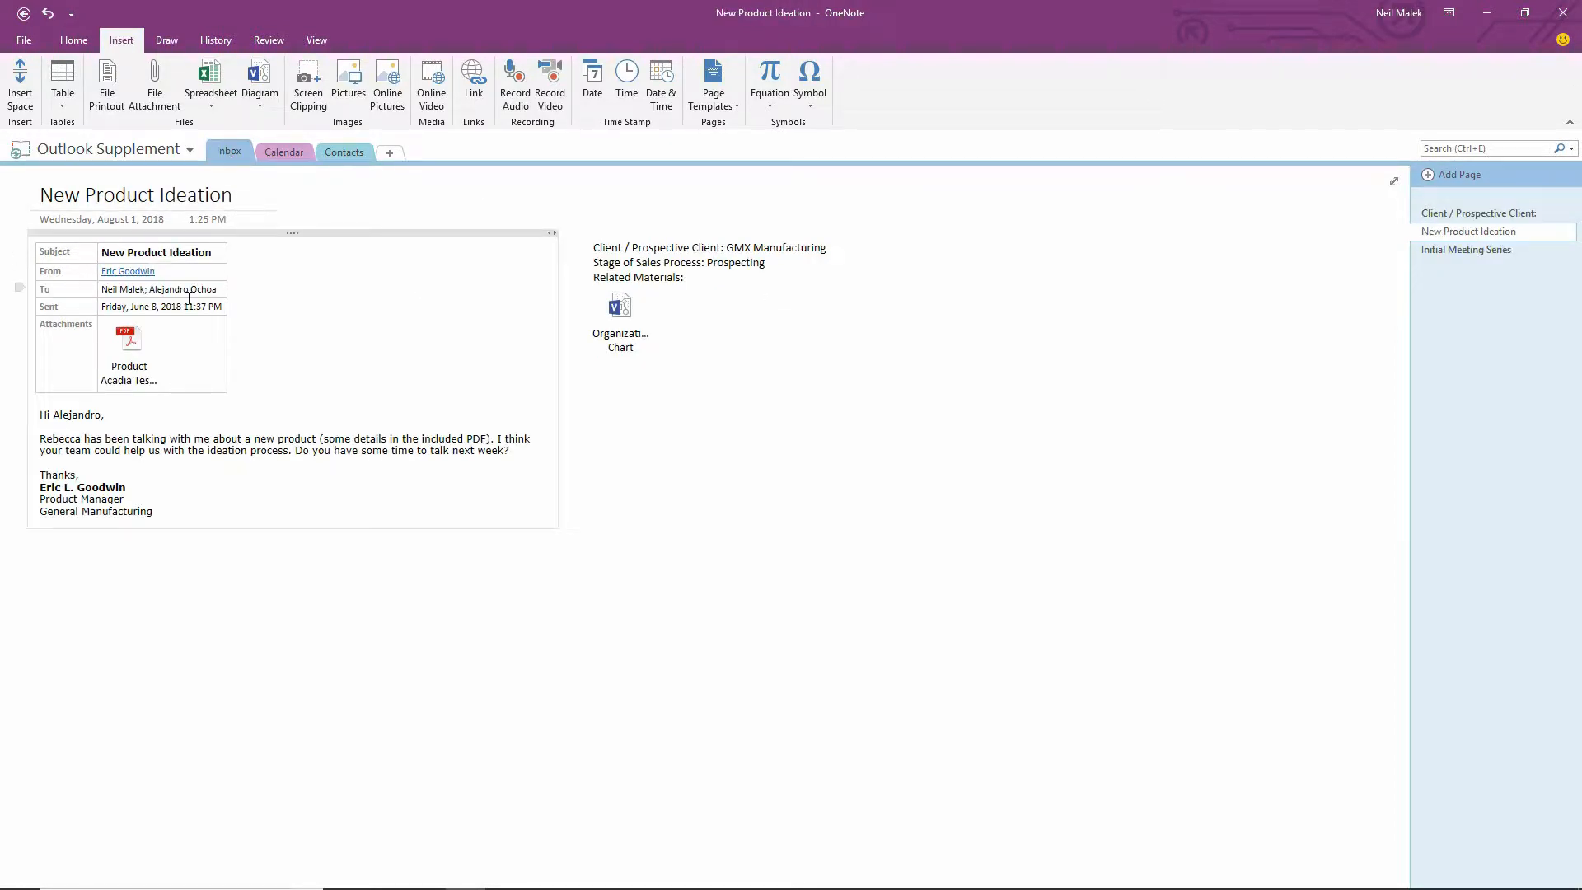
{"action": "left_click", "coordinate": [652, 484]}
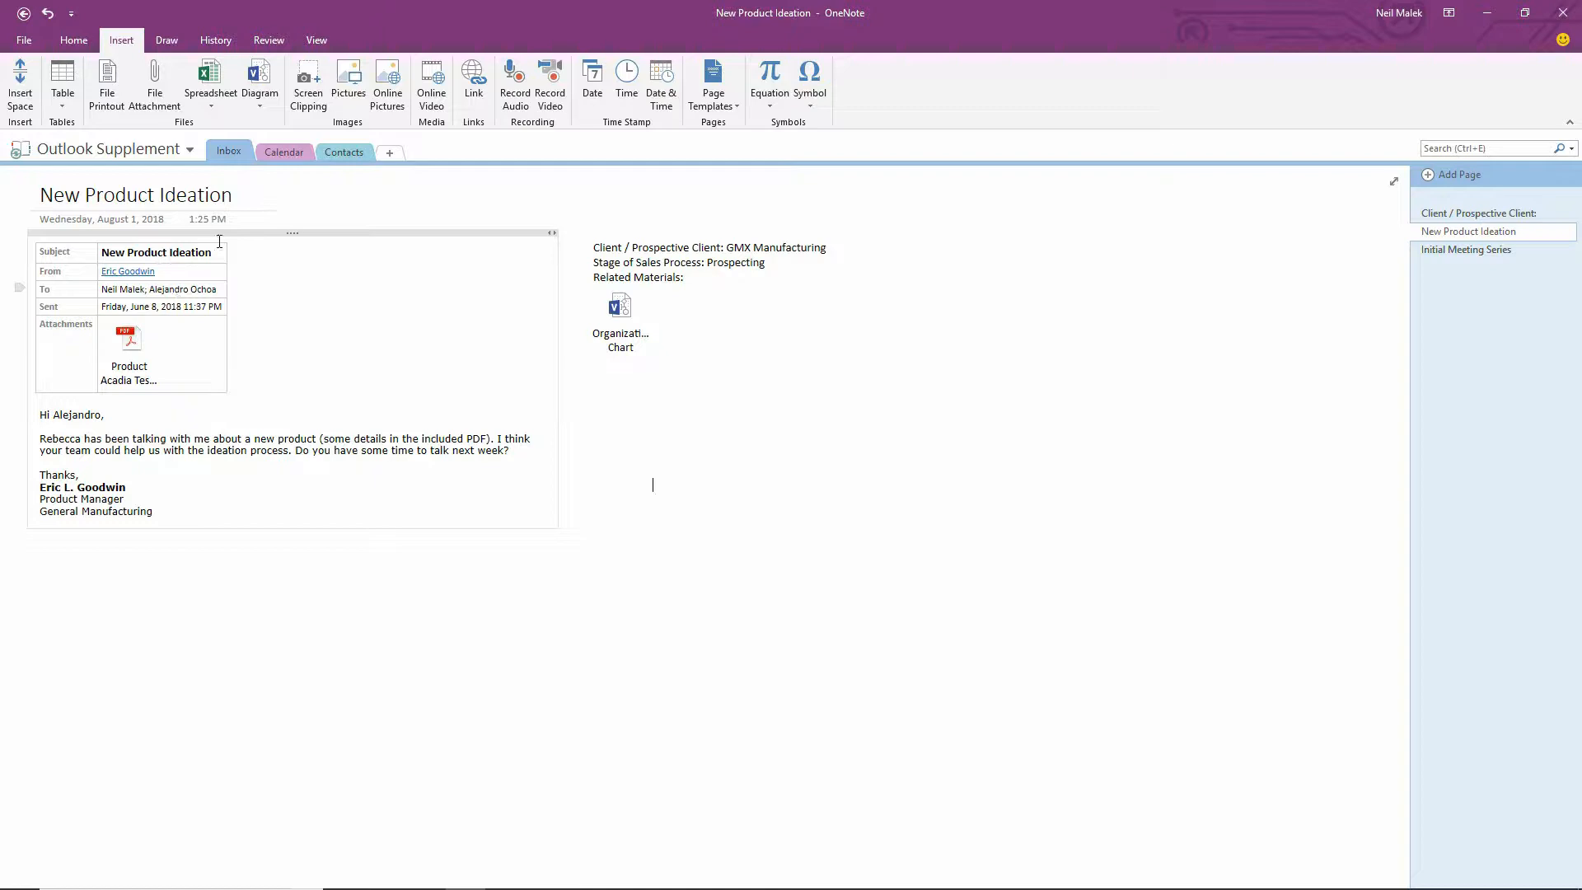
{"action": "left_click", "coordinate": [345, 152]}
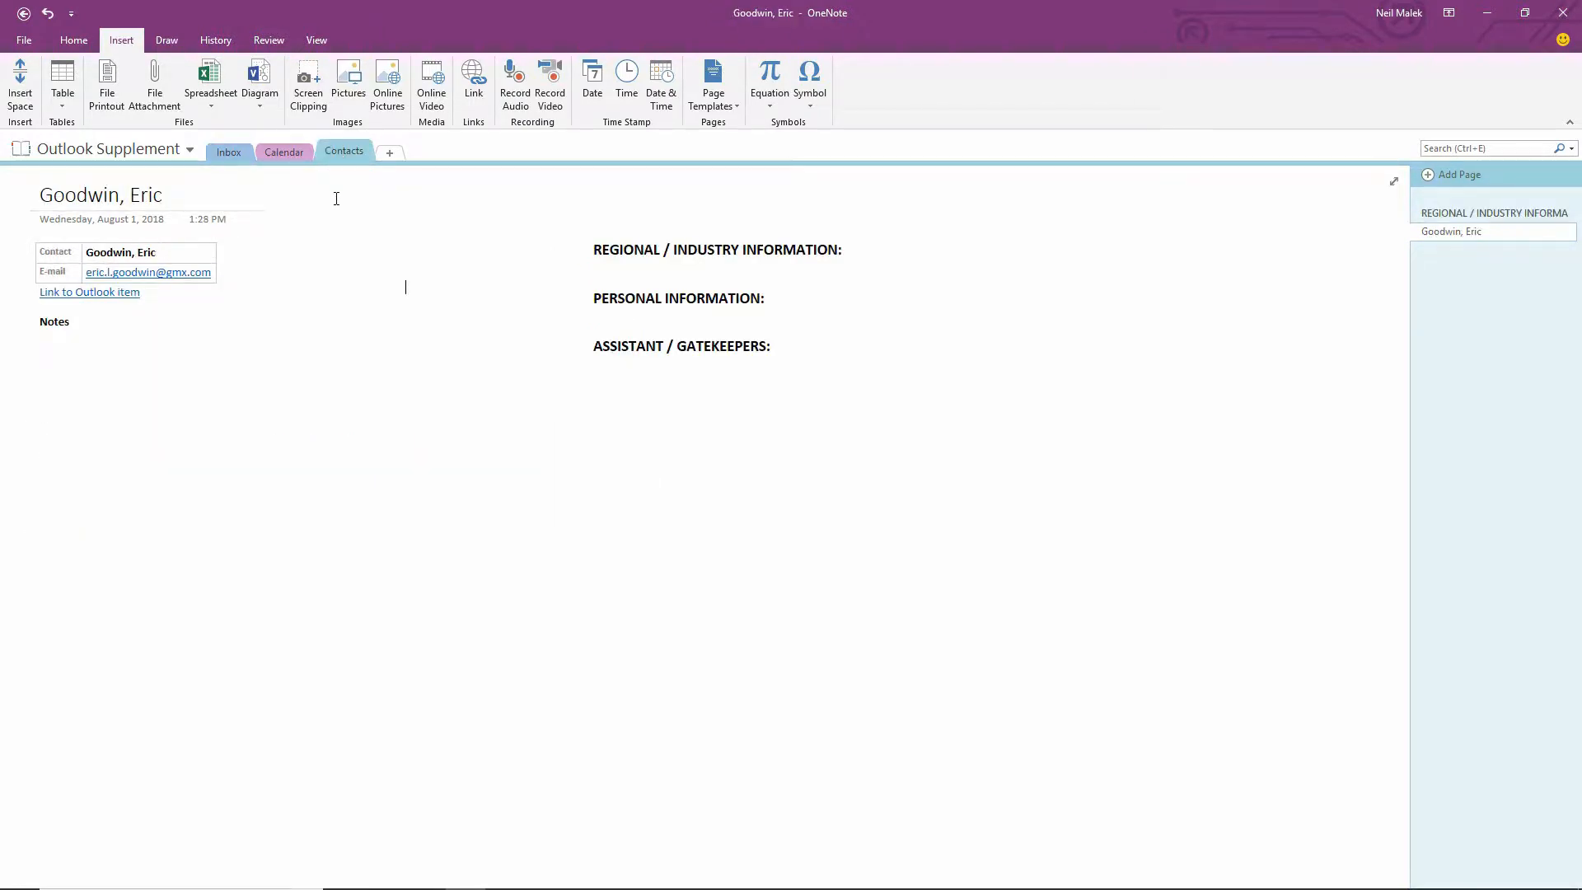
{"action": "mouse_move", "coordinate": [419, 228]}
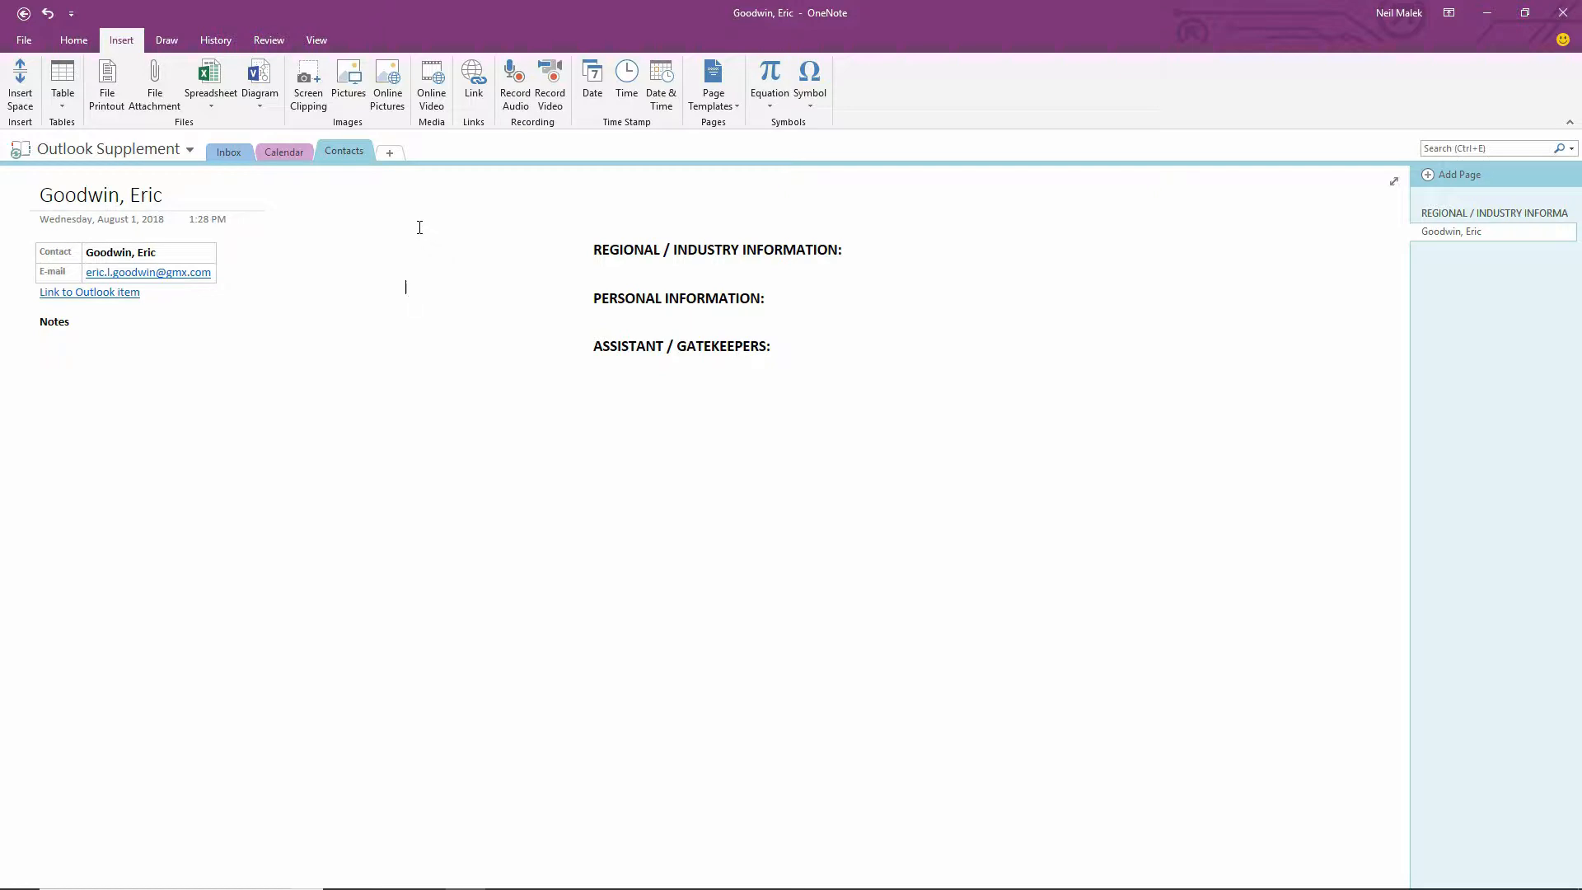
{"action": "left_click", "coordinate": [1479, 249]}
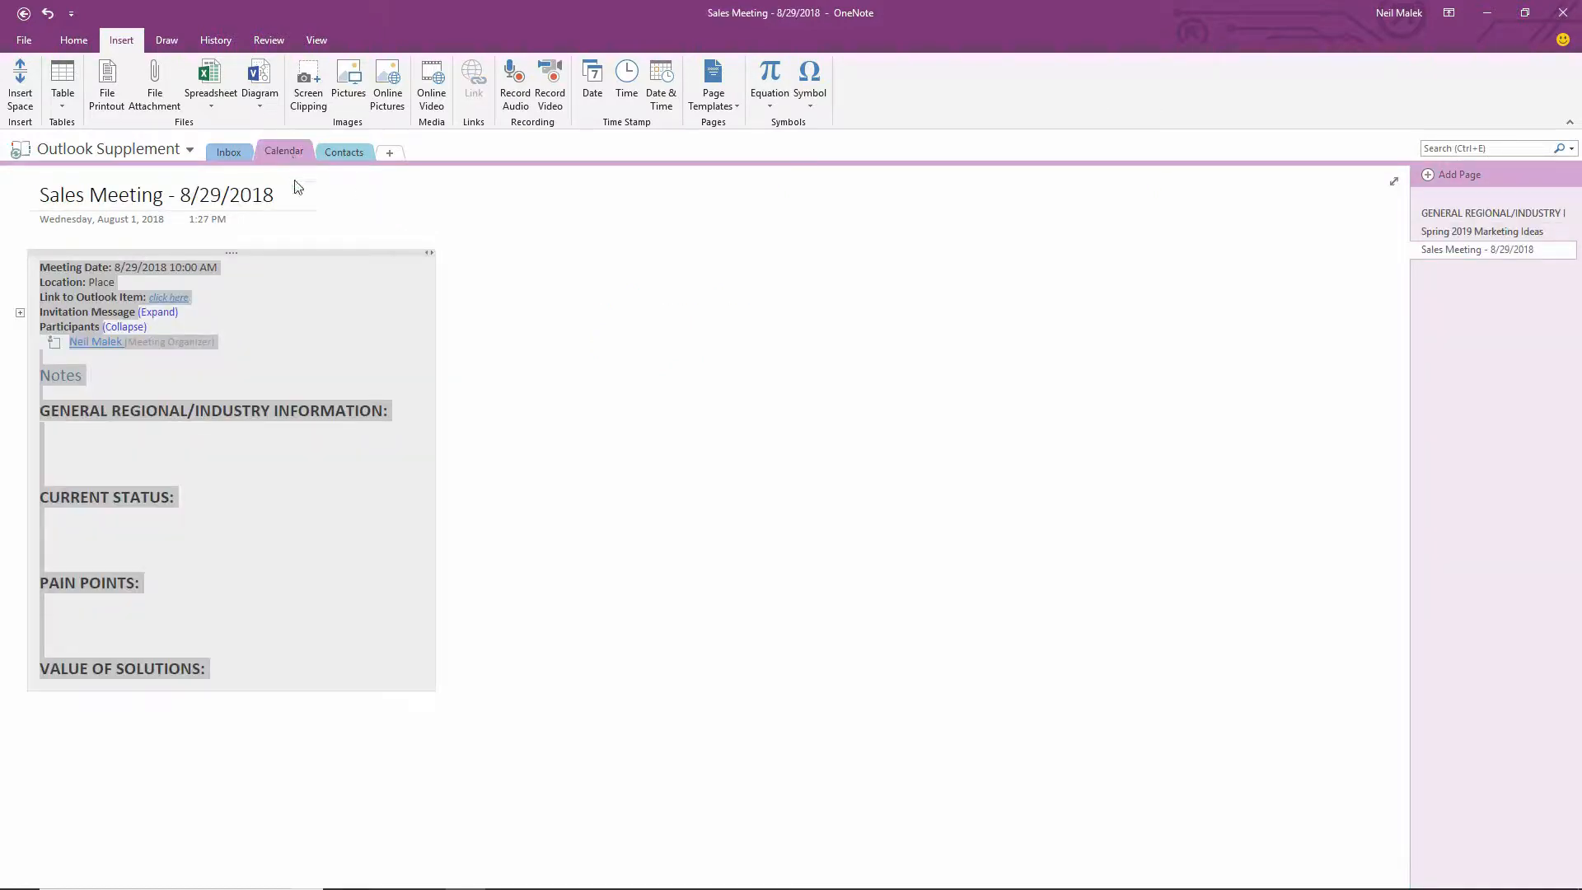
{"action": "left_click", "coordinate": [378, 318]}
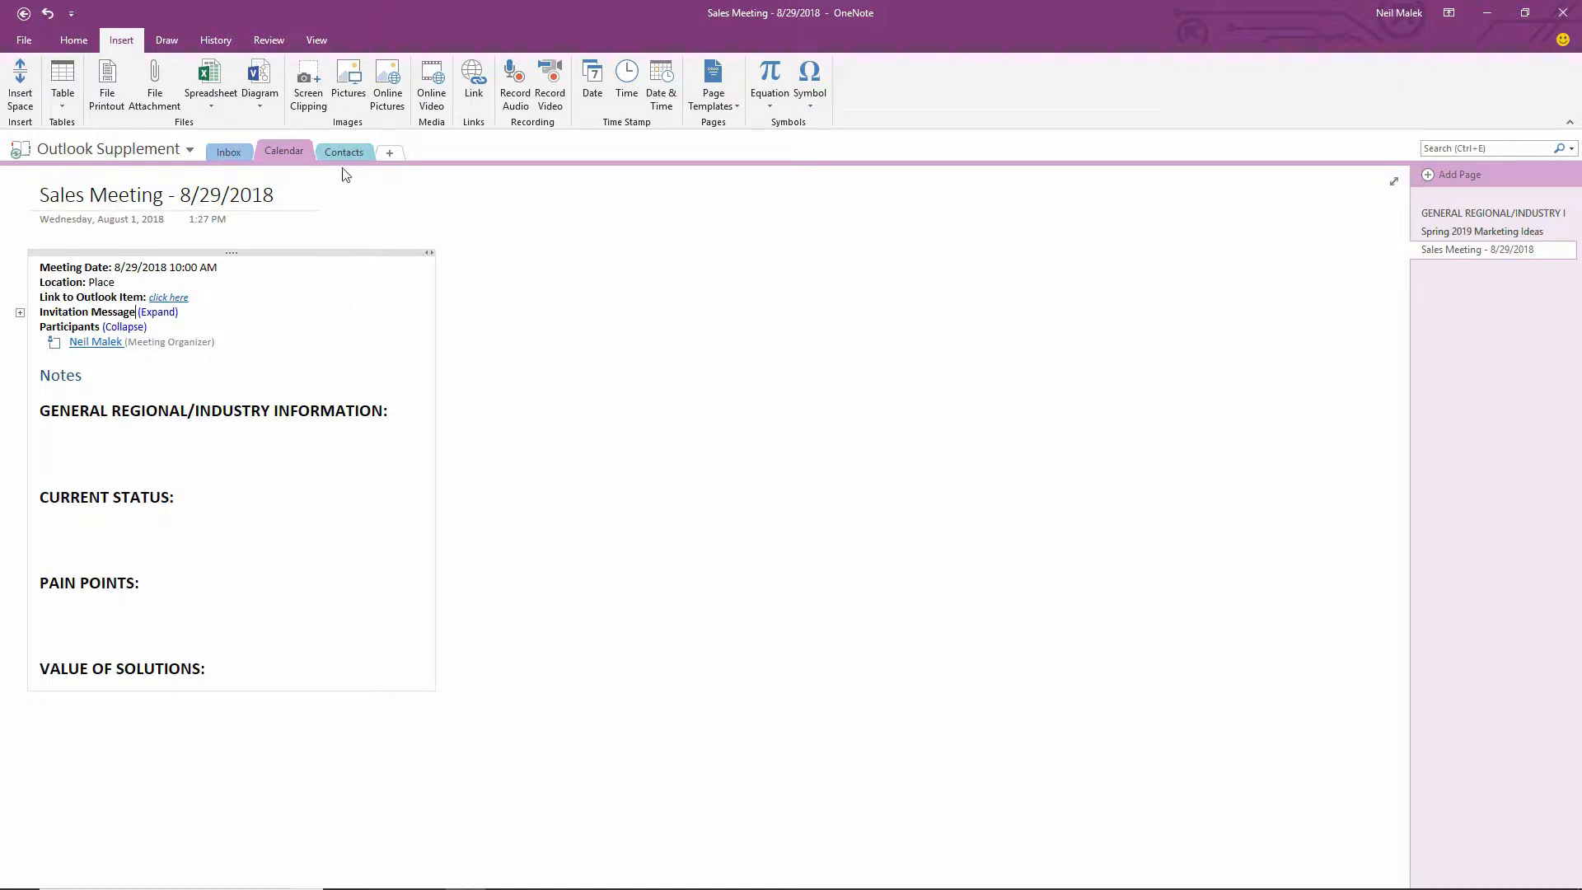
{"action": "mouse_move", "coordinate": [344, 152]}
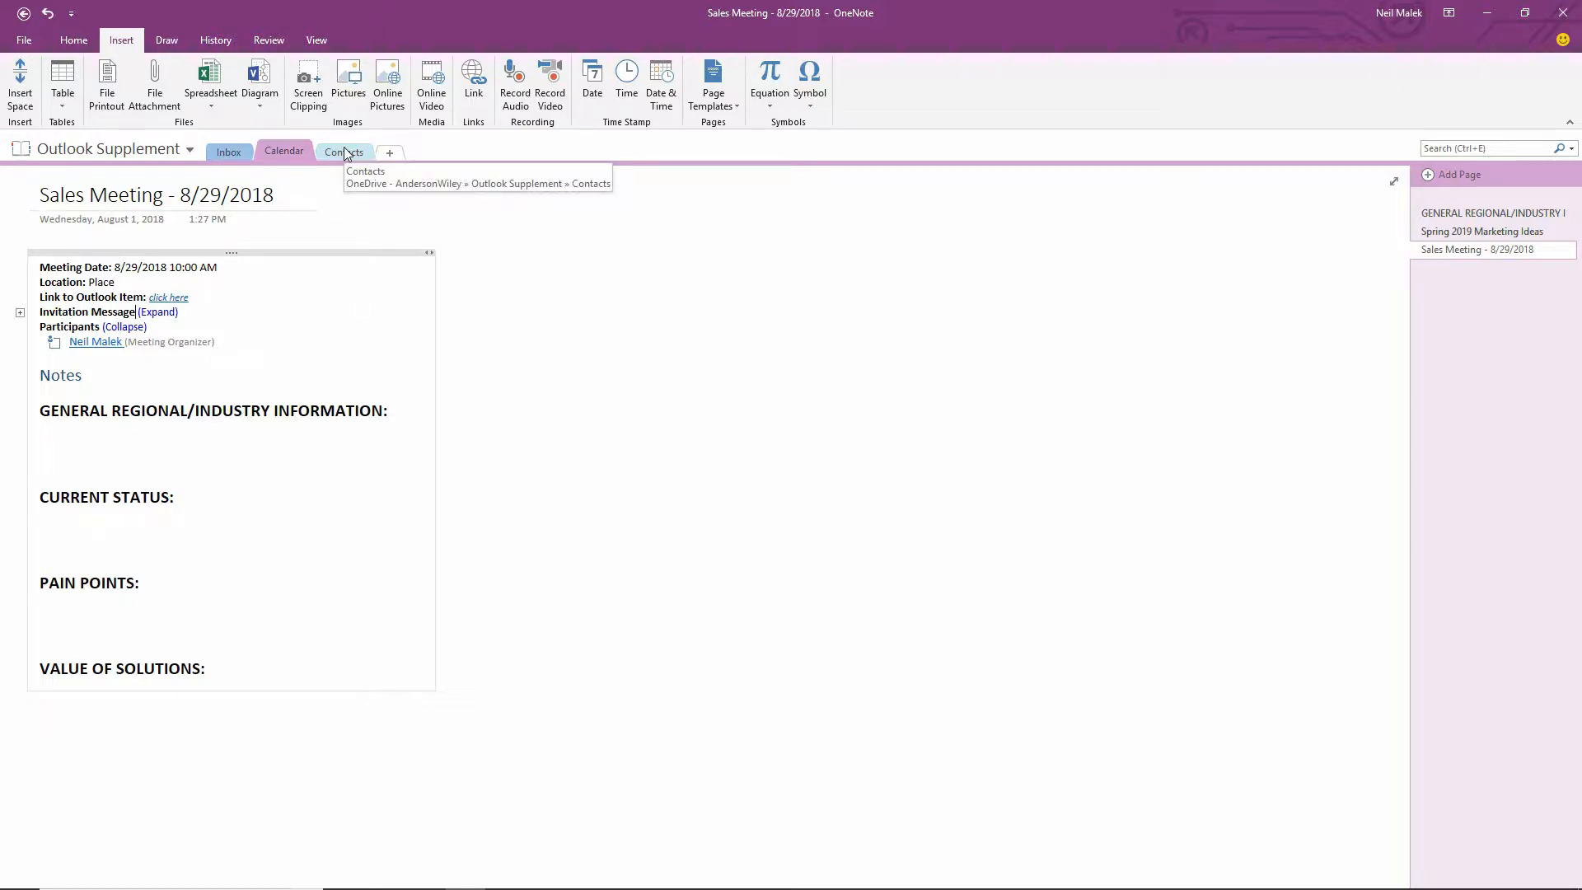
{"action": "left_click", "coordinate": [344, 152]}
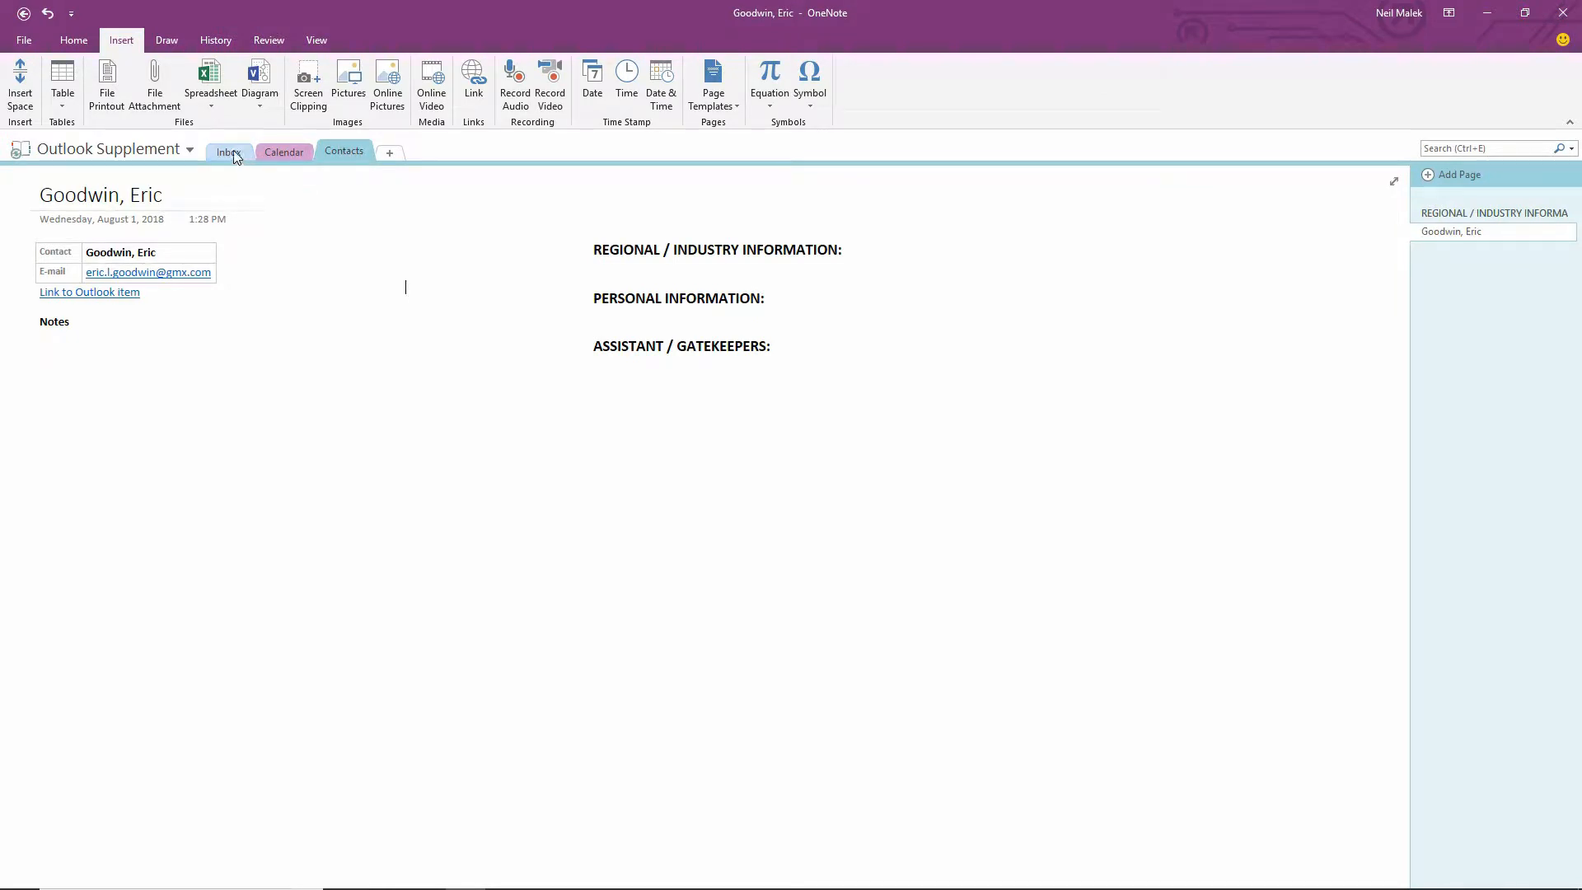
{"action": "left_click", "coordinate": [1468, 230]}
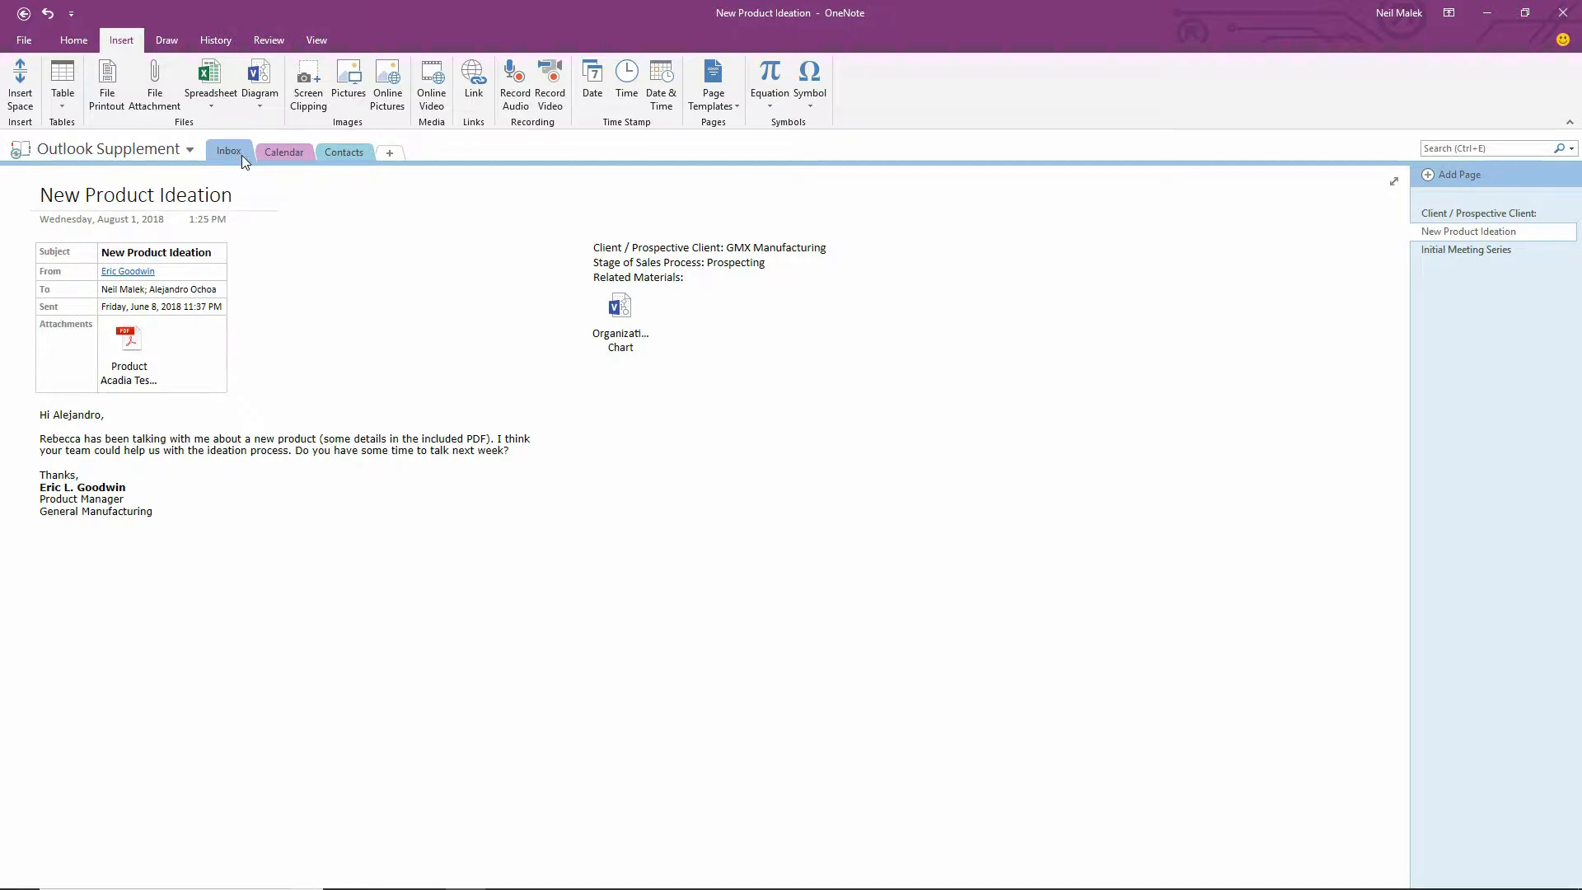
{"action": "mouse_move", "coordinate": [275, 181]}
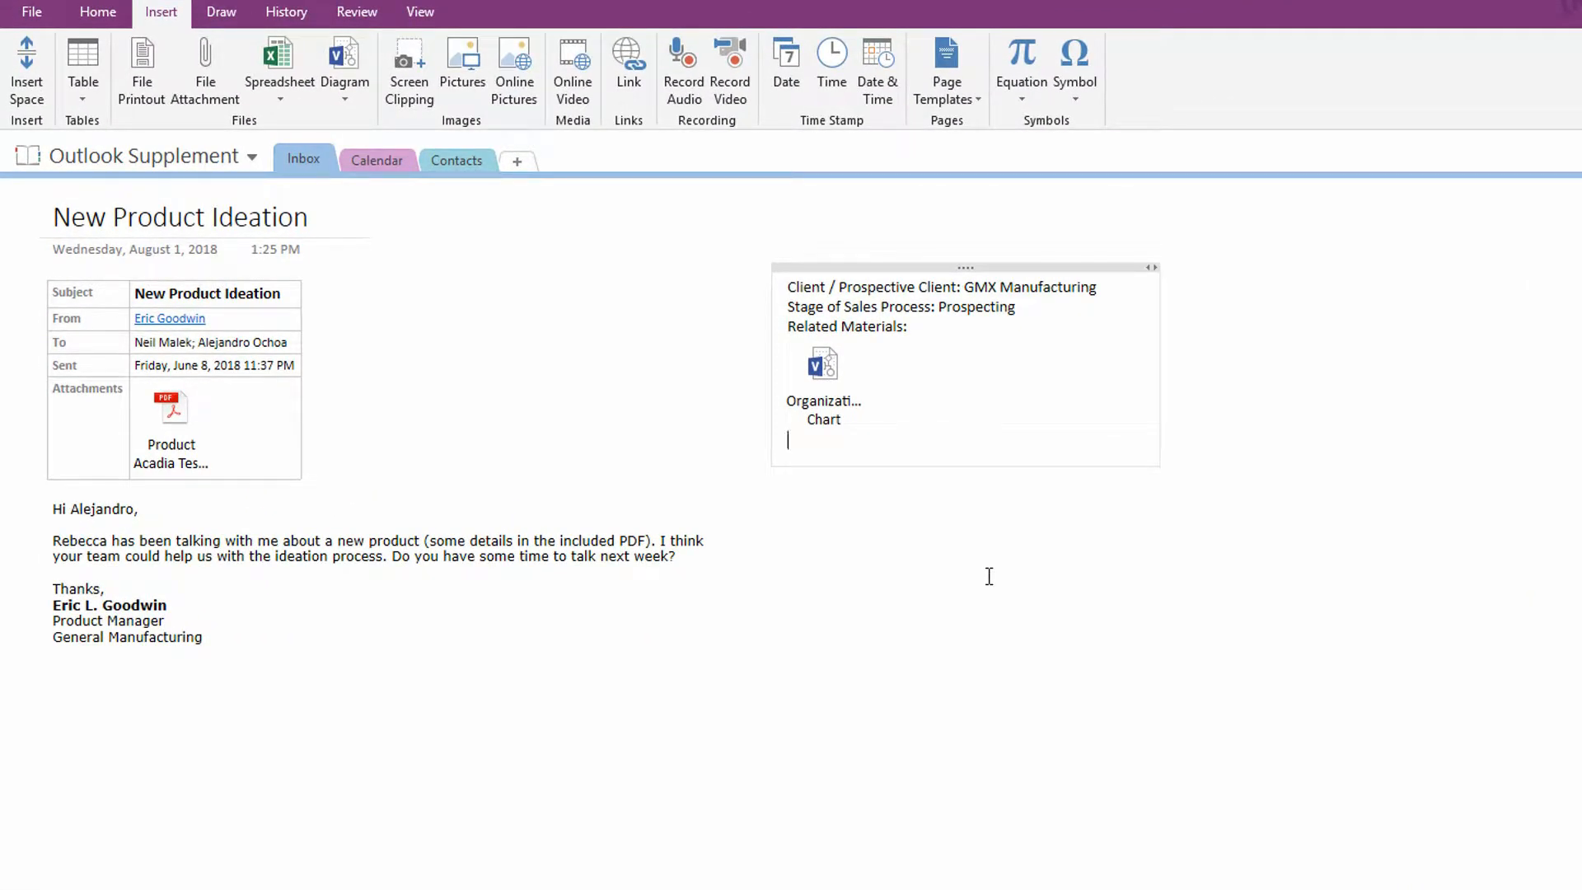
{"action": "type", "text": "Fr"}
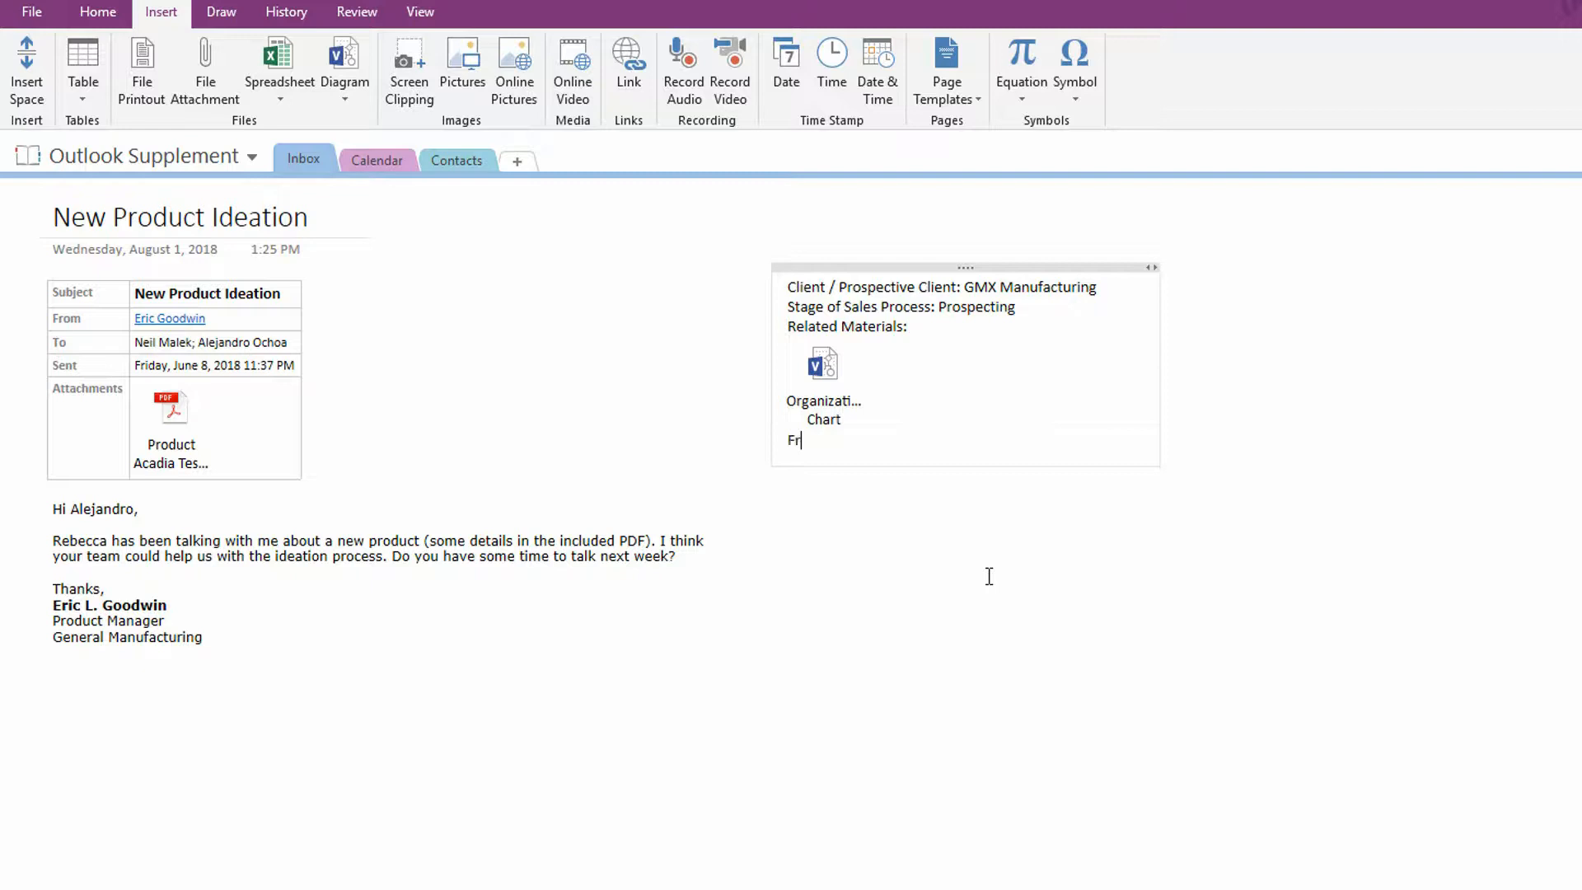
{"action": "type", "text": "om:"}
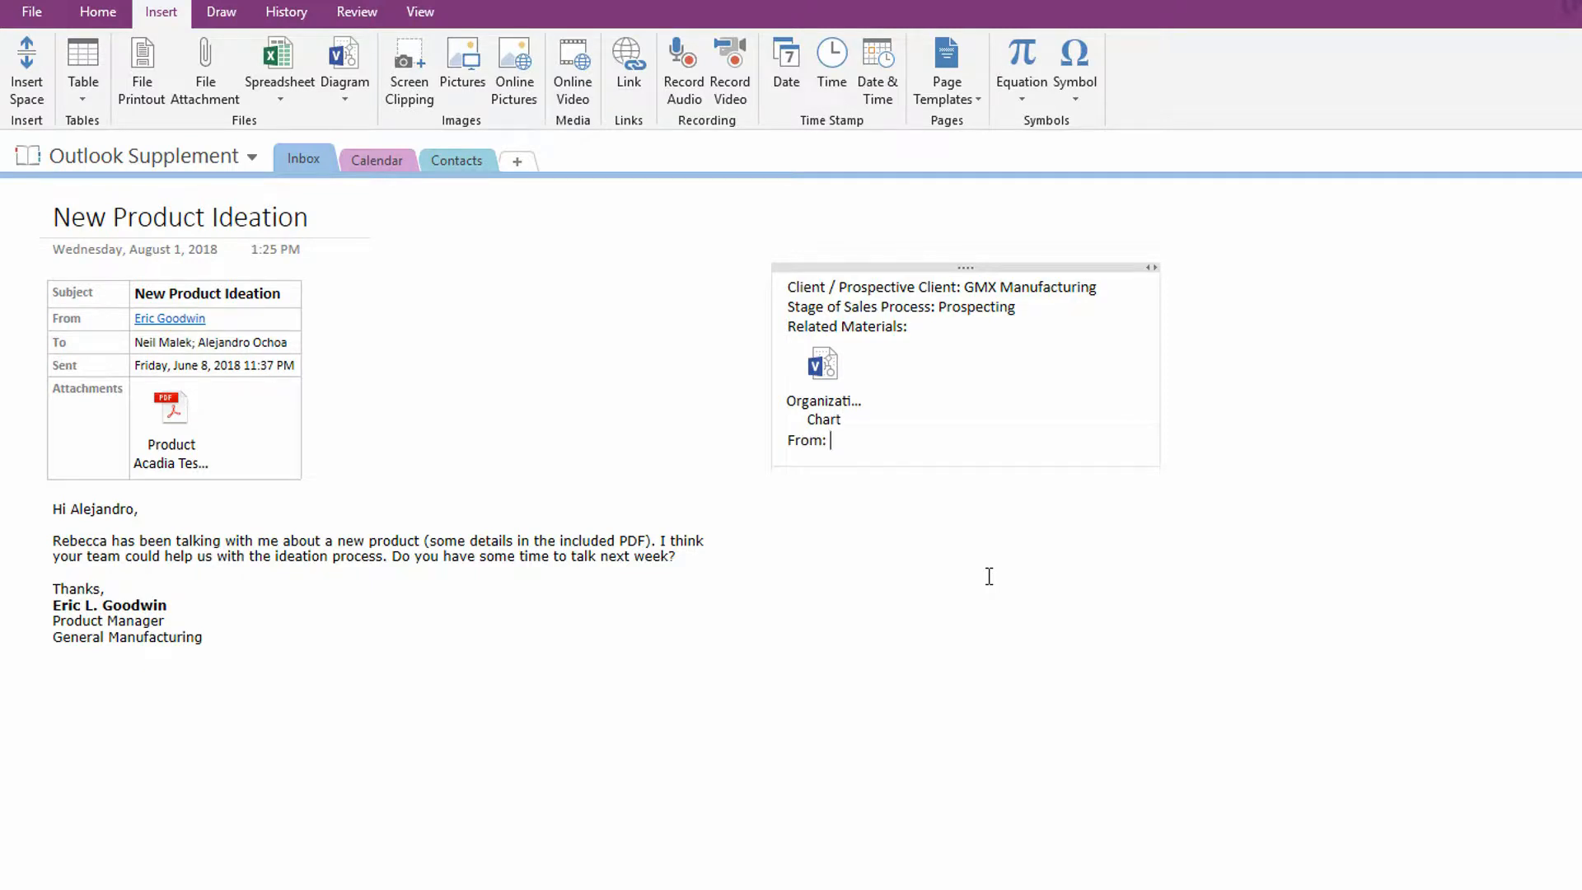
{"action": "type", "text": "Eric Goodwin"}
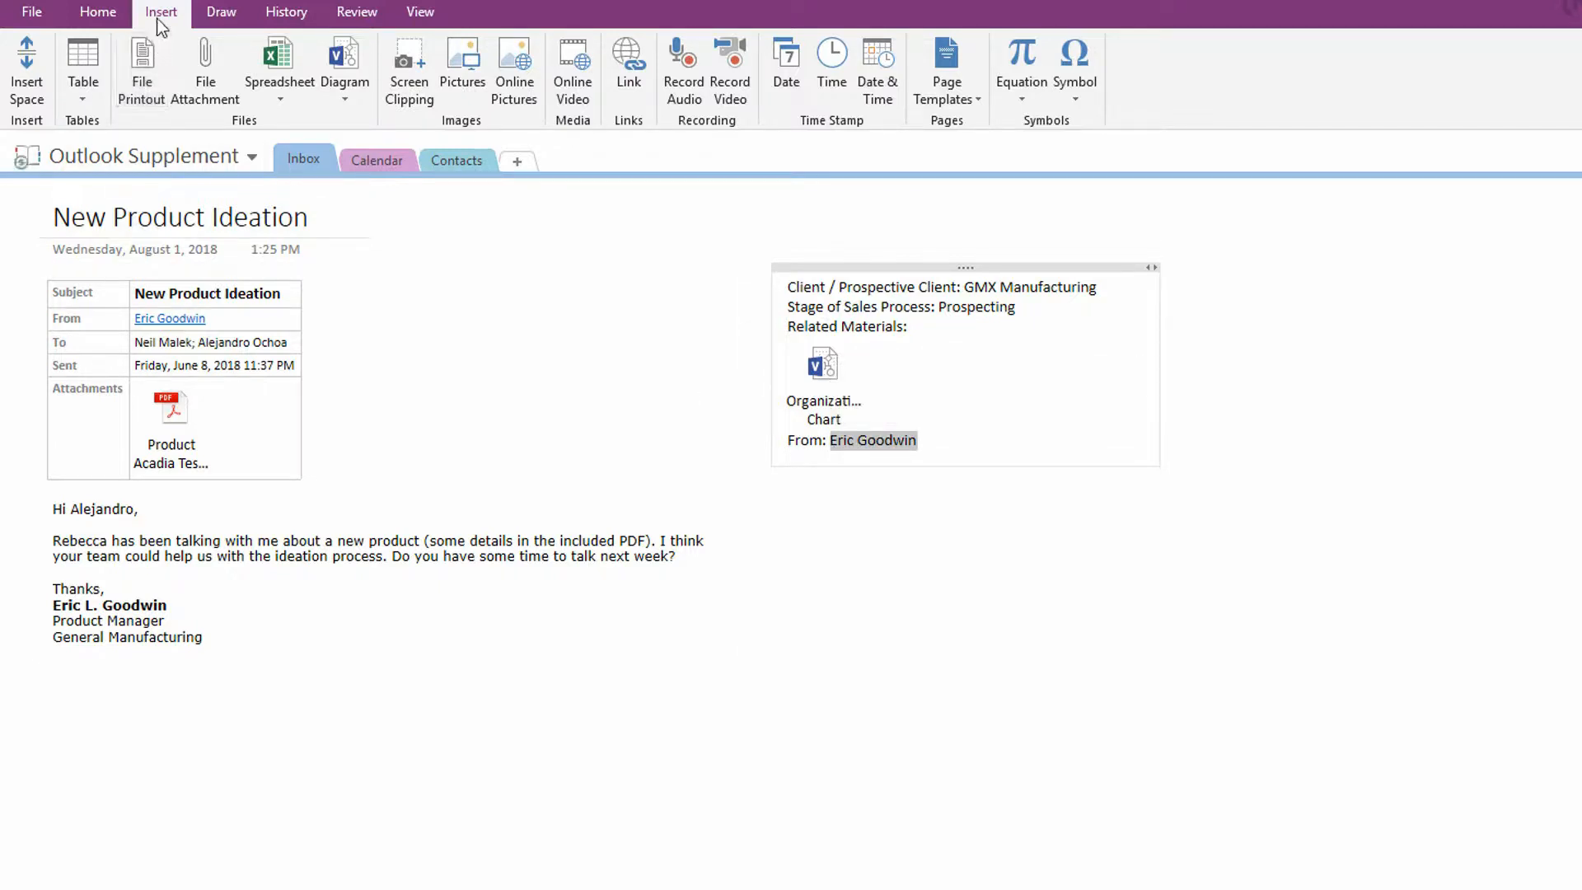
{"action": "mouse_move", "coordinate": [628, 60]}
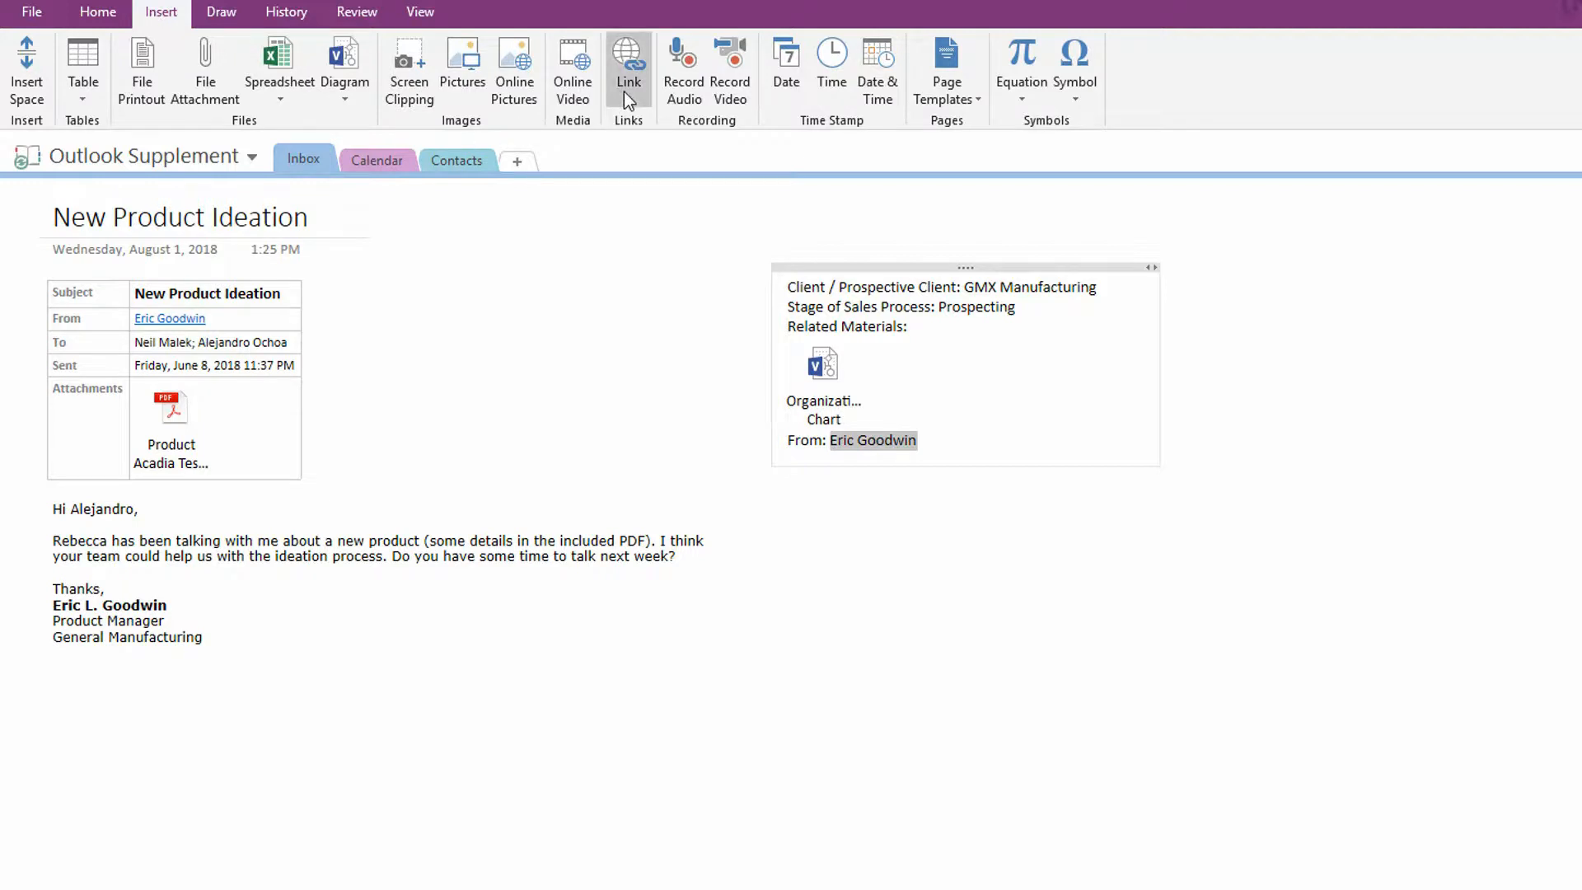
{"action": "left_click", "coordinate": [628, 61]}
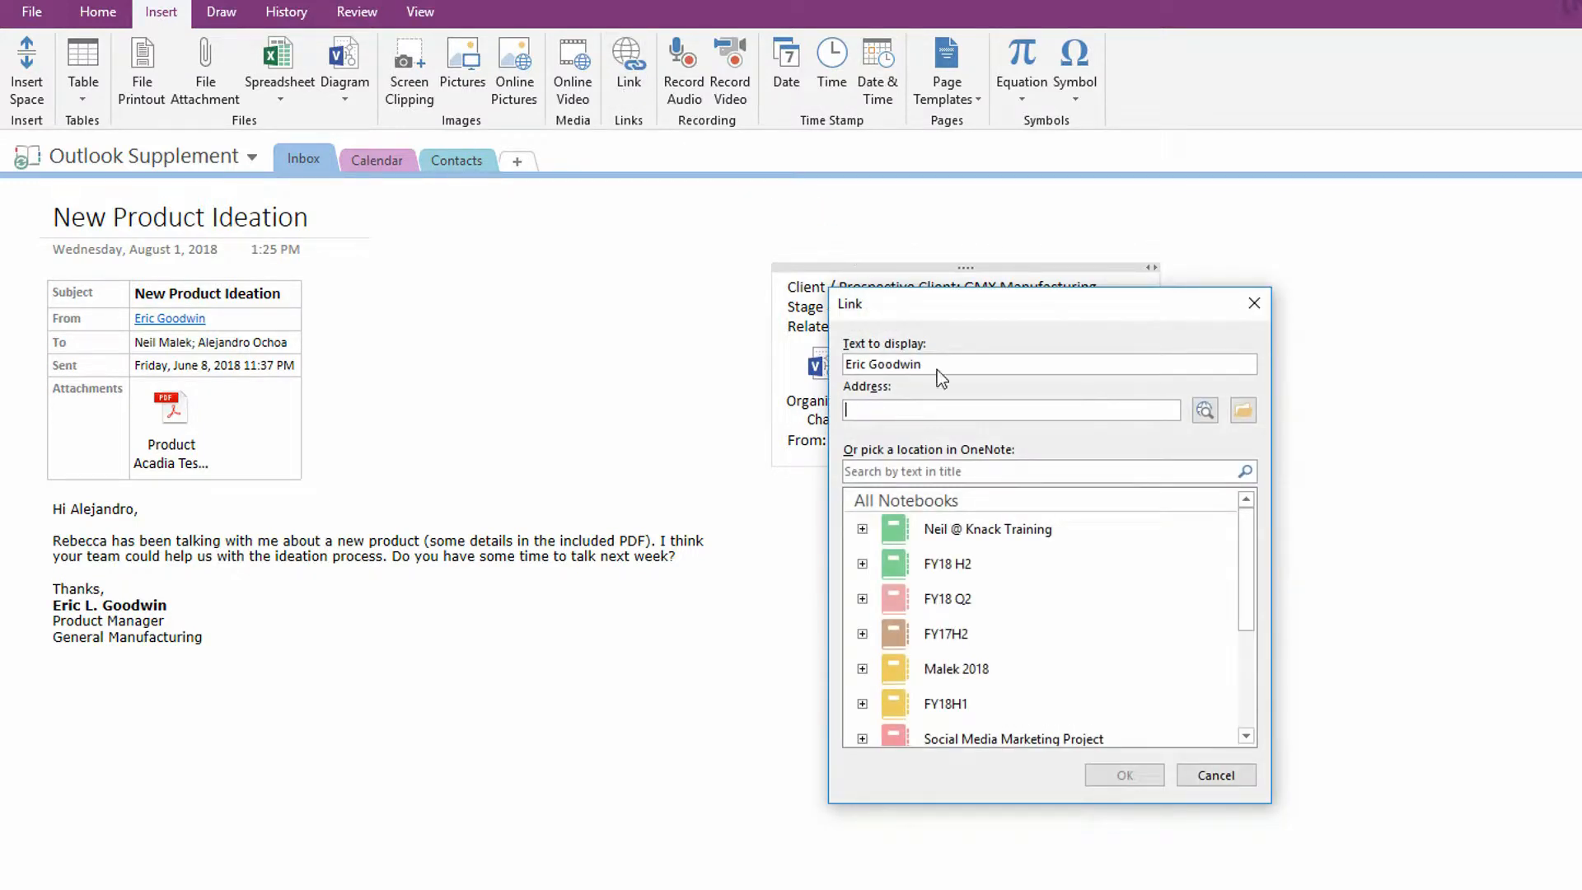
{"action": "scroll", "scroll_direction": "down", "scroll_amount": 3}
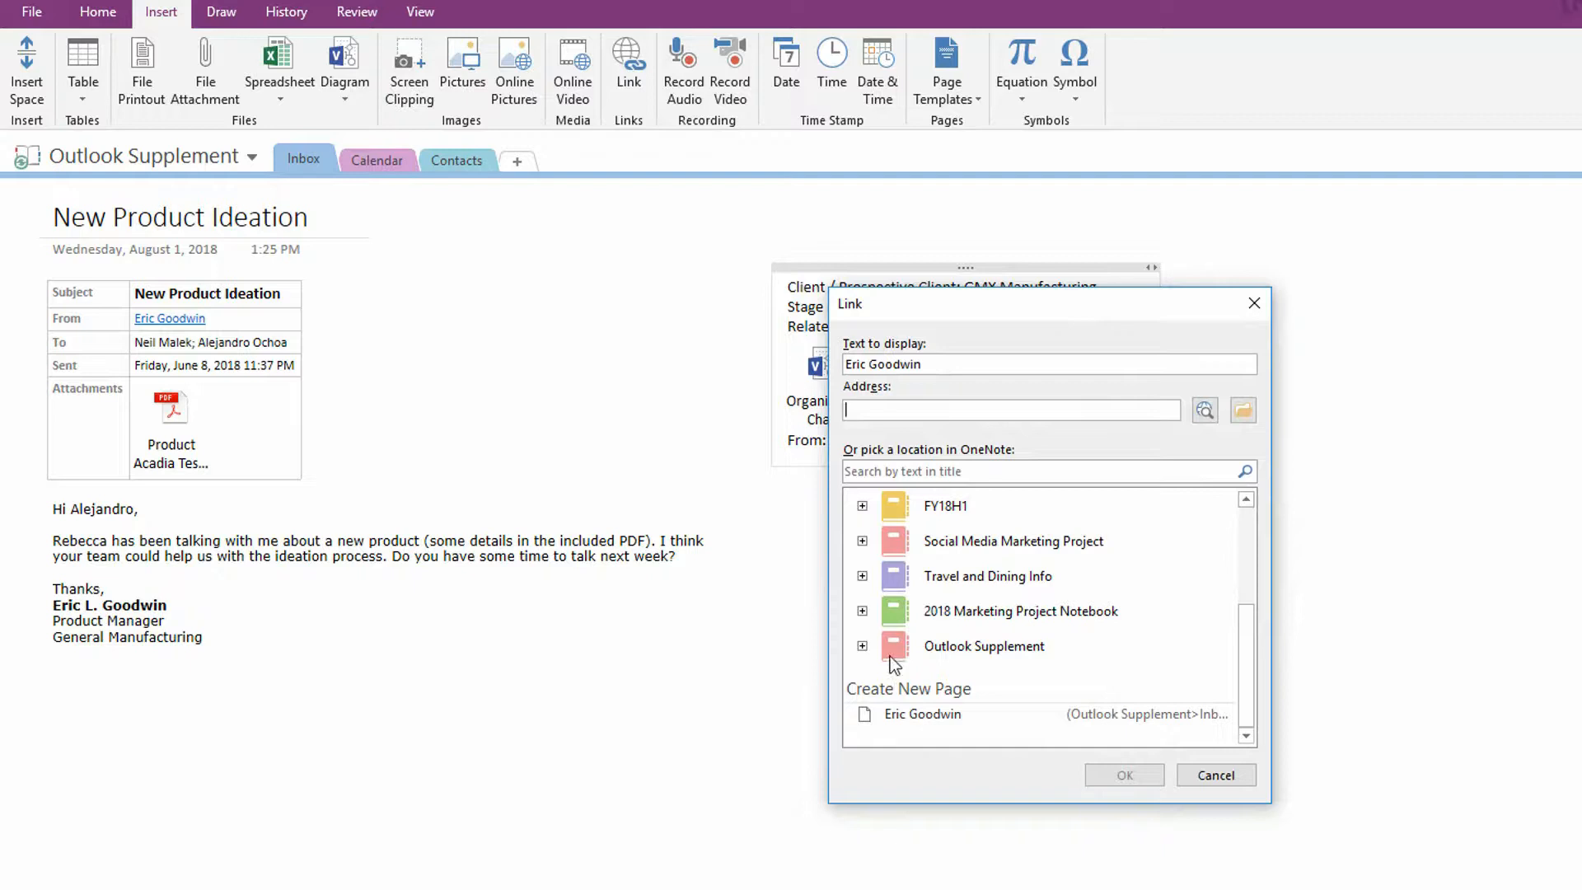
{"action": "left_click", "coordinate": [861, 646]}
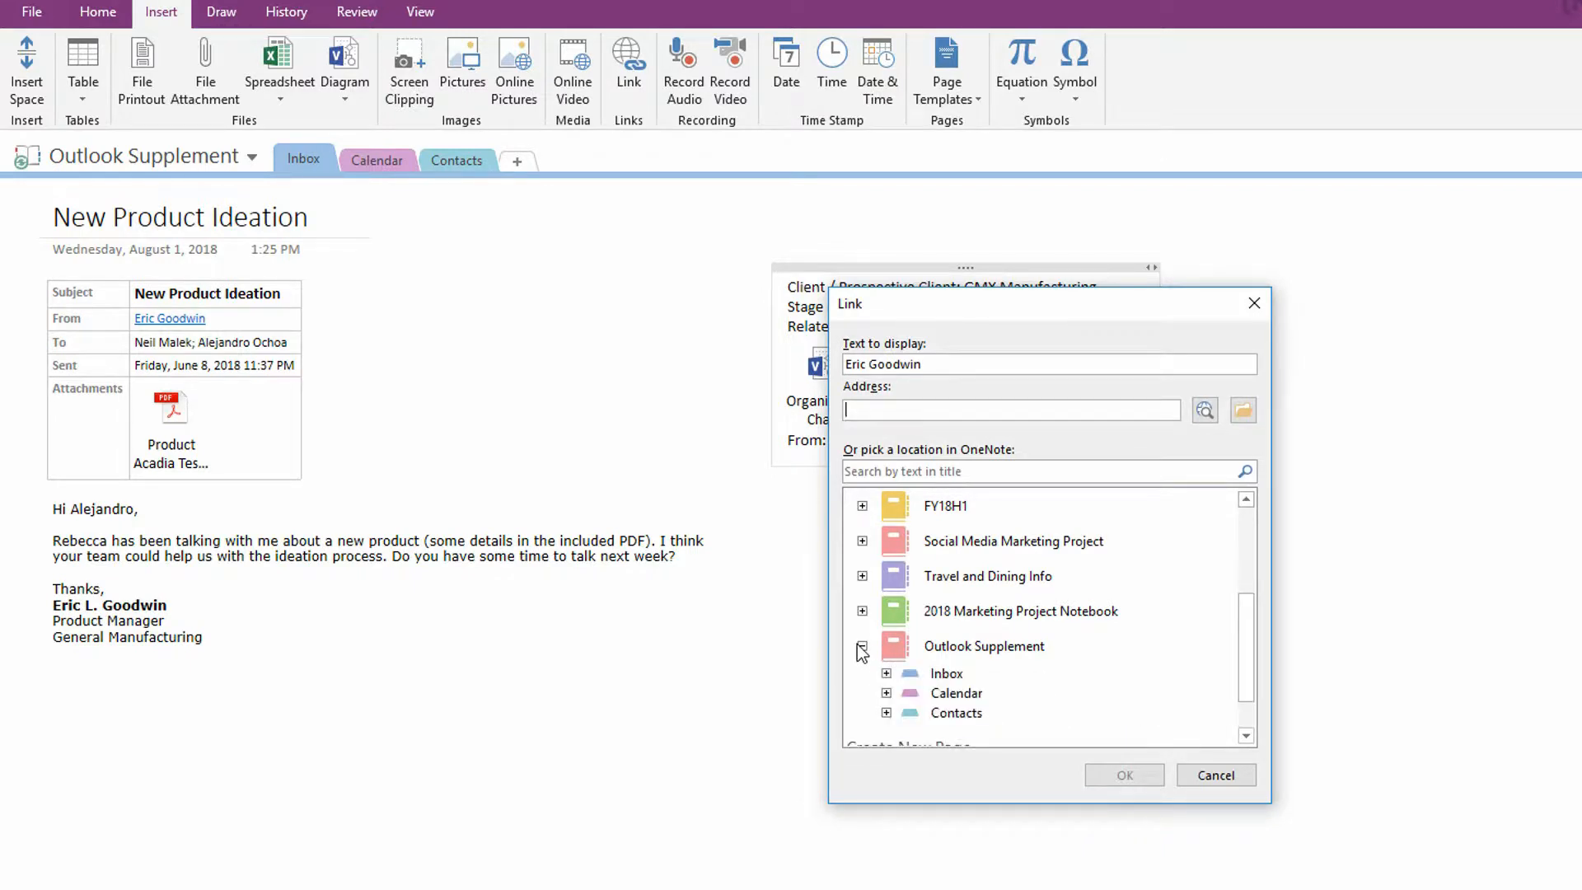
{"action": "left_click", "coordinate": [885, 712]}
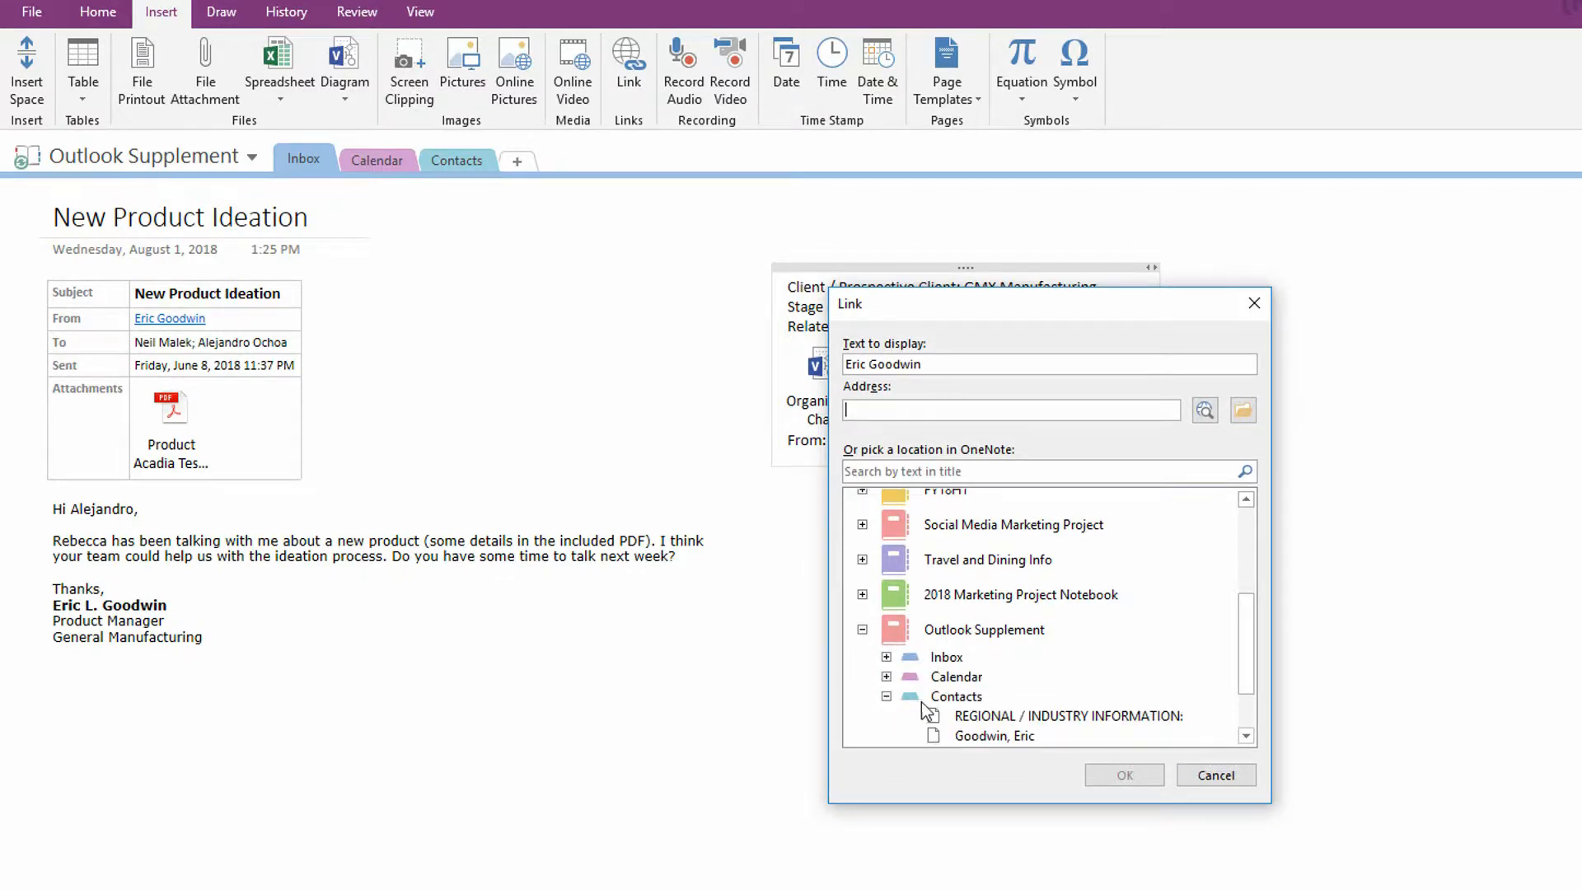
{"action": "left_click", "coordinate": [994, 736]}
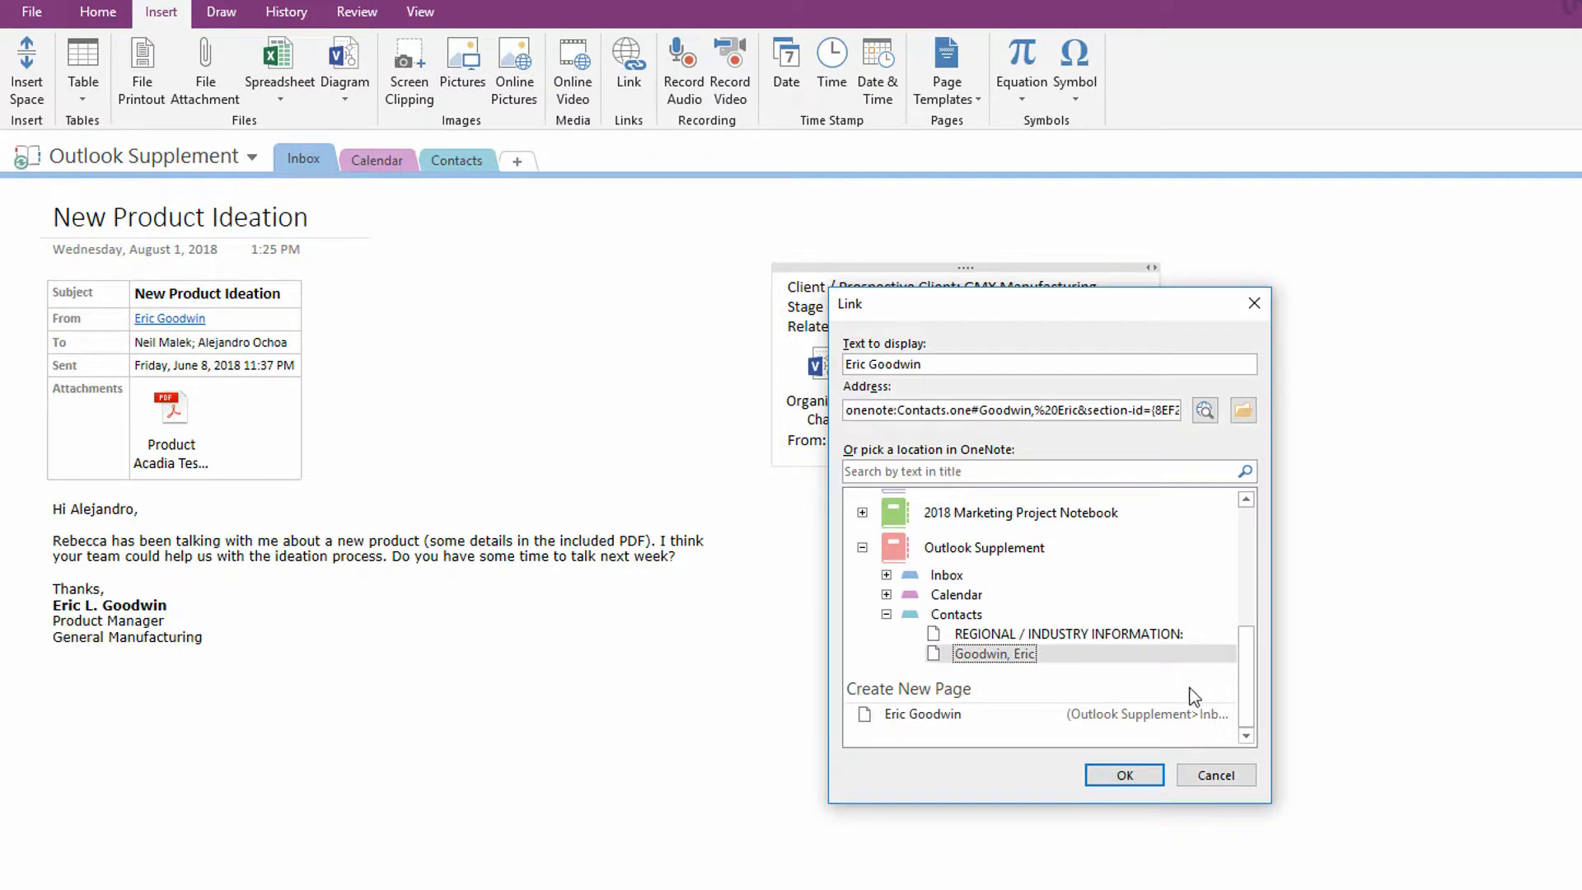
{"action": "mouse_move", "coordinate": [1183, 692]}
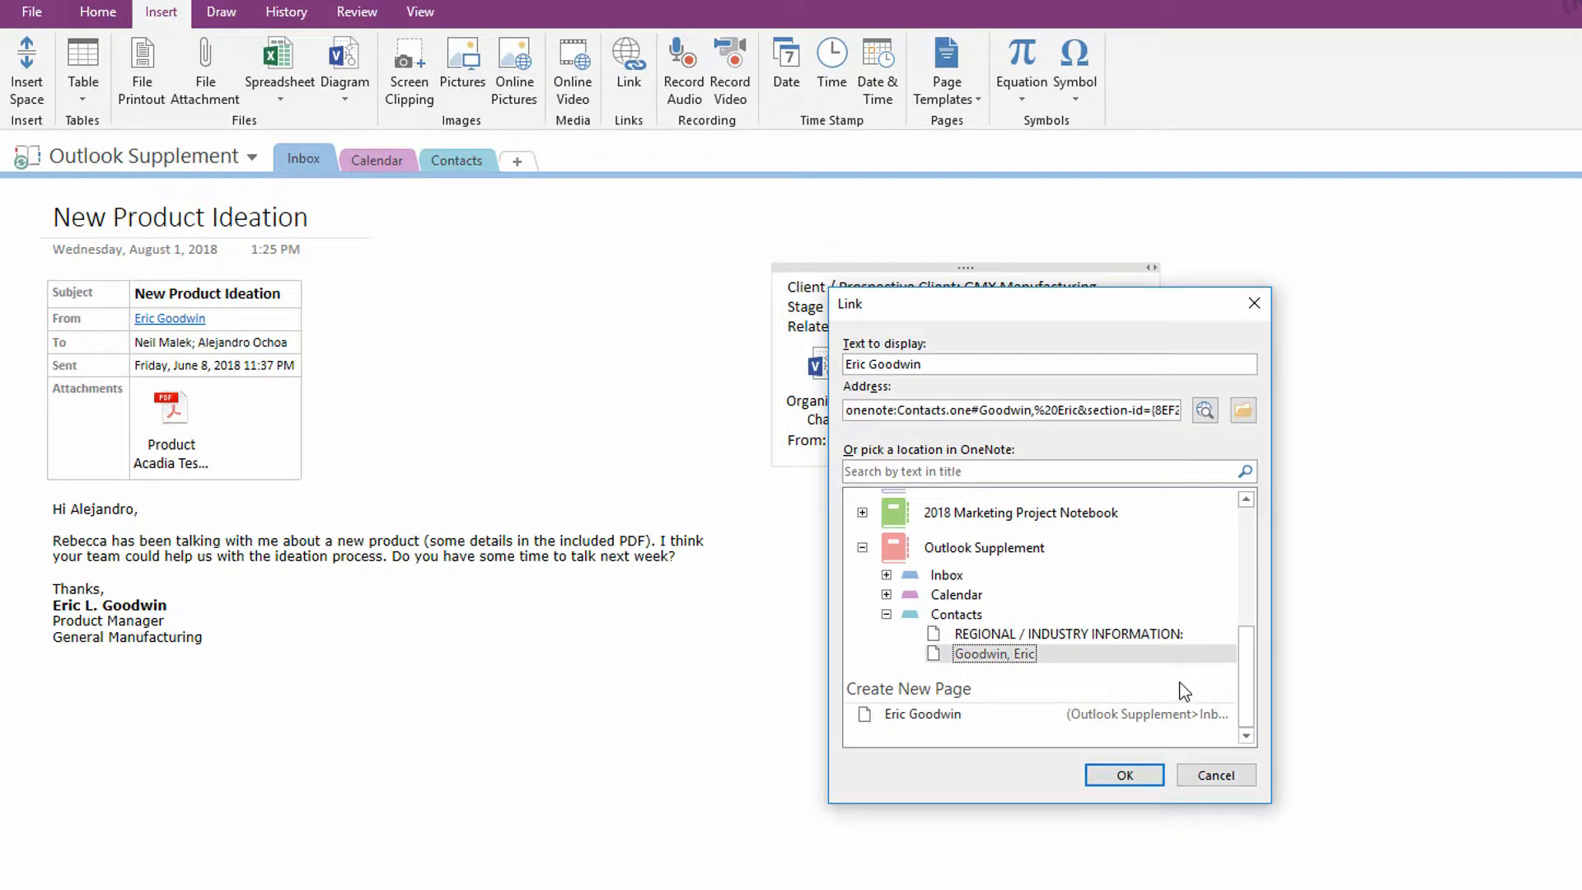
{"action": "mouse_move", "coordinate": [1175, 694]}
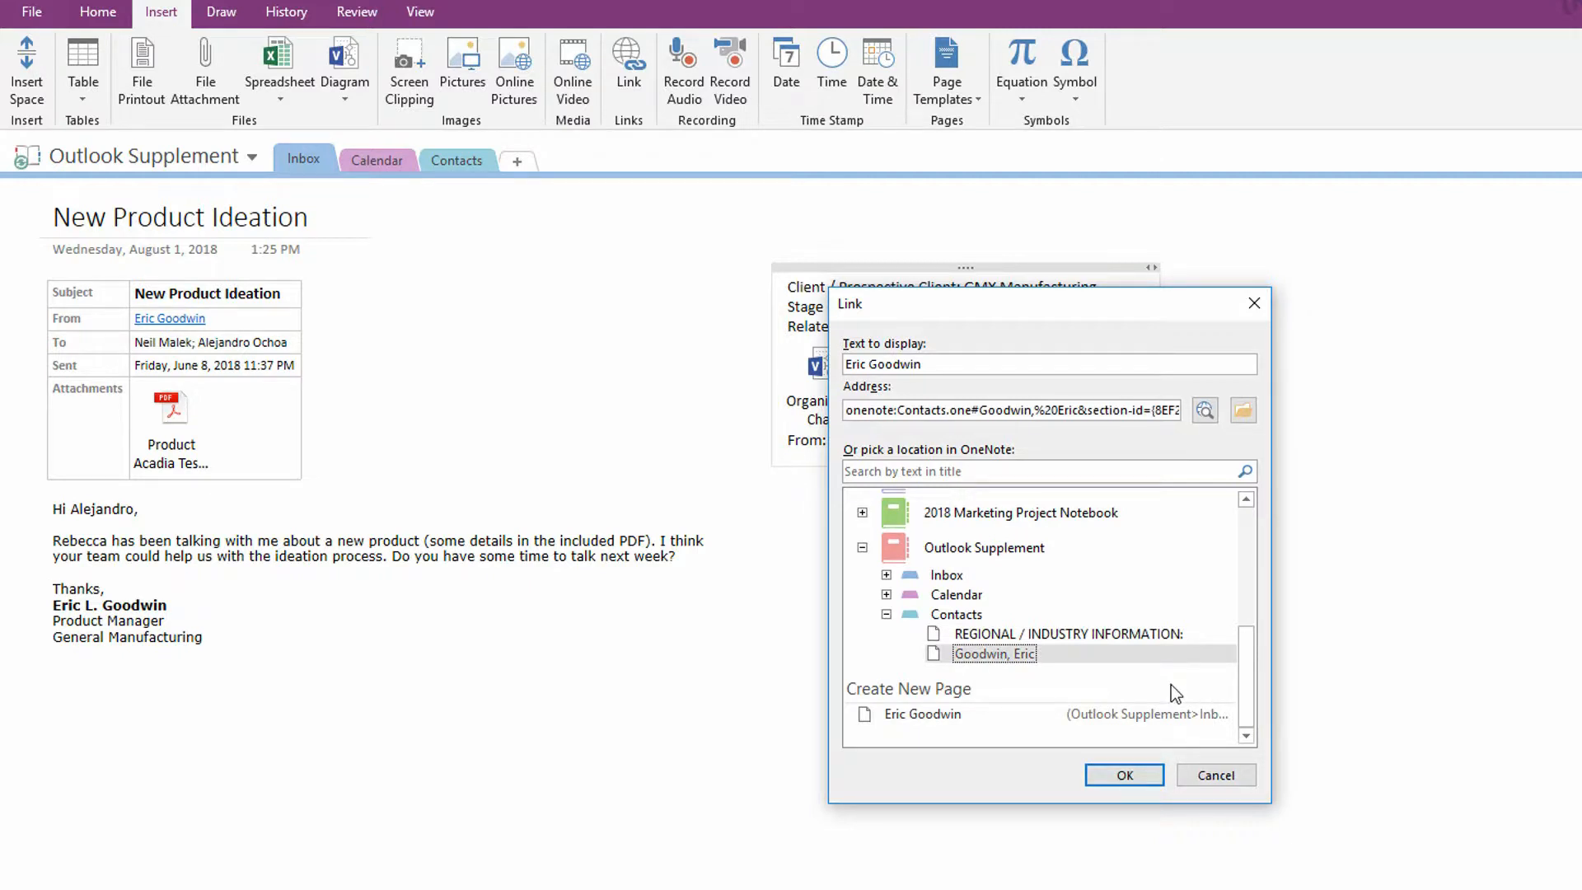
{"action": "mouse_move", "coordinate": [1226, 756]}
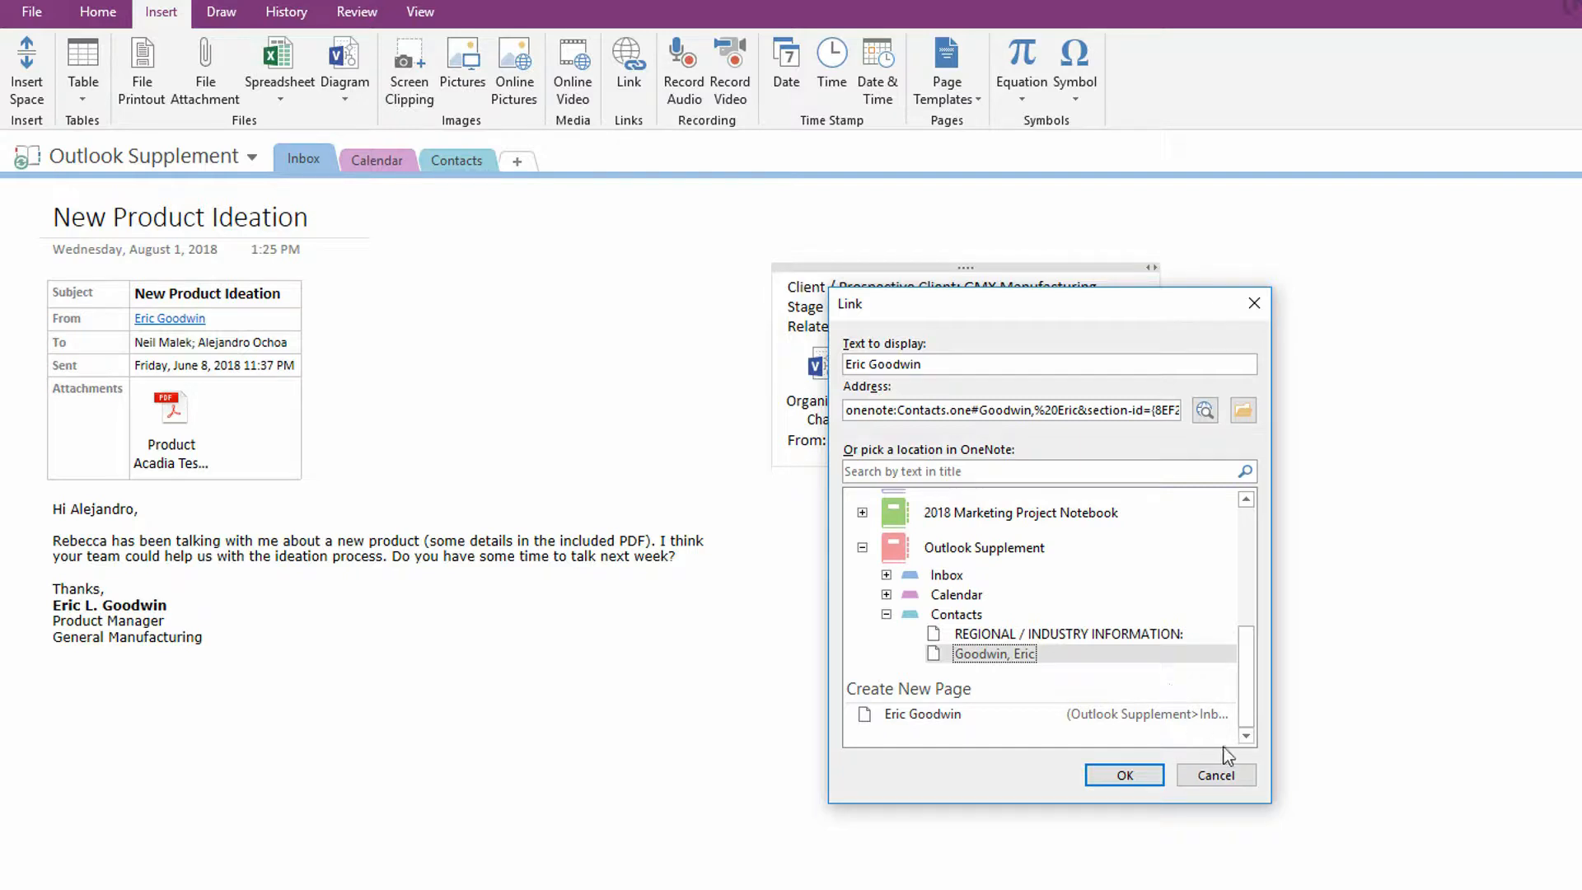
{"action": "mouse_move", "coordinate": [1191, 769]}
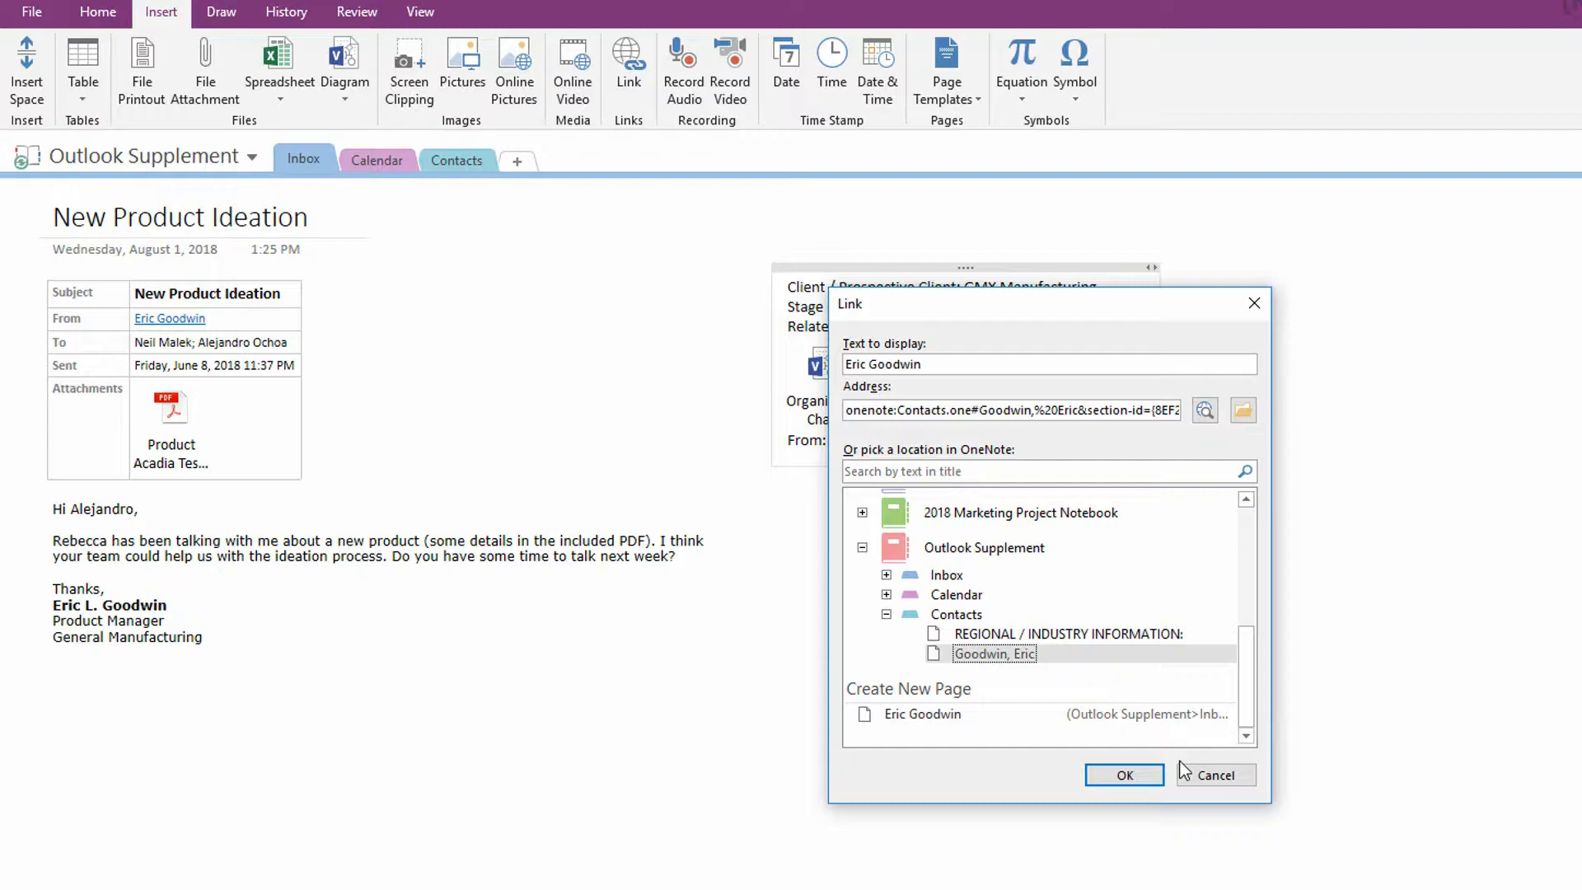
{"action": "mouse_move", "coordinate": [1092, 749]}
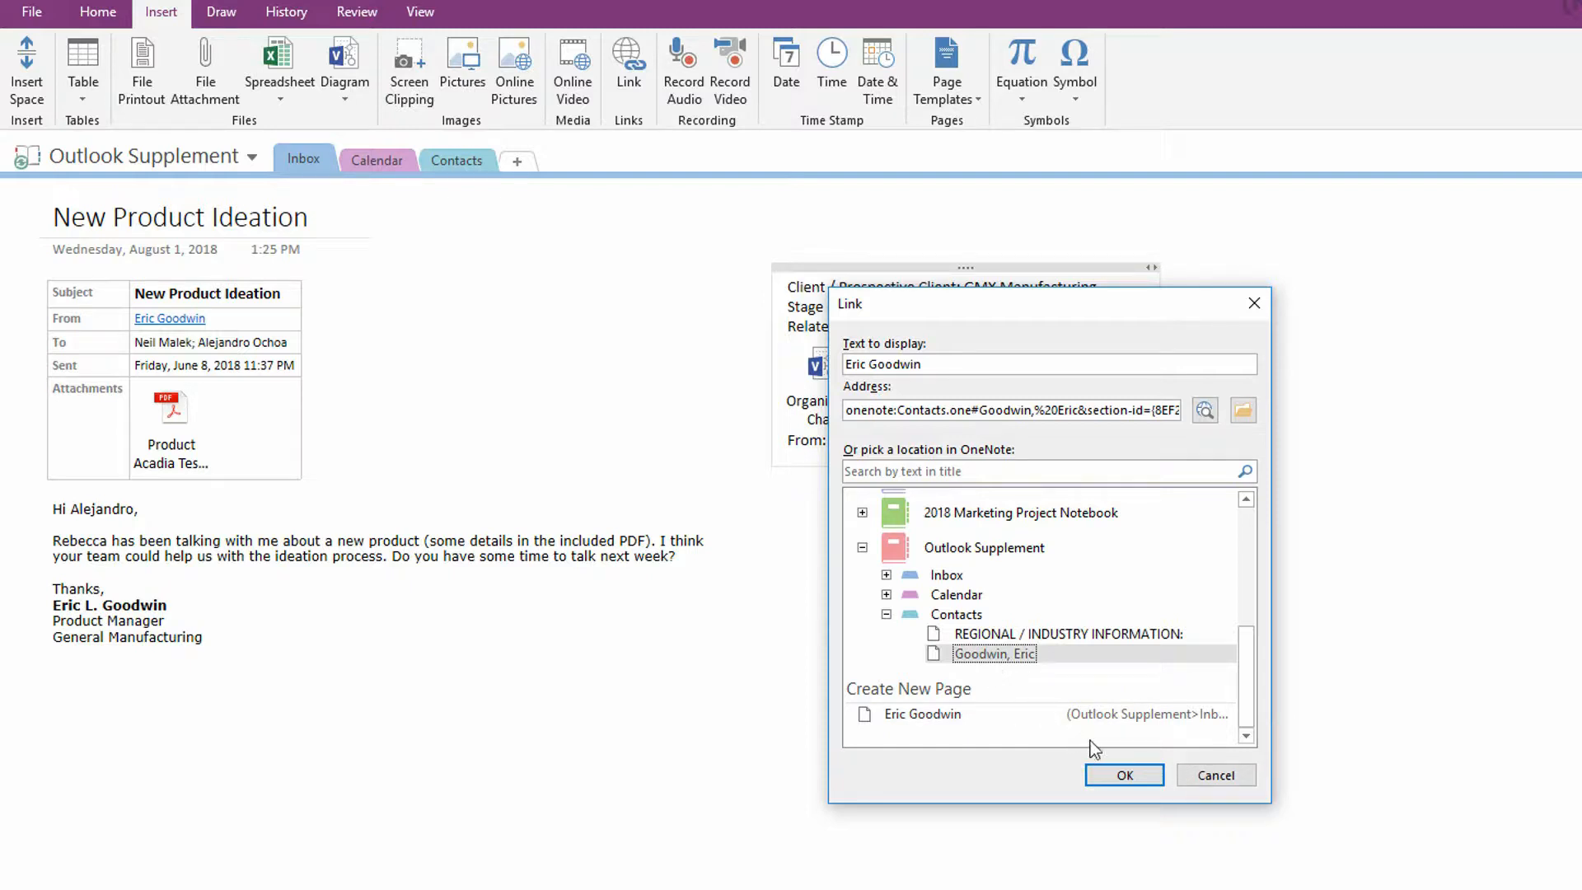
{"action": "left_click", "coordinate": [1123, 775]}
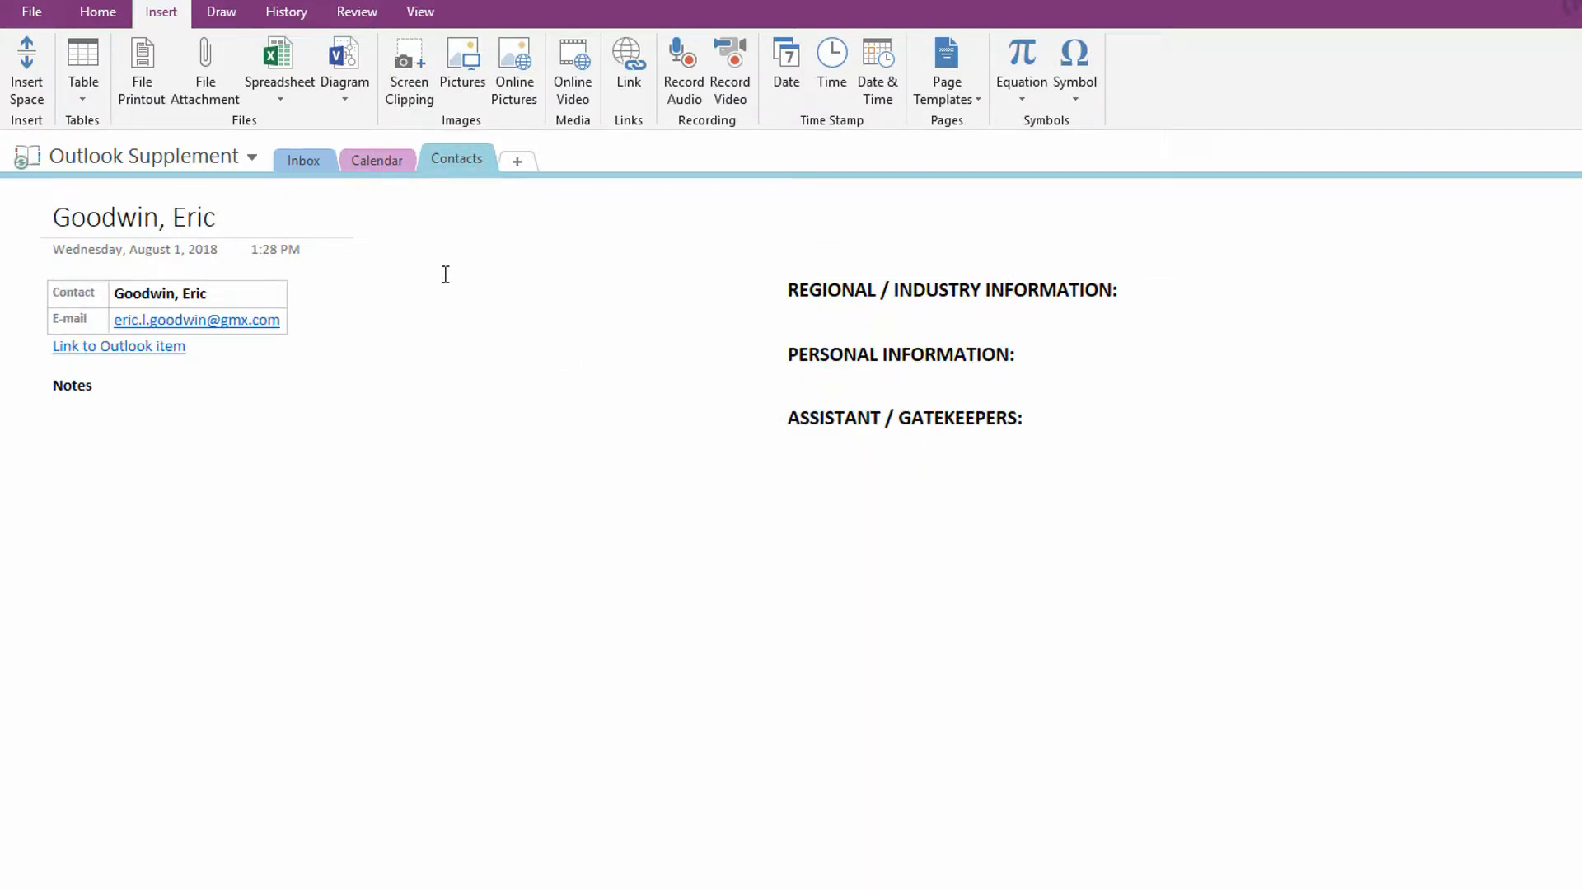
{"action": "left_click", "coordinate": [376, 159]}
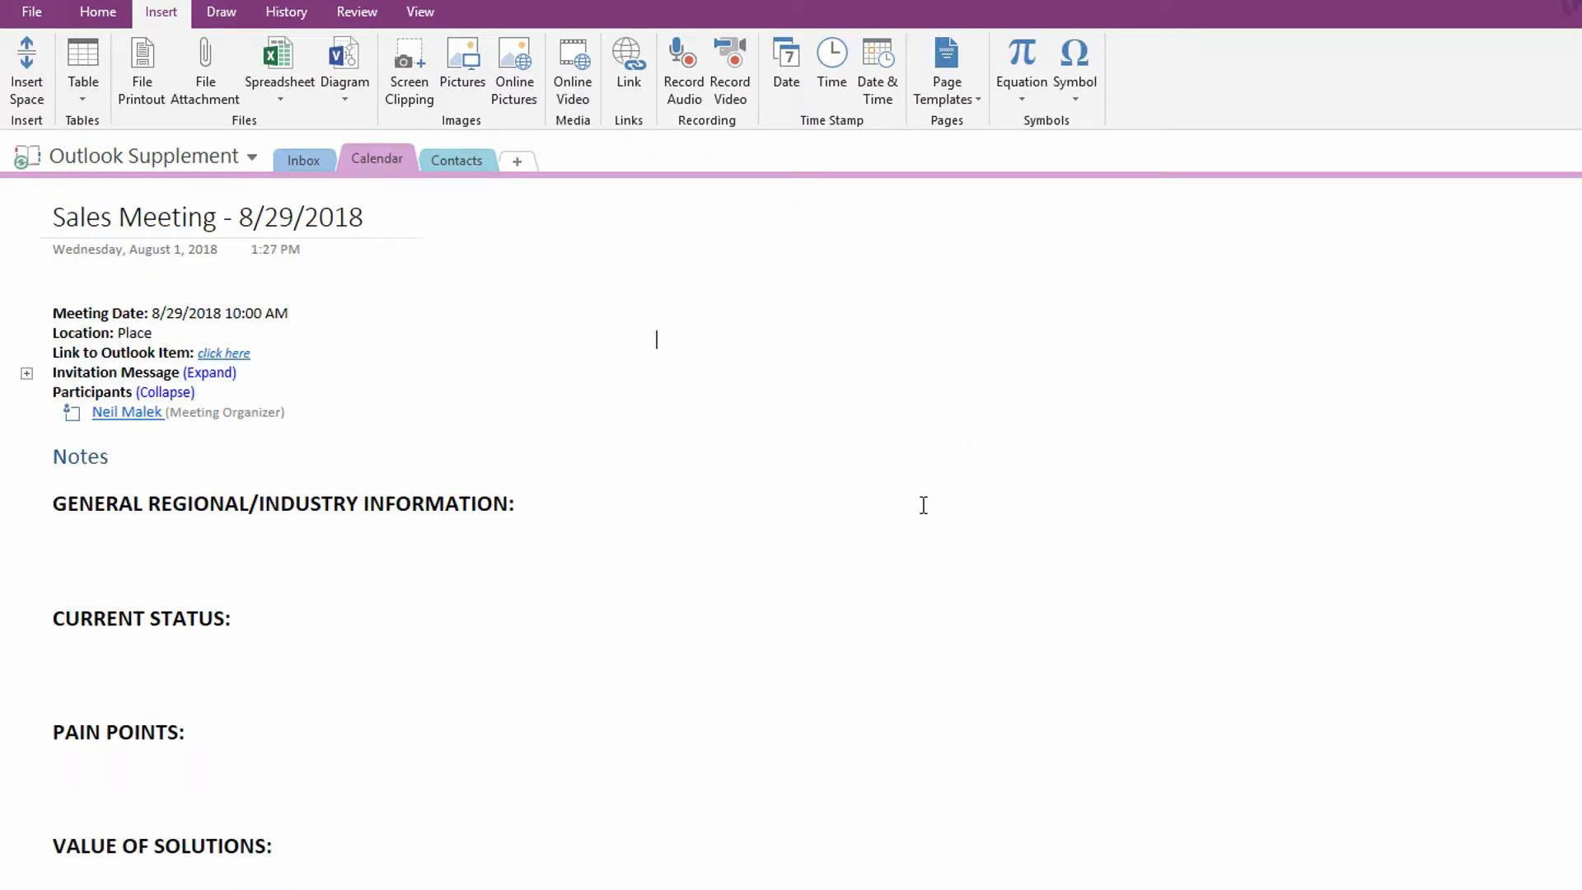
{"action": "type", "text": "Attendee"}
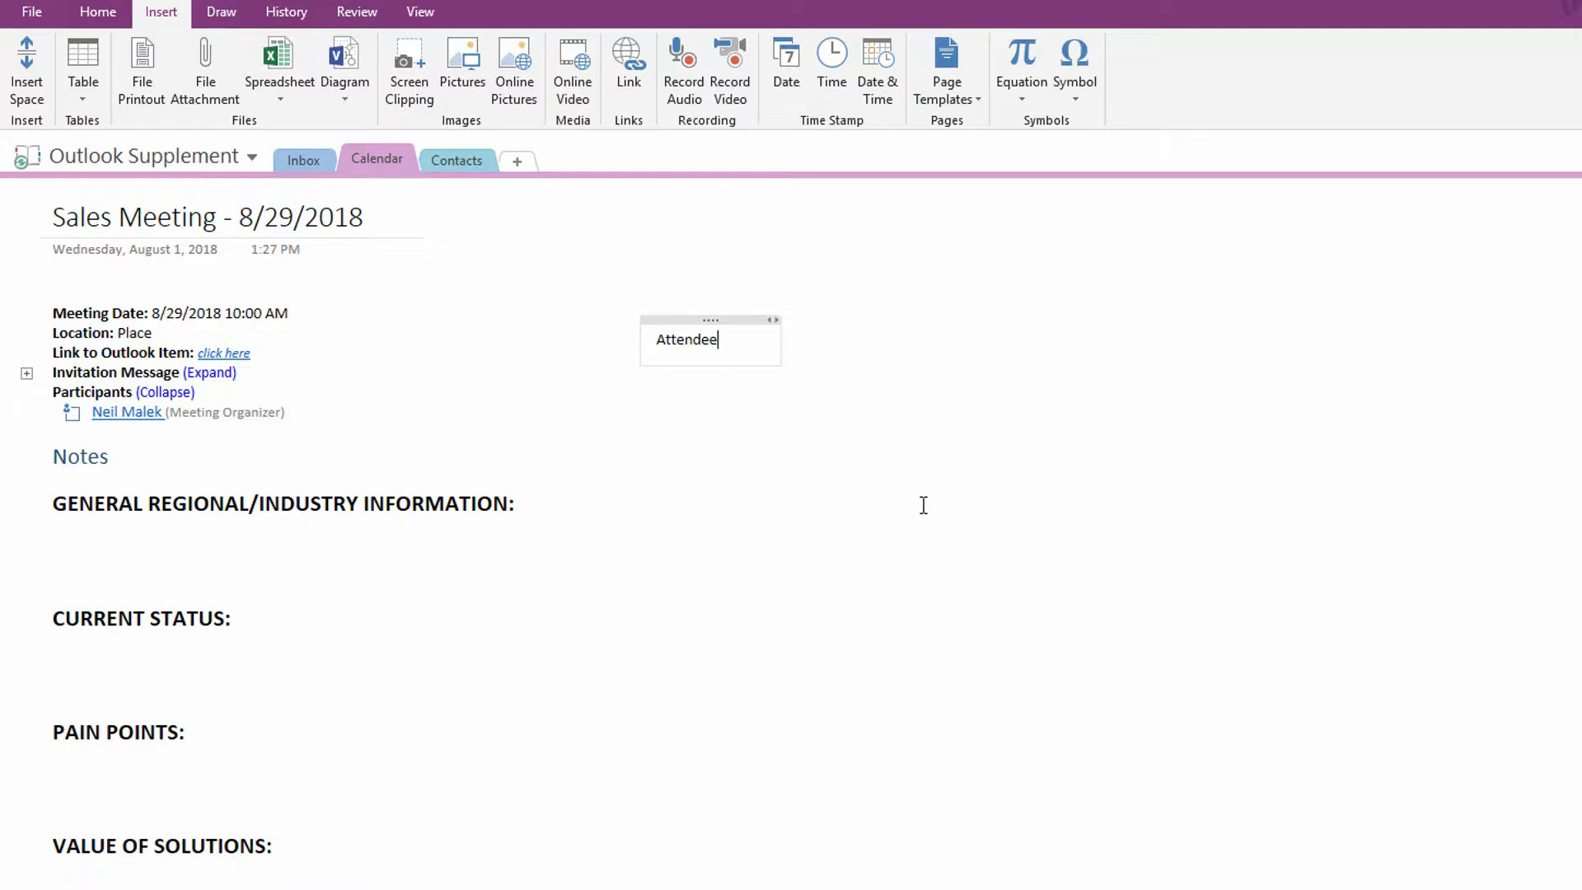
{"action": "type", "text": "s: Eric"}
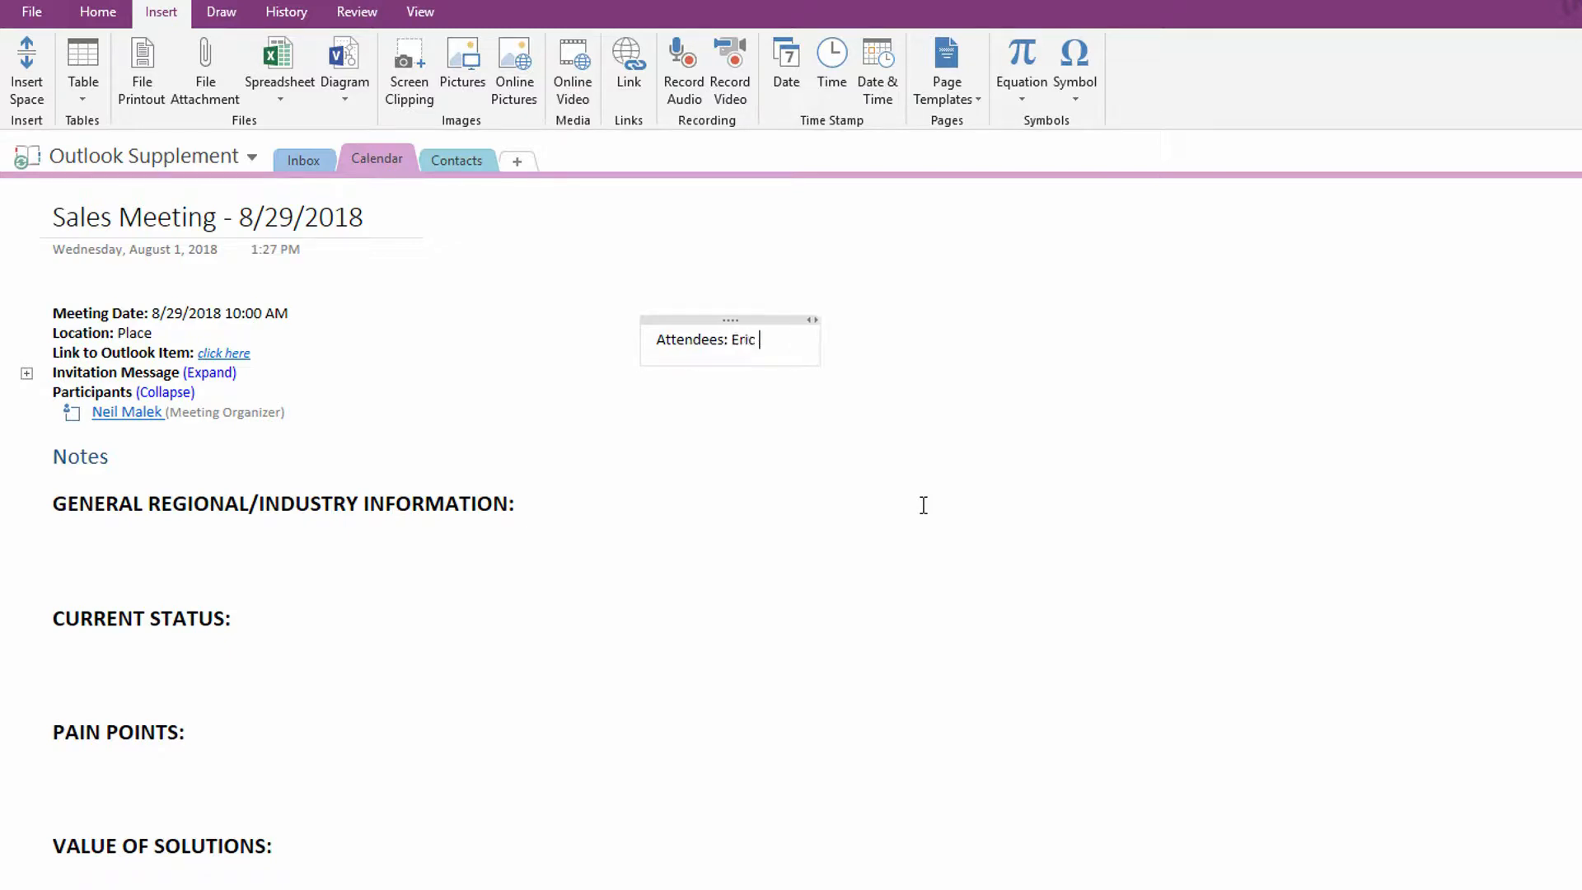
{"action": "type", "text": "Goodwin"}
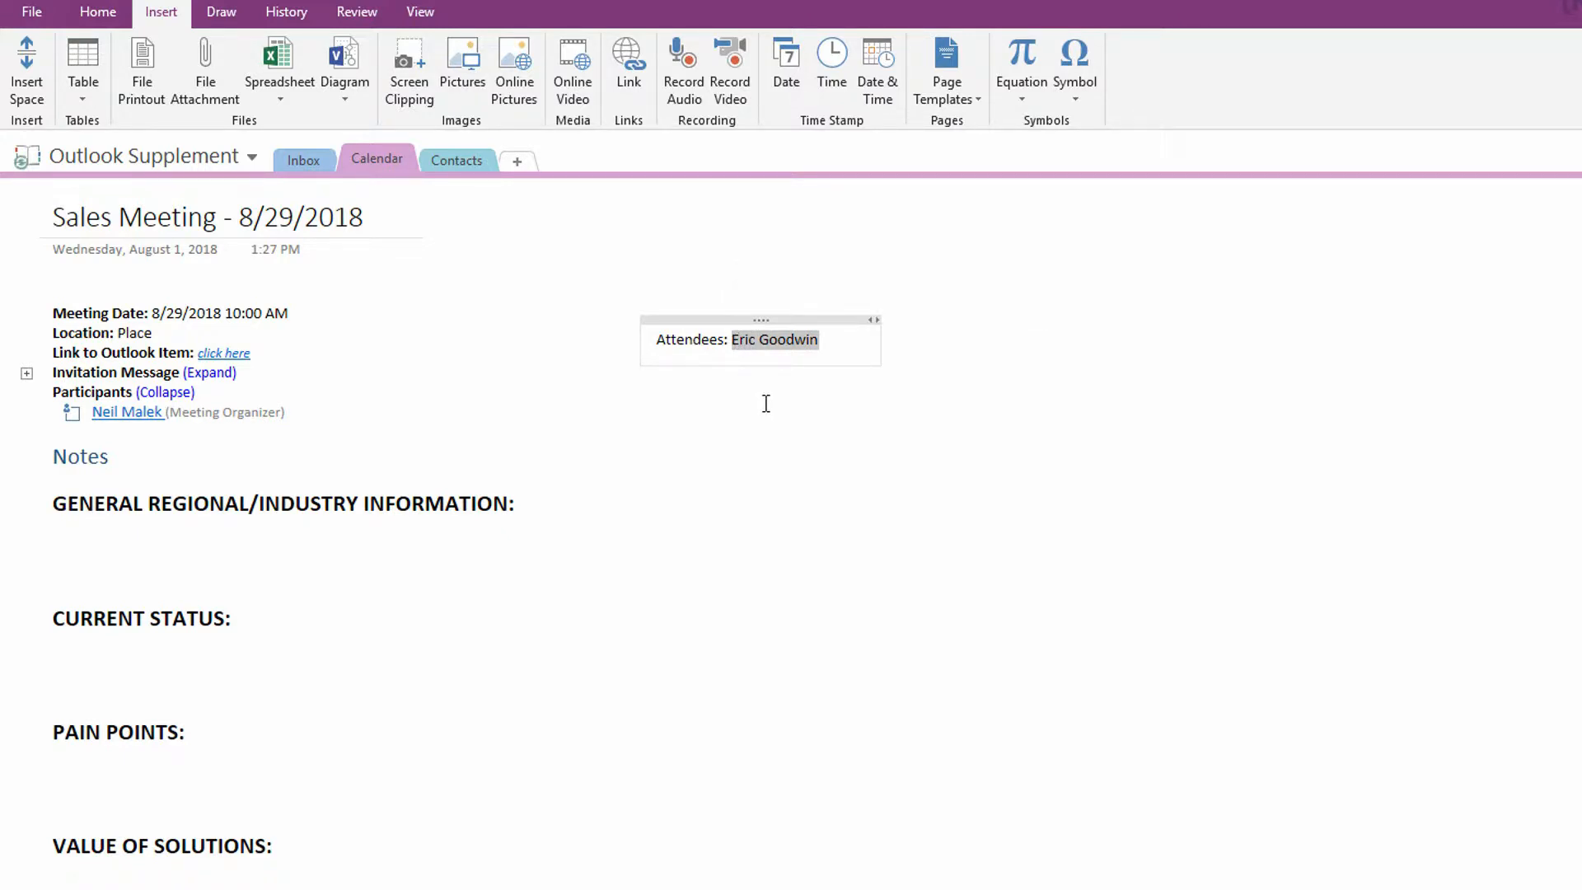
{"action": "left_click", "coordinate": [627, 71]}
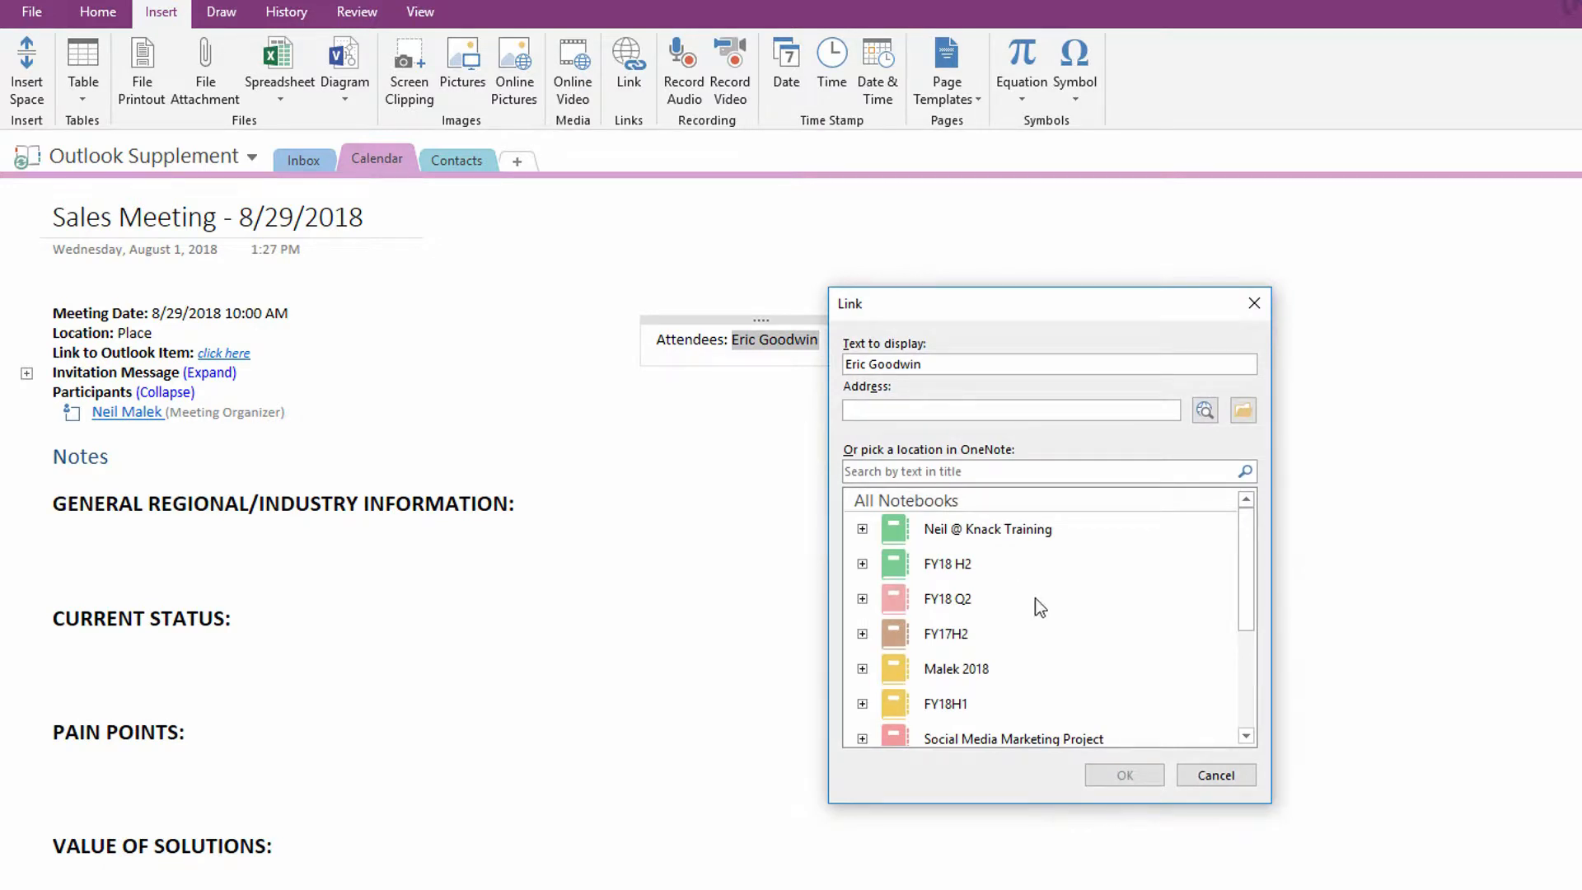
{"action": "left_click", "coordinate": [862, 648]}
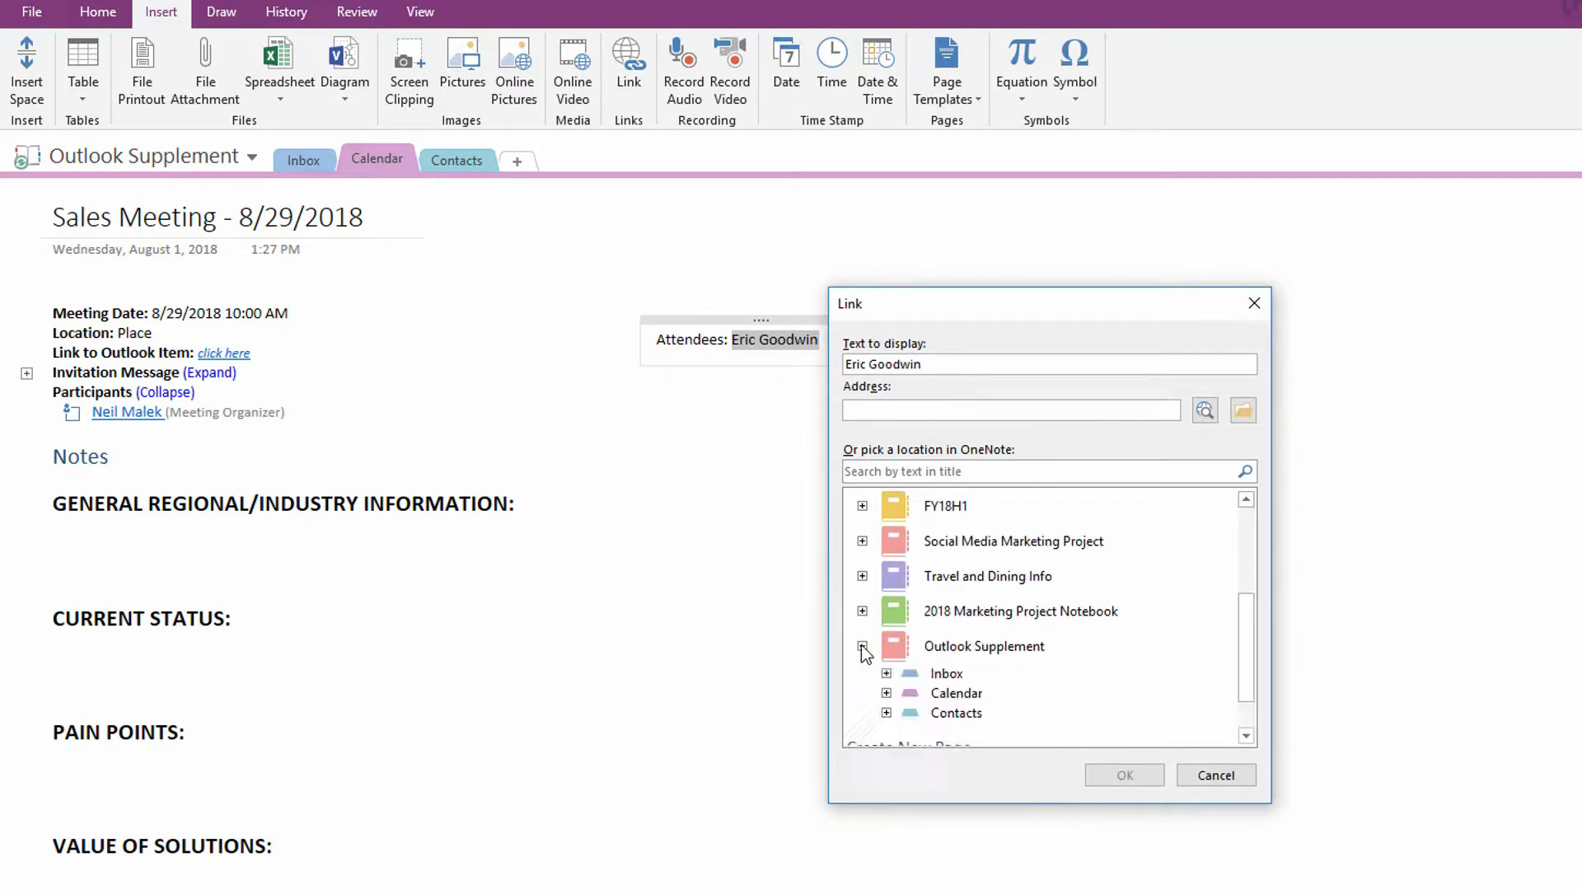
{"action": "left_click", "coordinate": [885, 711]}
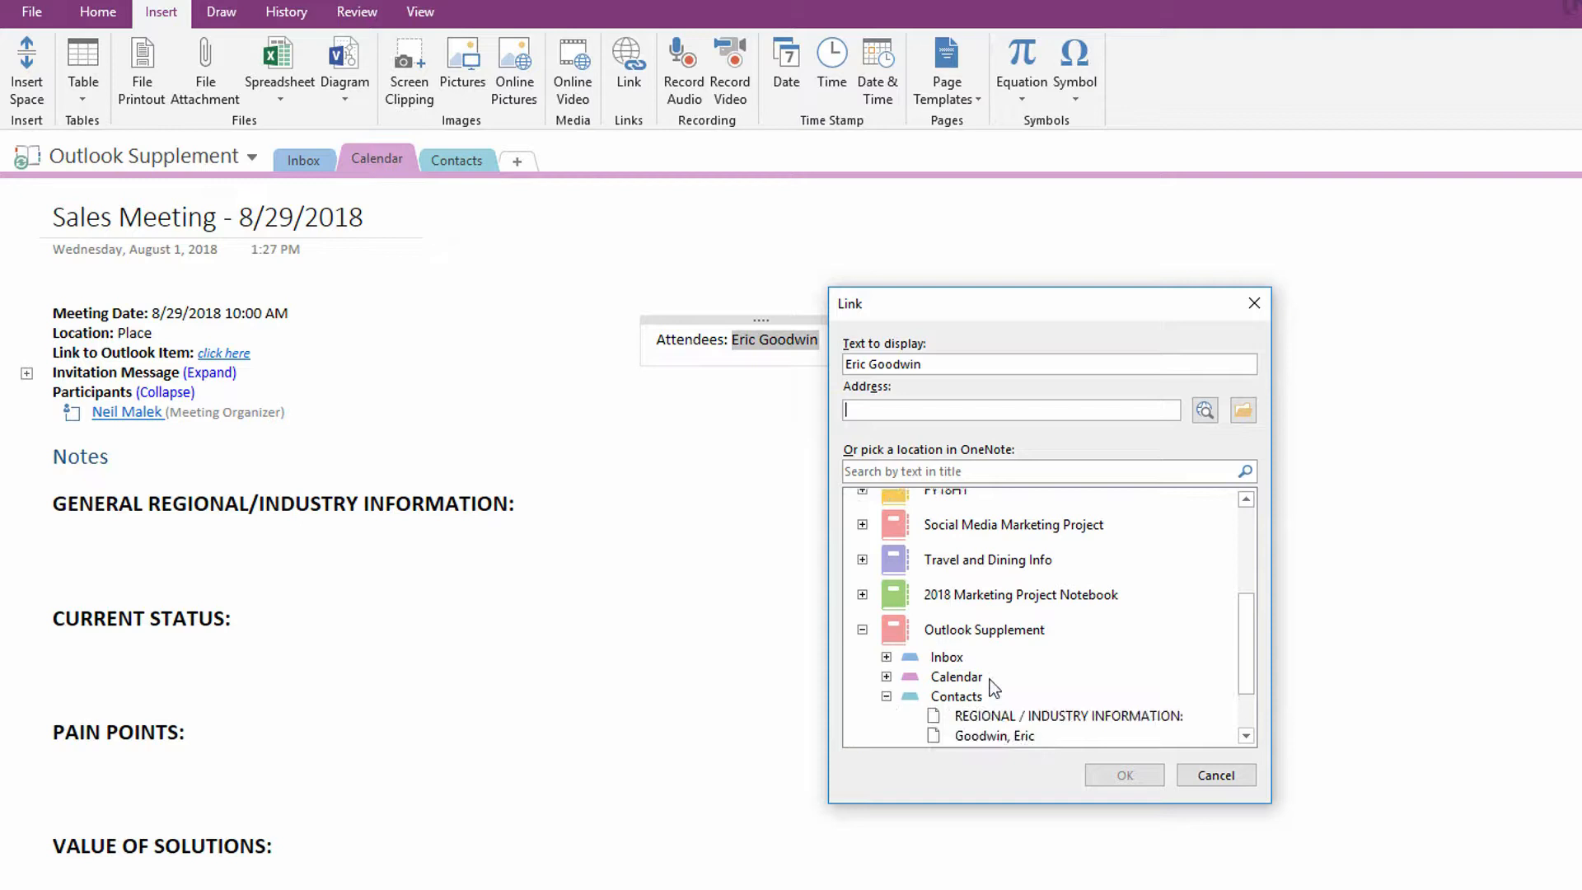
{"action": "left_click", "coordinate": [992, 736]}
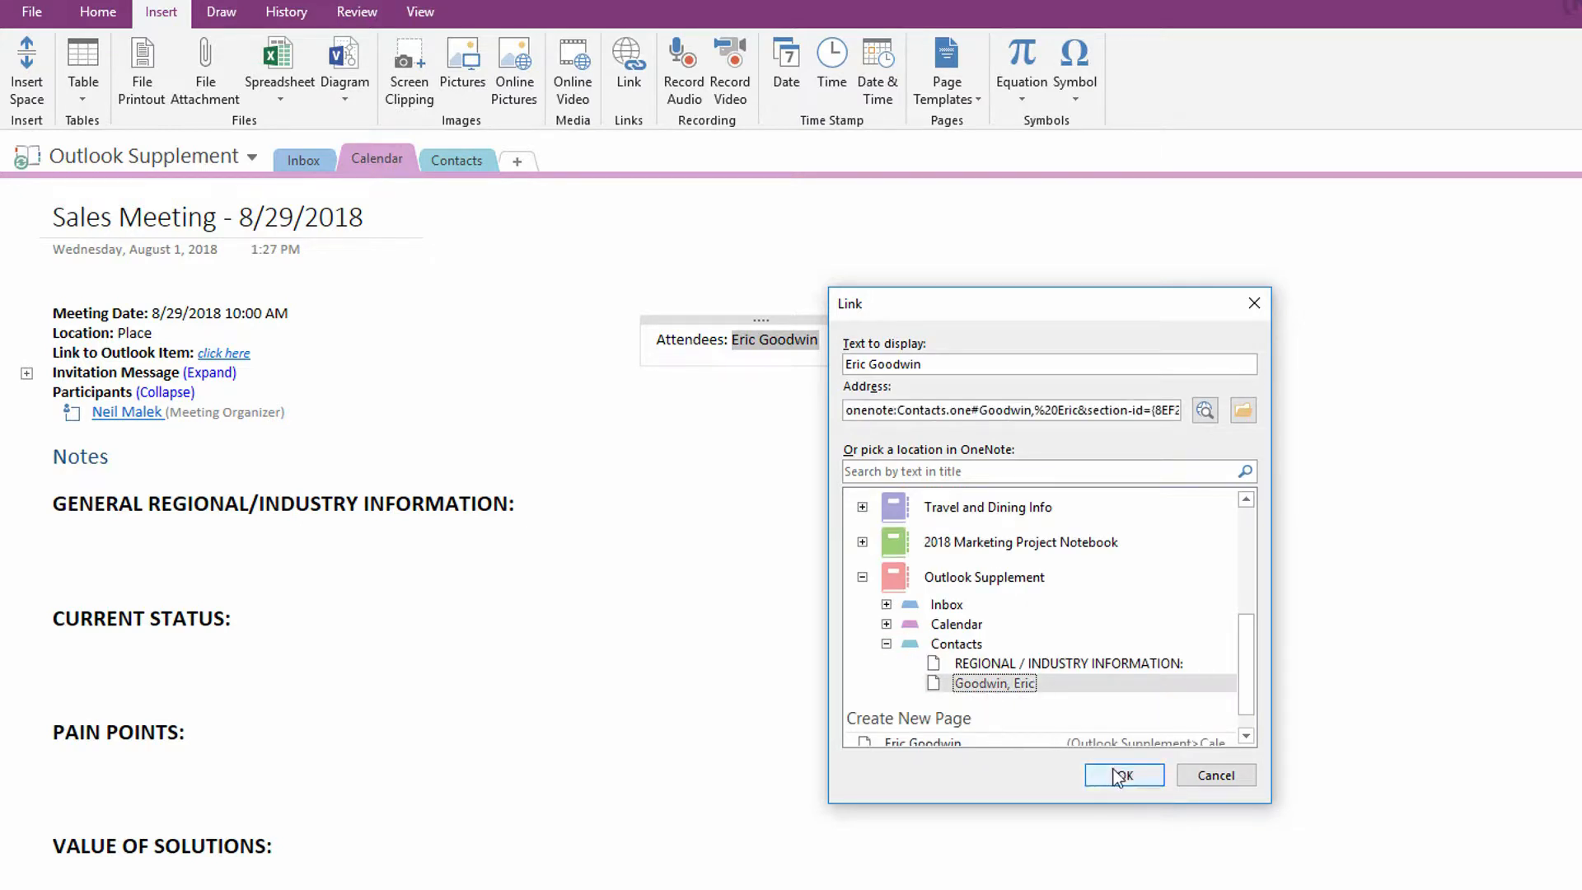
{"action": "left_click", "coordinate": [1122, 775]}
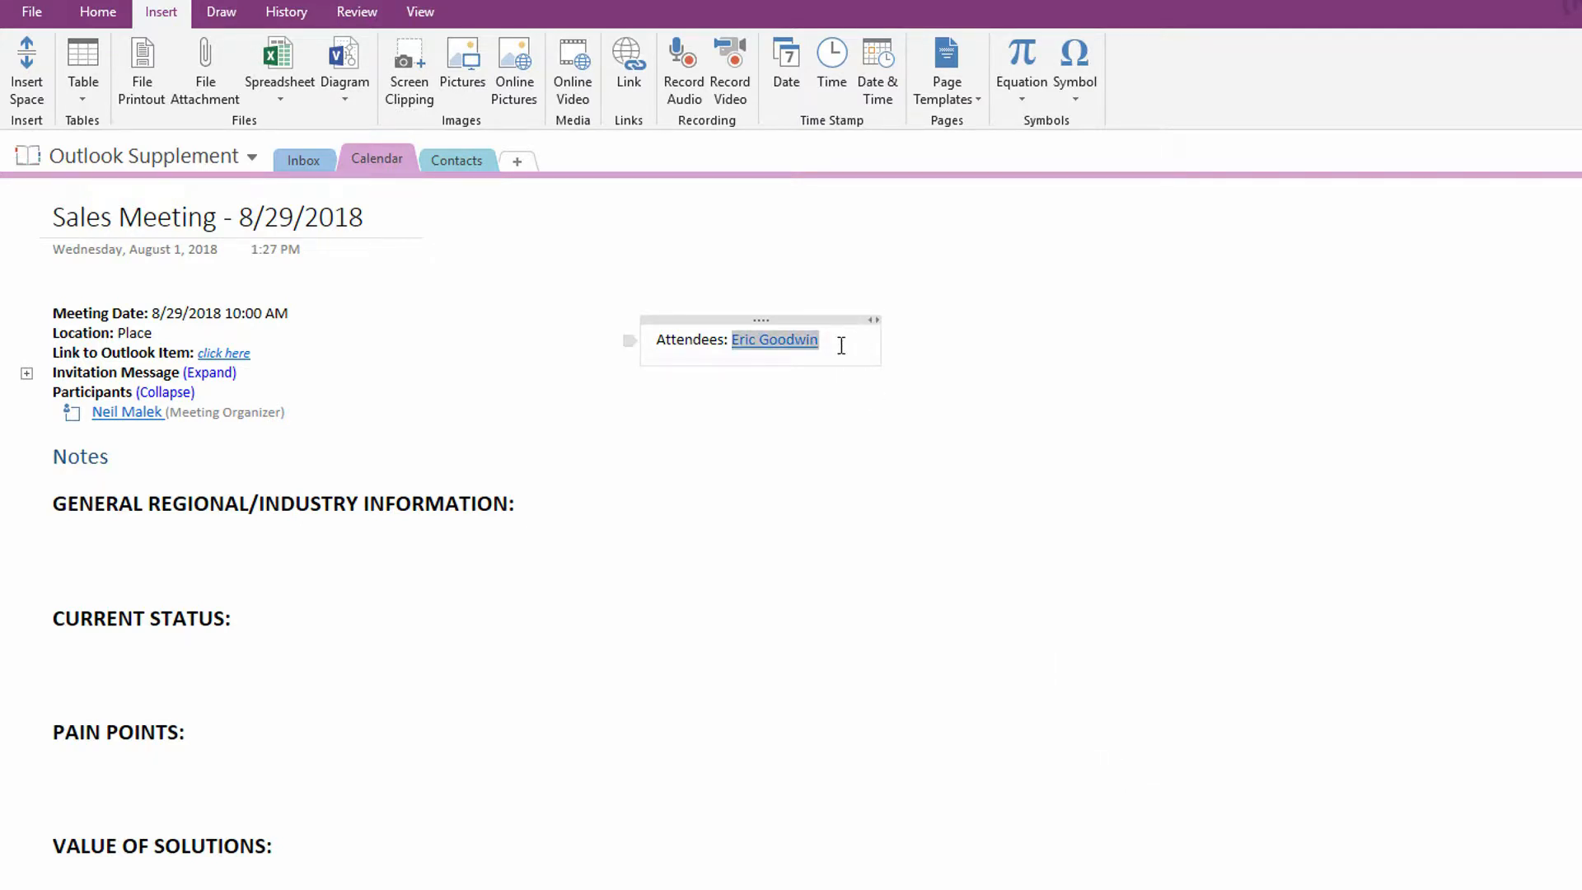
{"action": "left_click", "coordinate": [820, 340]}
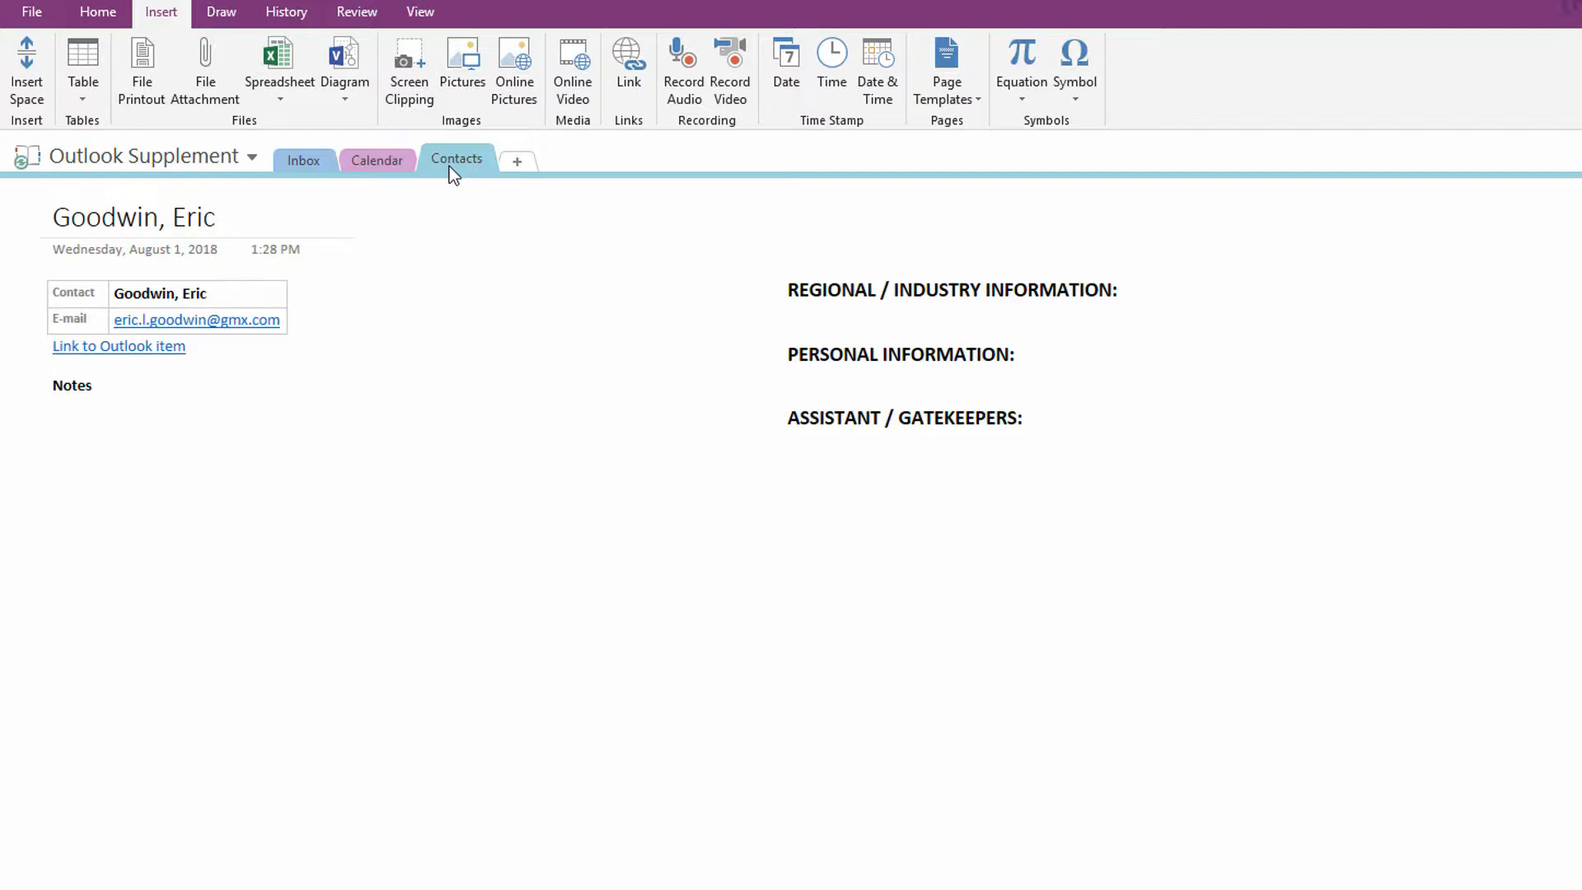
{"action": "mouse_move", "coordinate": [460, 187]}
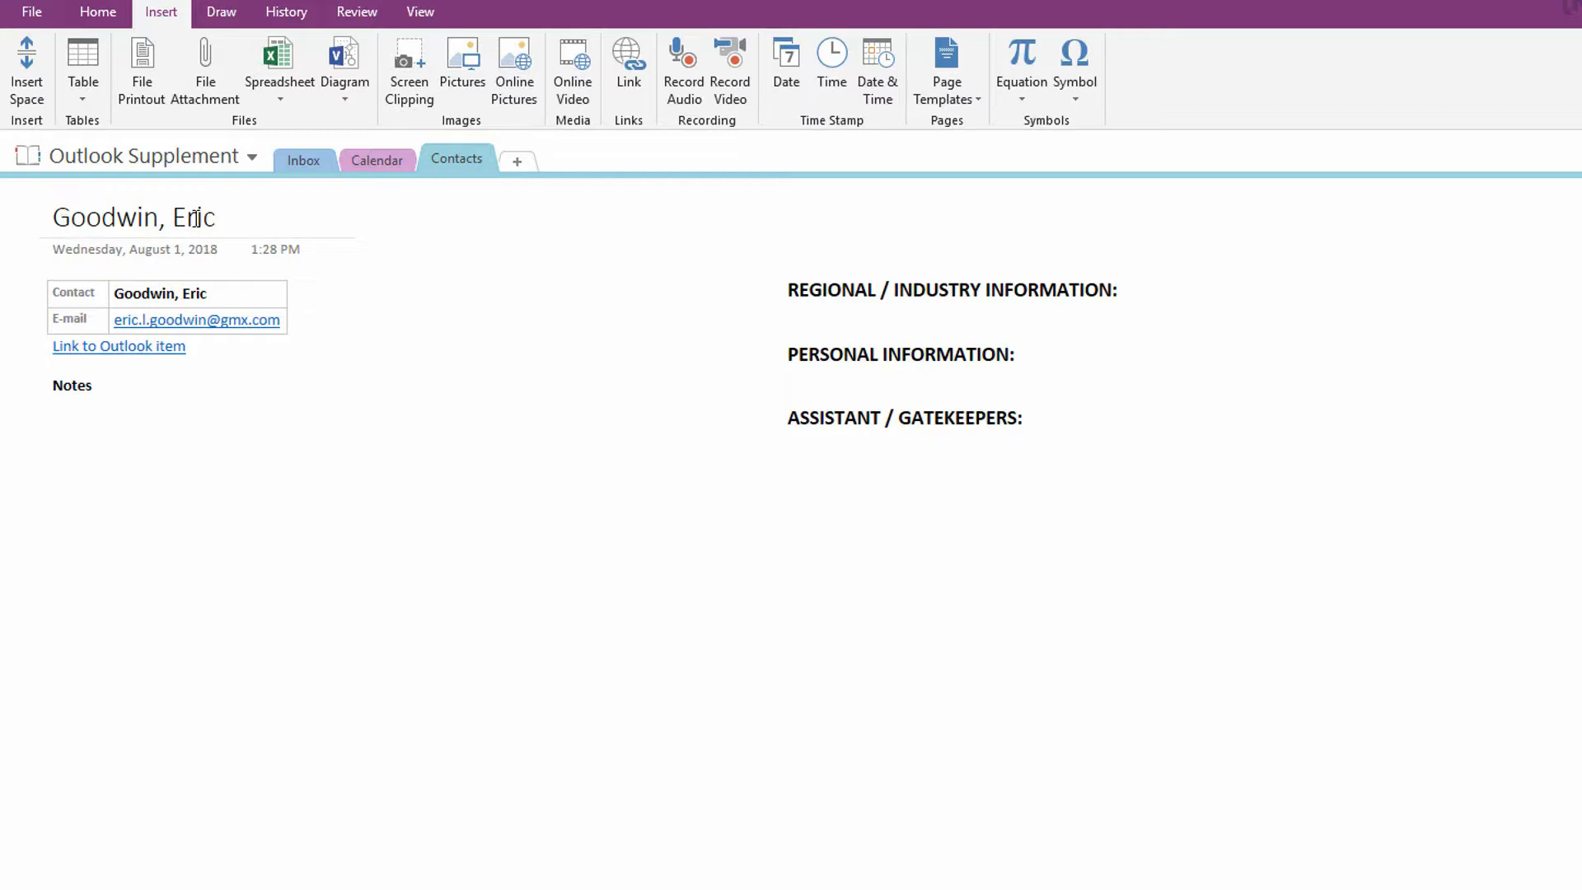
Return to the Sales Meeting page in the Calendar section
{"action": "left_click", "coordinate": [376, 159]}
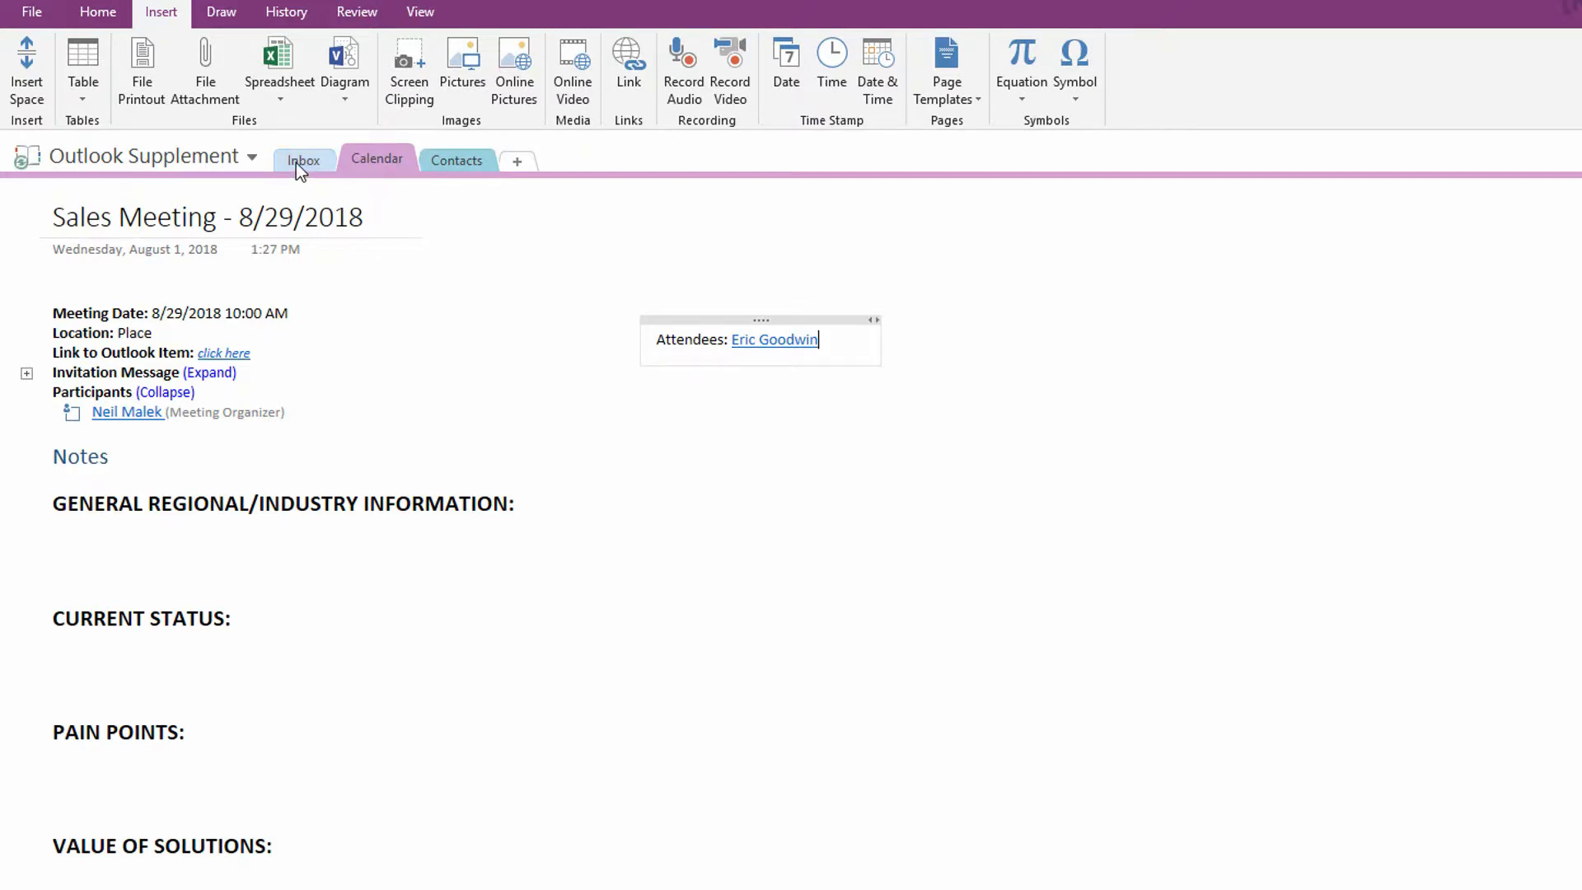
Switch back to the New Product Ideation page in the Inbox section
{"action": "left_click", "coordinate": [302, 159]}
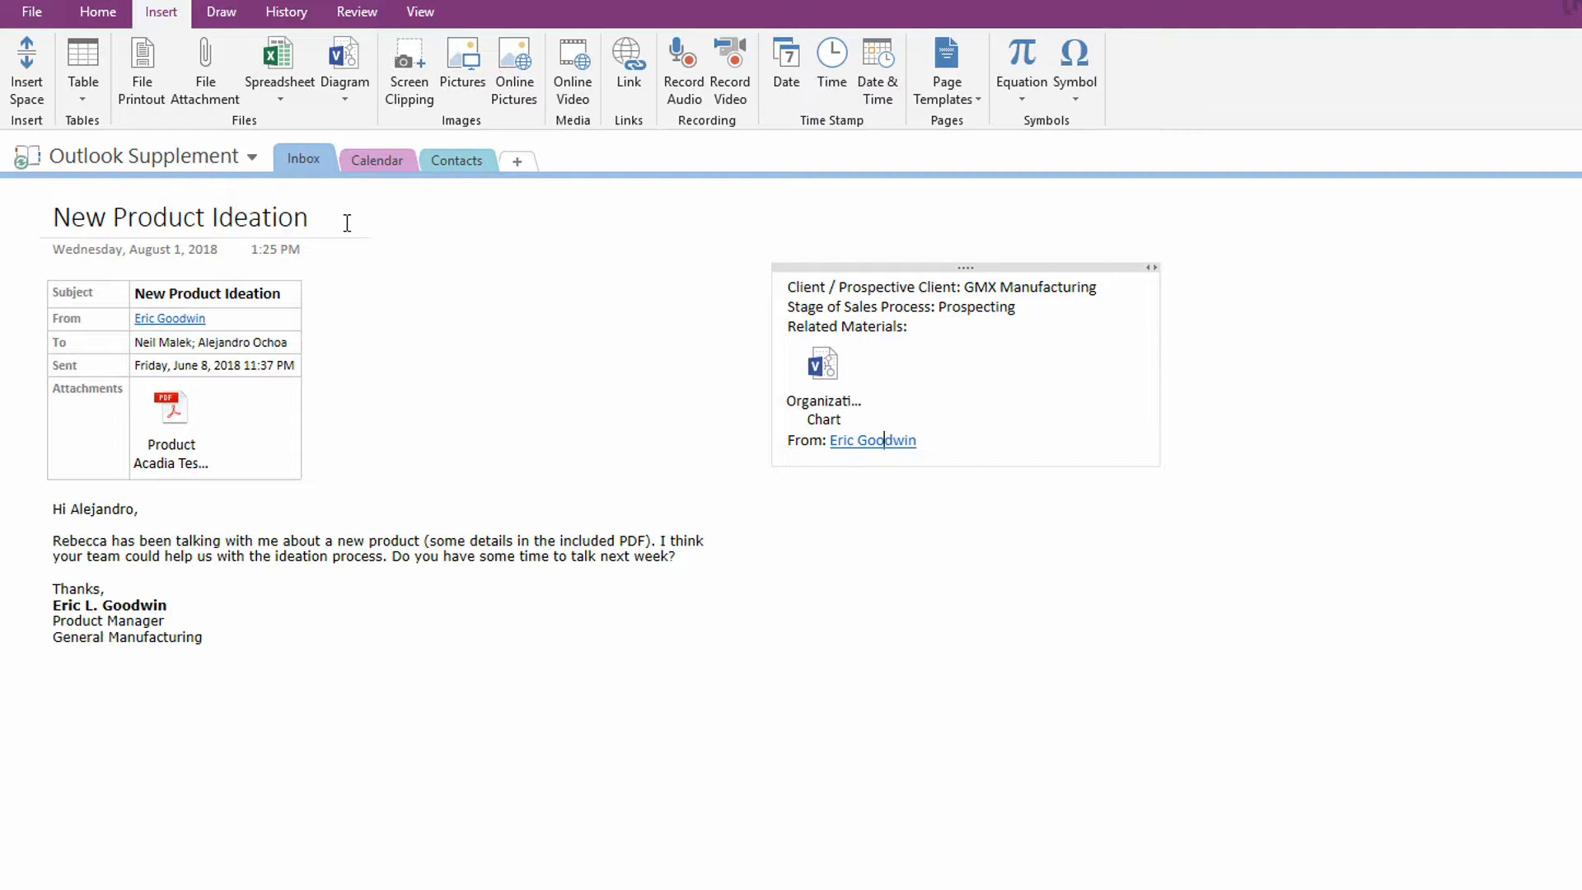
{"action": "mouse_move", "coordinate": [354, 230]}
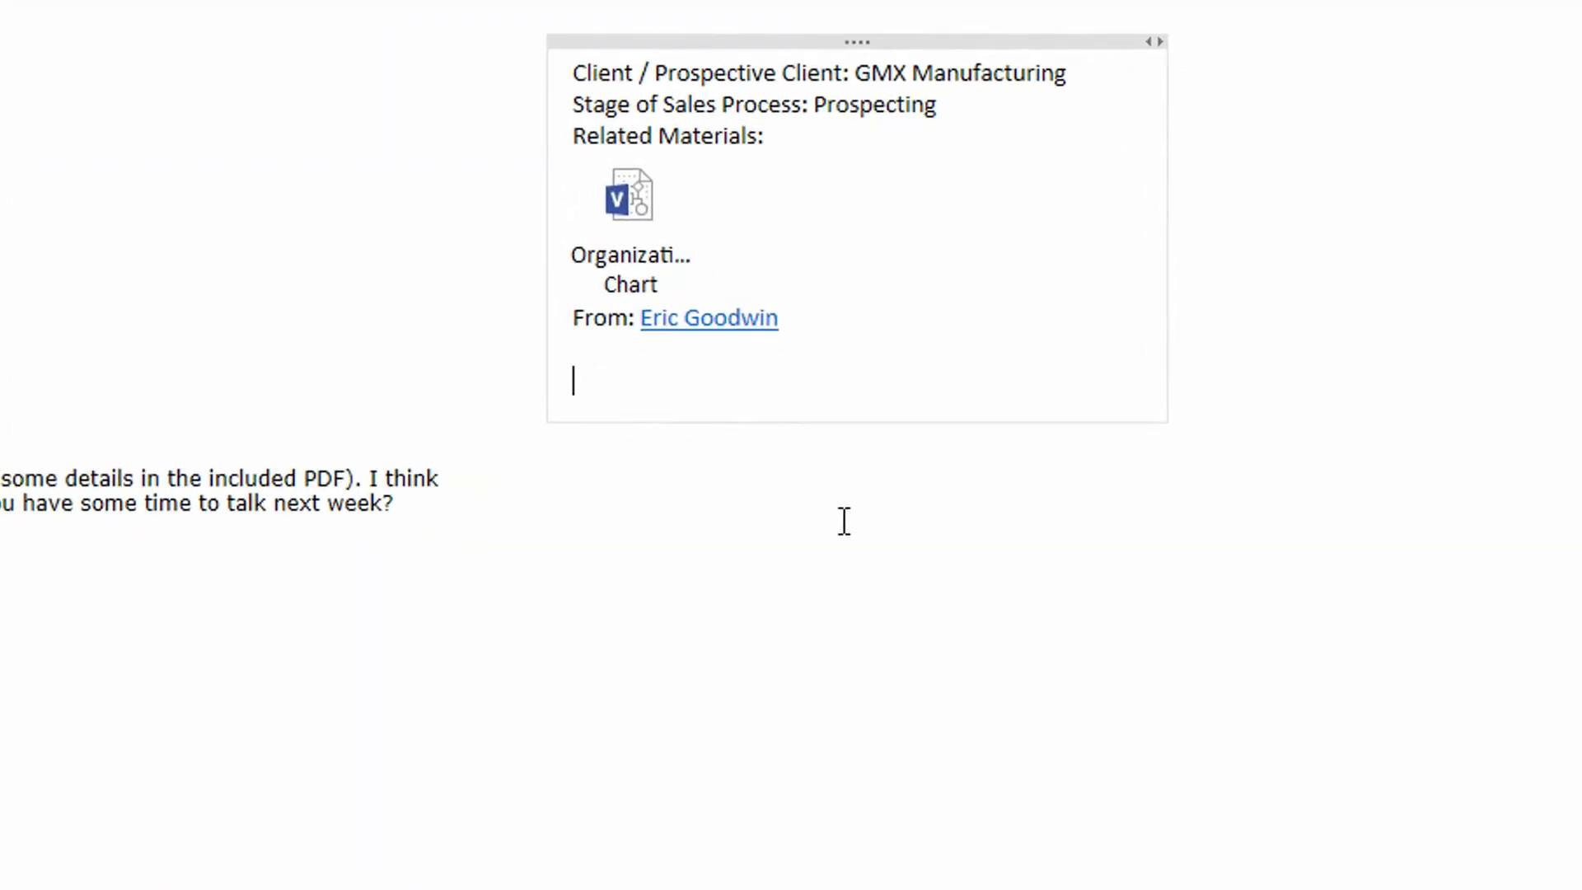
{"action": "type", "text": "From:"}
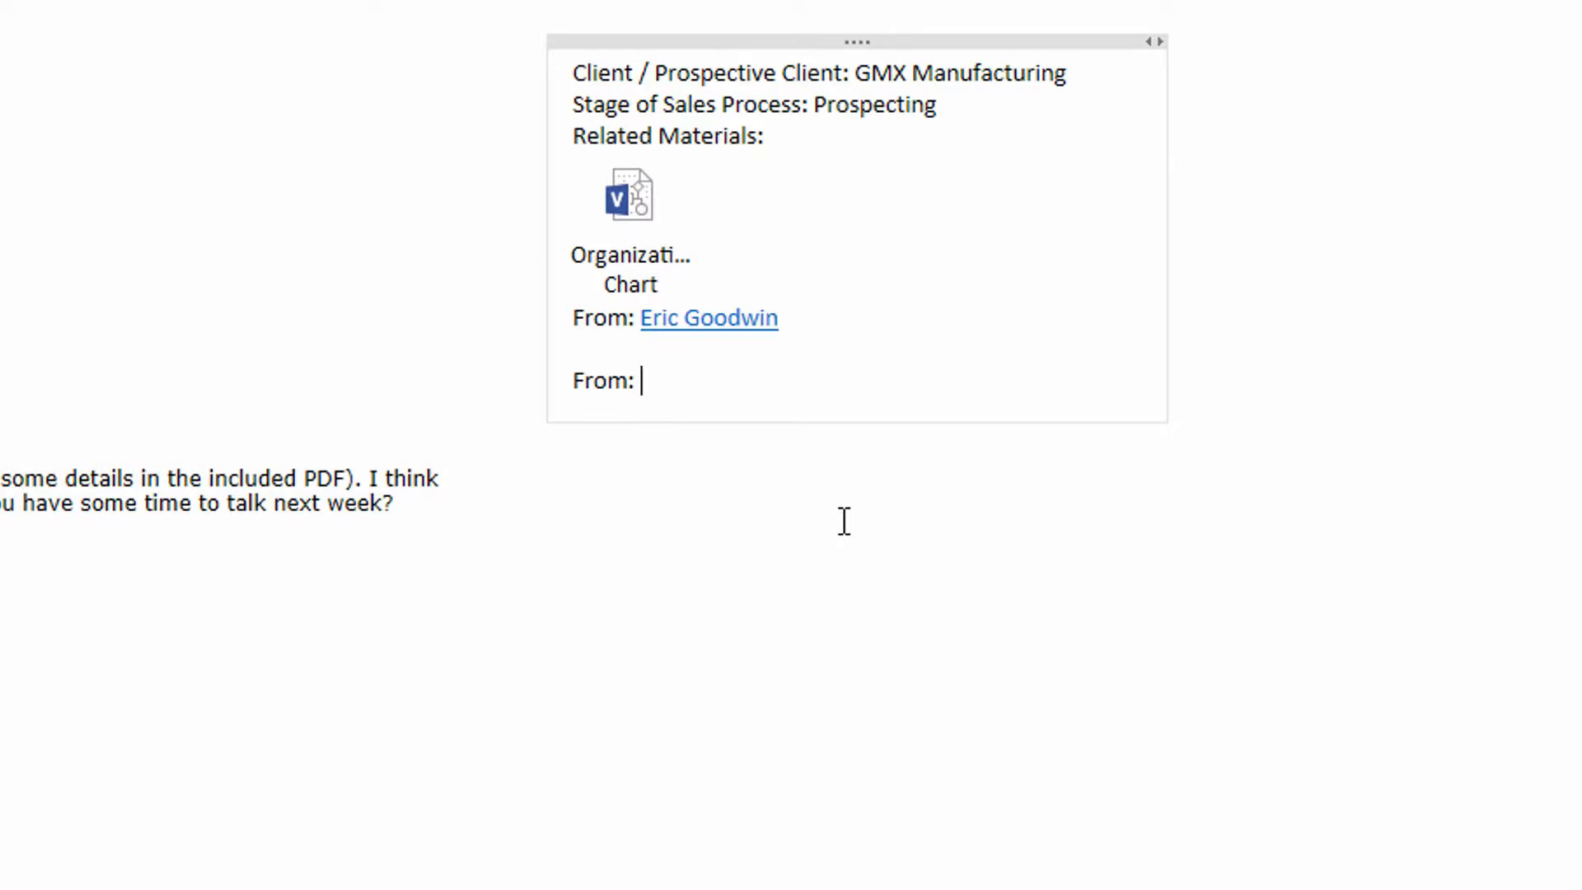
{"action": "type", "text": "[["}
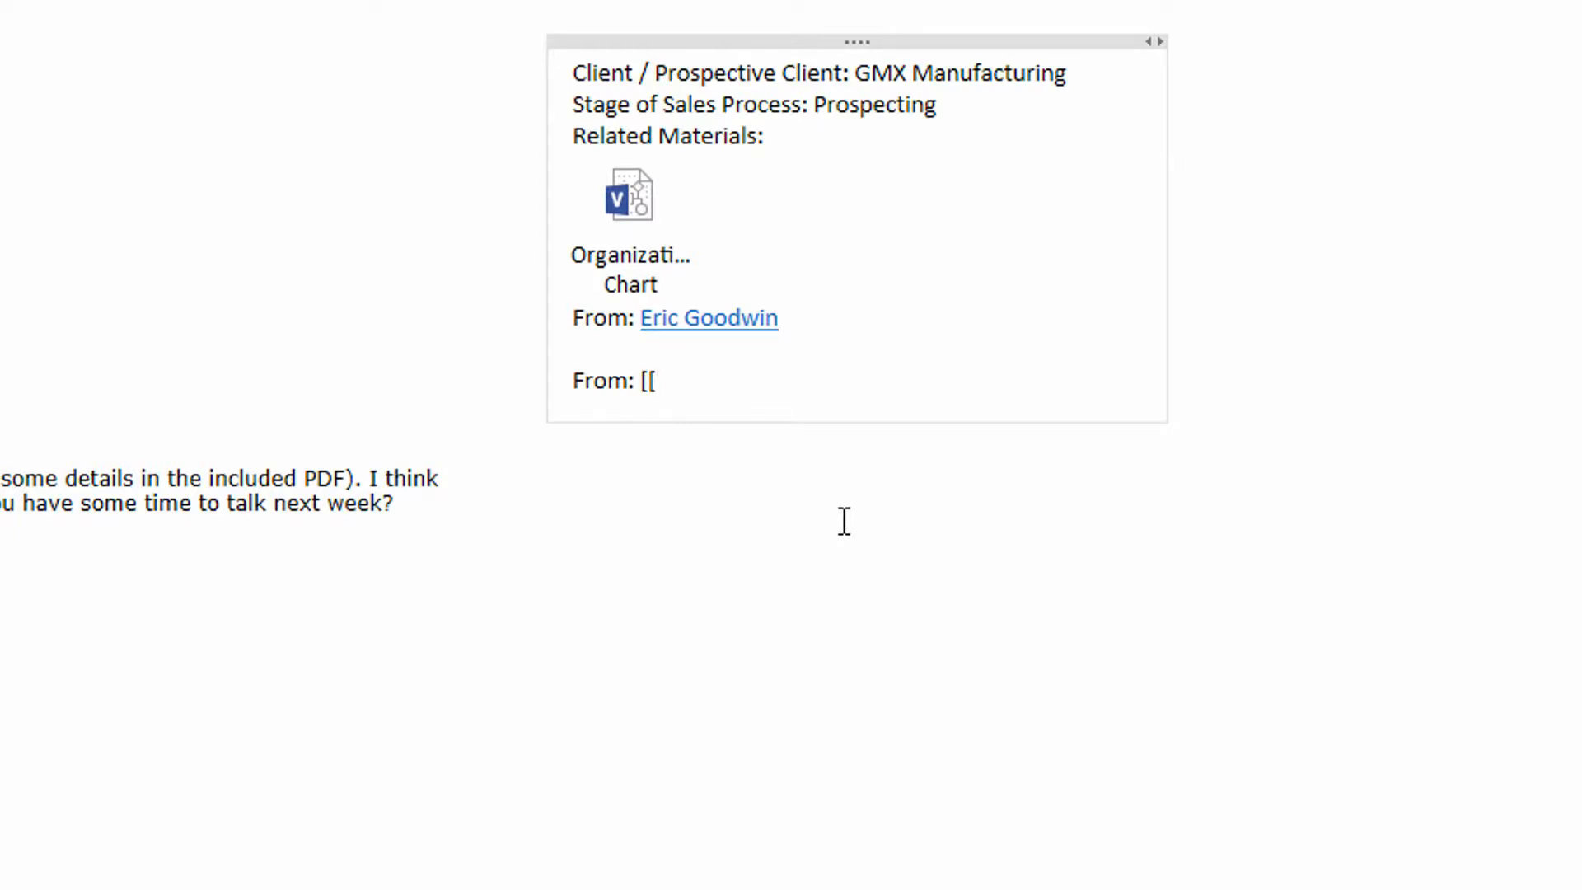
{"action": "left_click", "coordinate": [656, 382]}
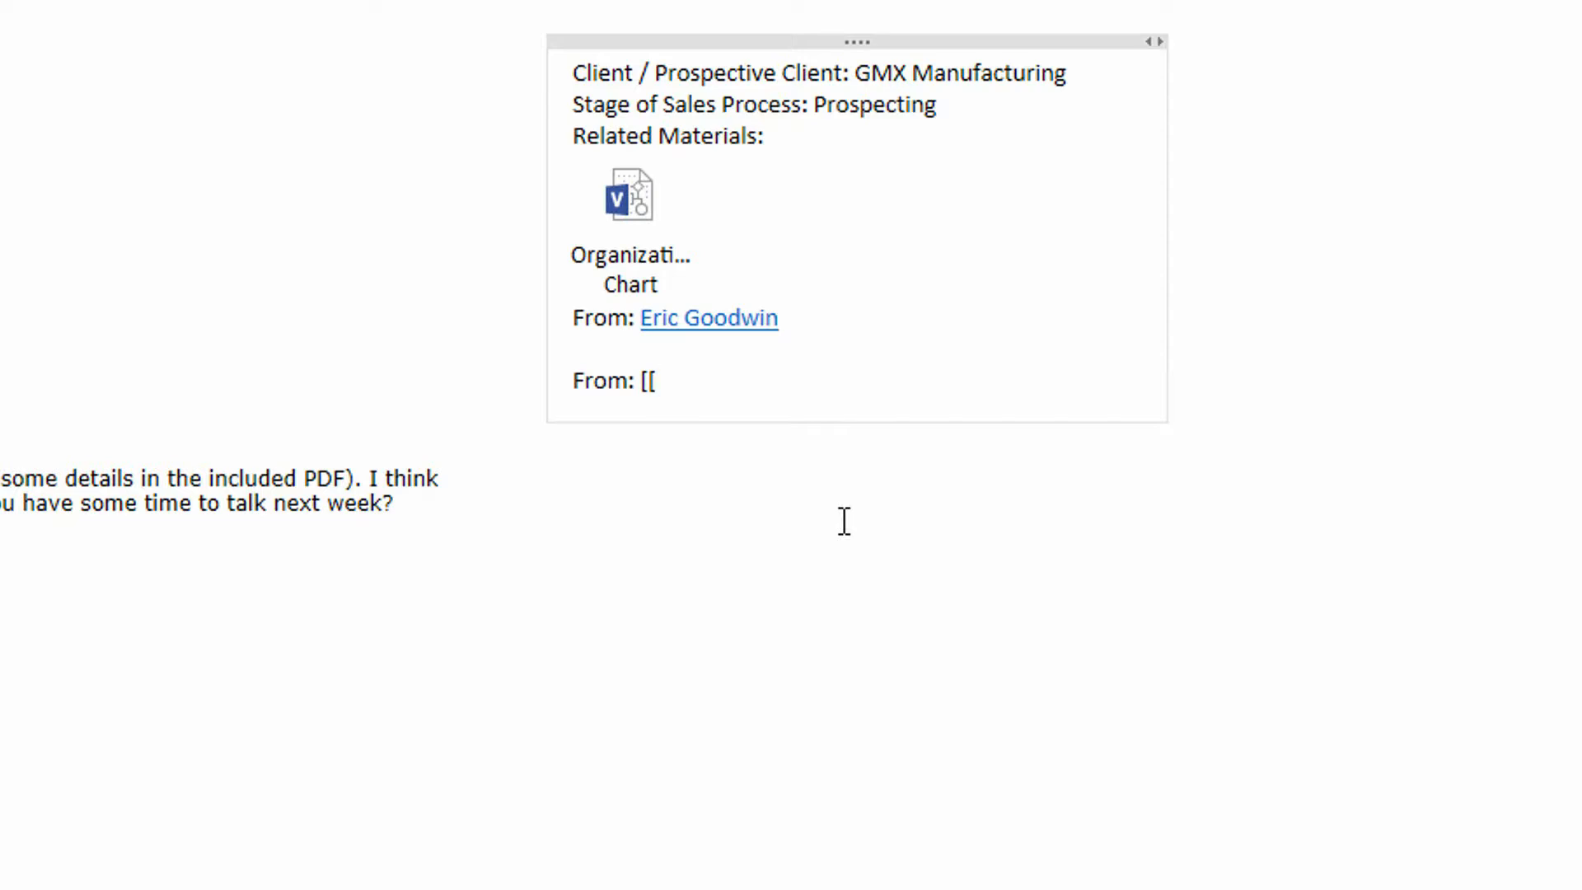
{"action": "type", "text": "Goo"}
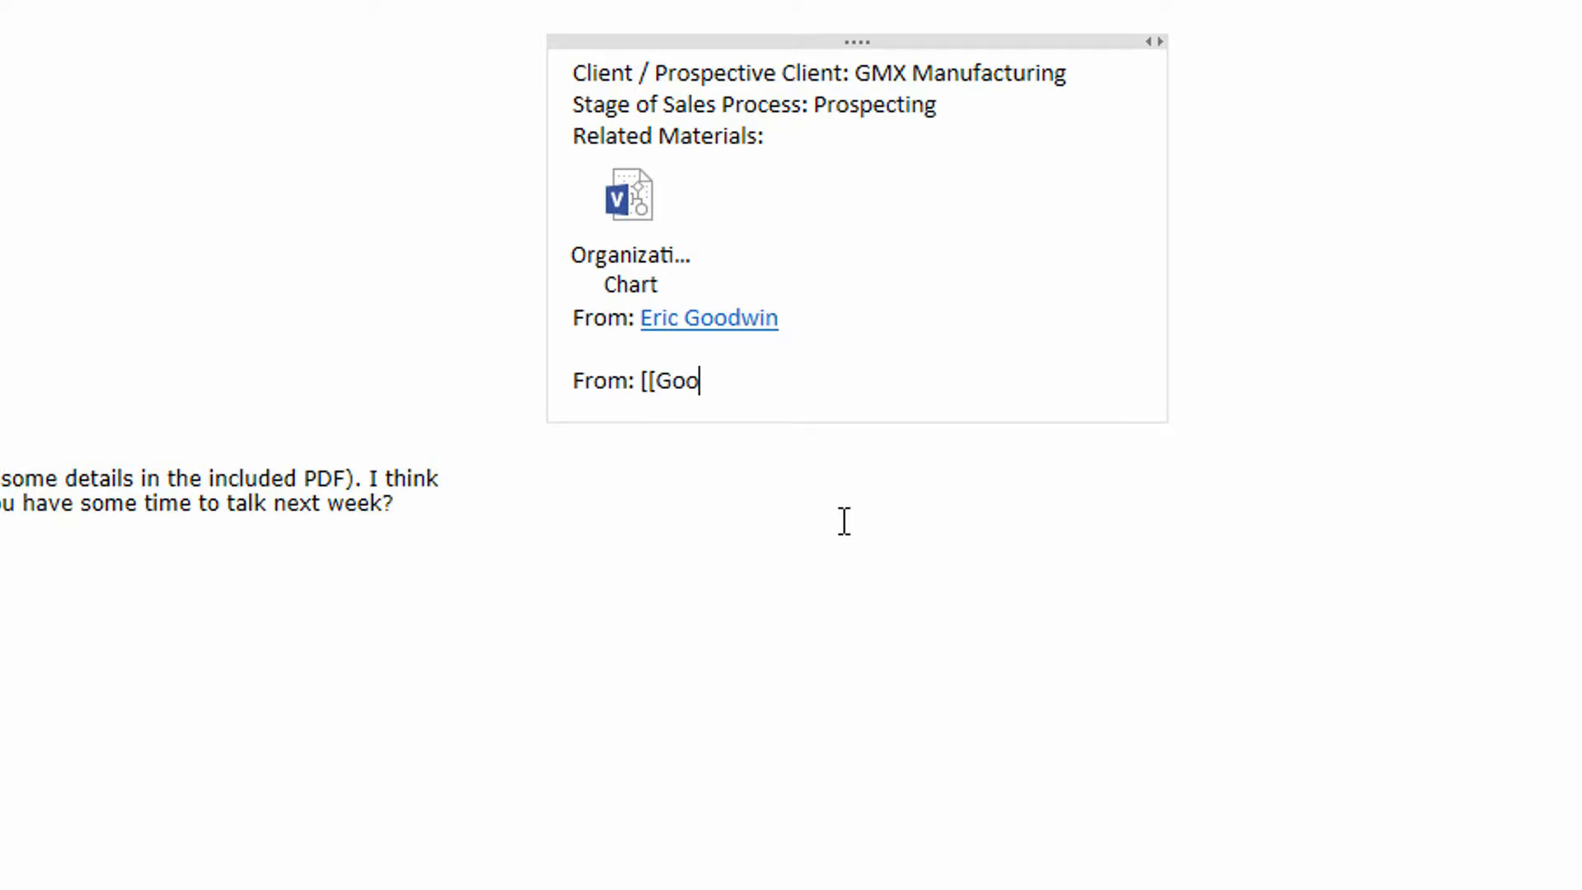
{"action": "type", "text": "dwin, Er"}
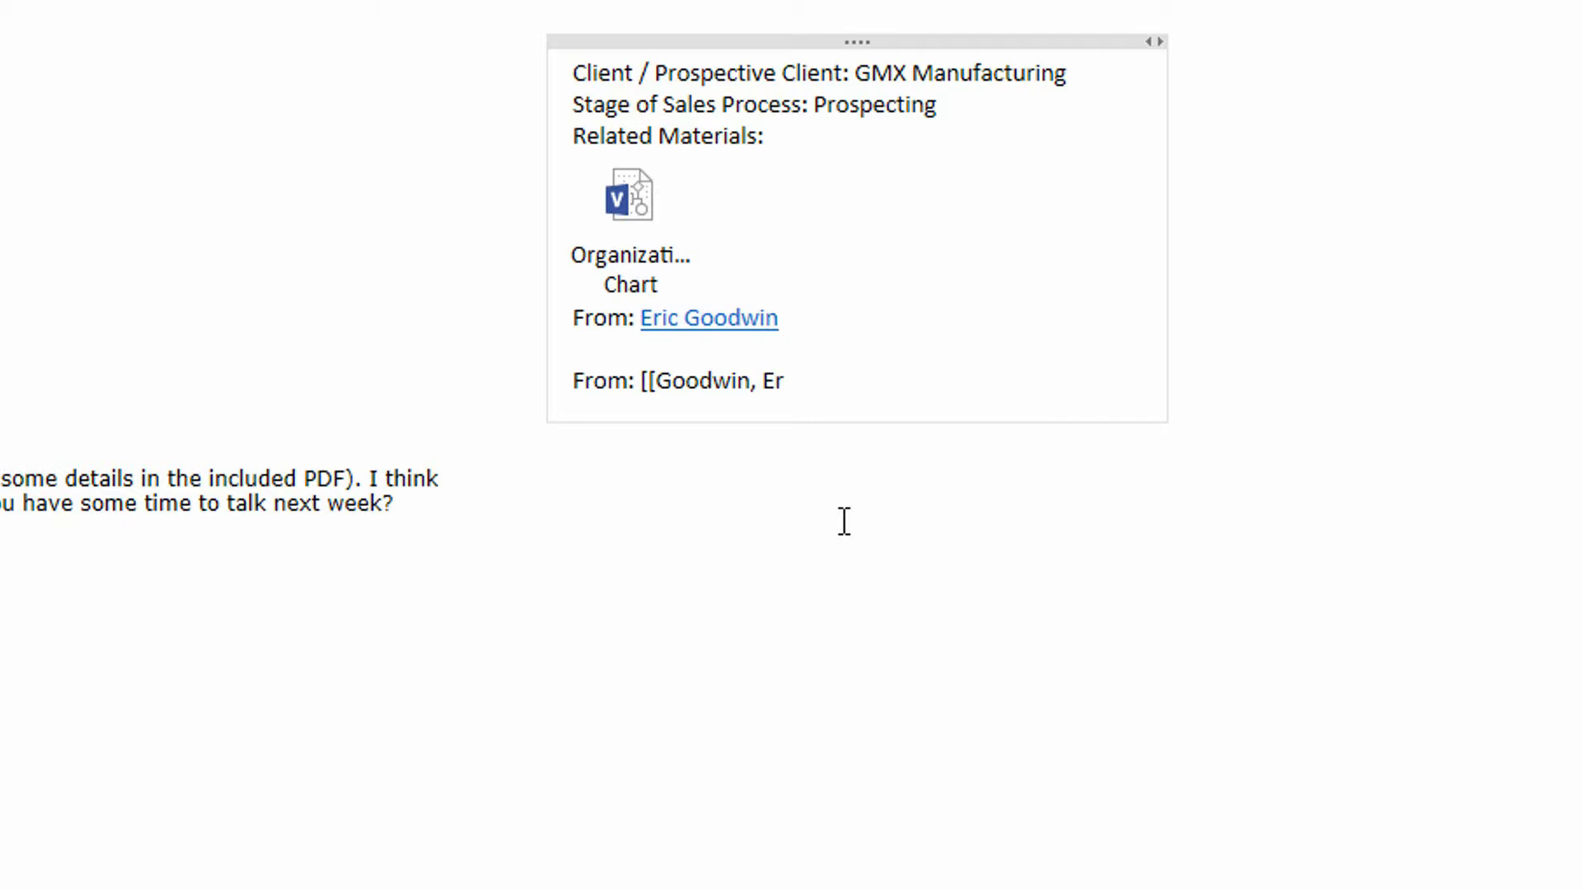
{"action": "type", "text": "ic]"}
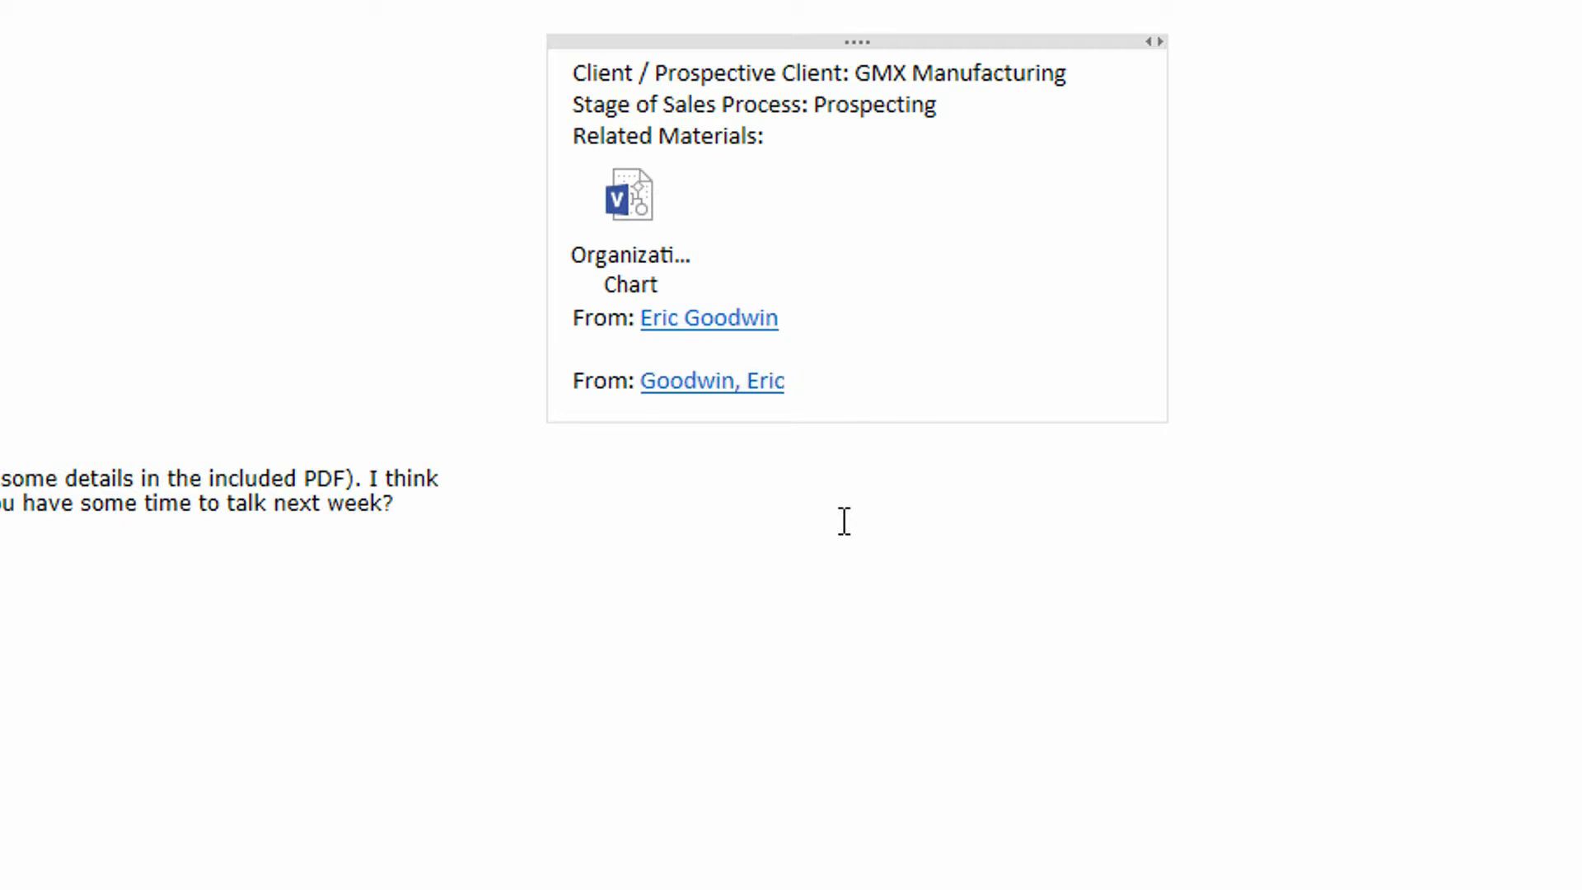
{"action": "mouse_move", "coordinate": [922, 228]}
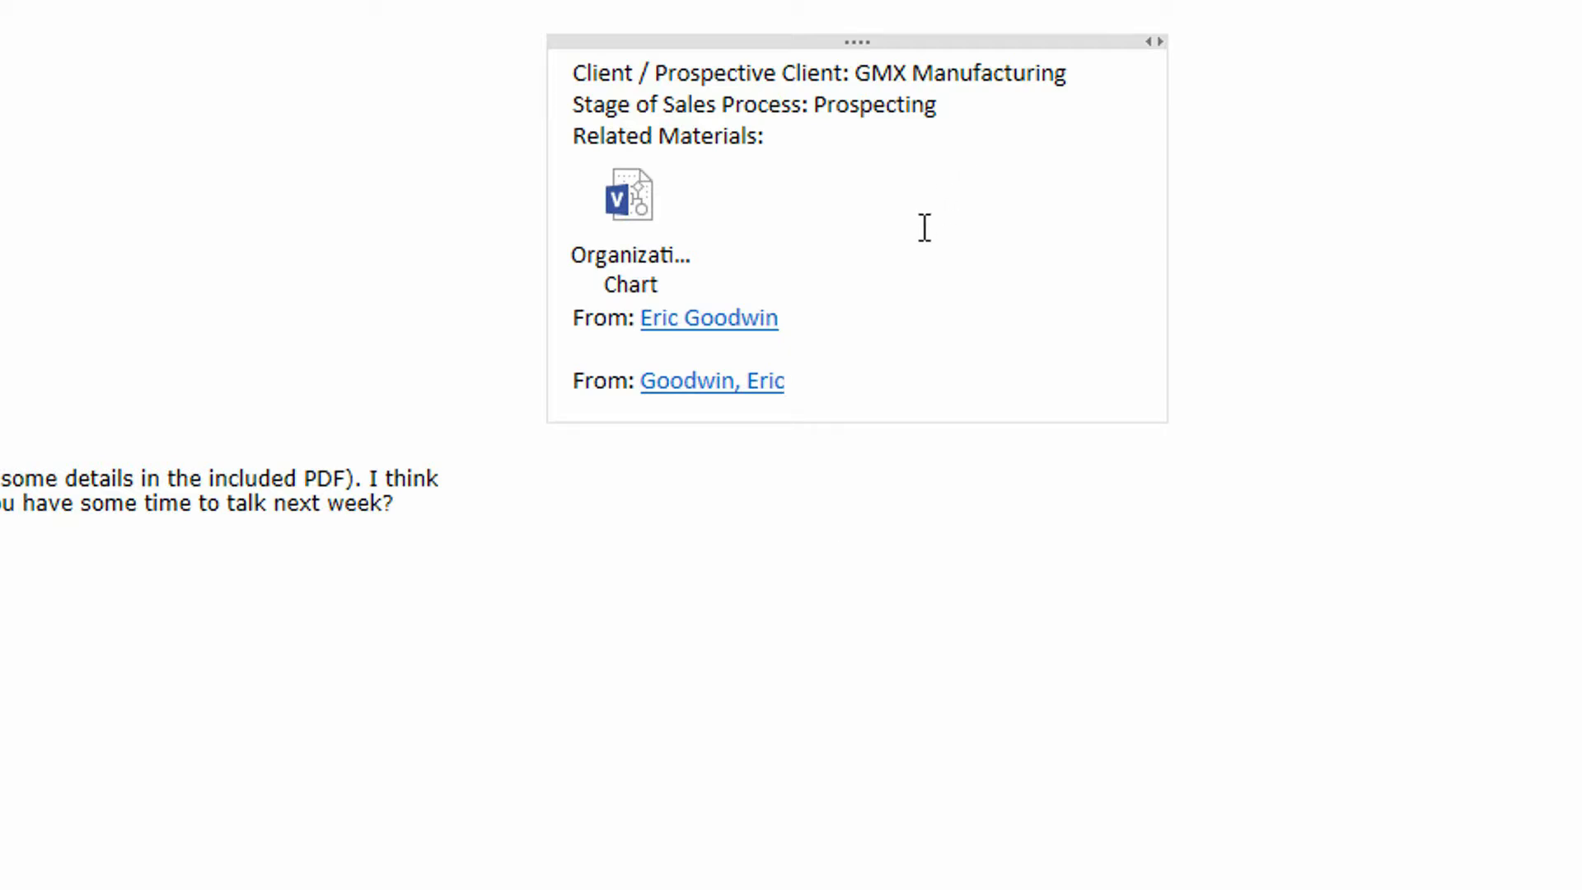
{"action": "mouse_move", "coordinate": [711, 382]}
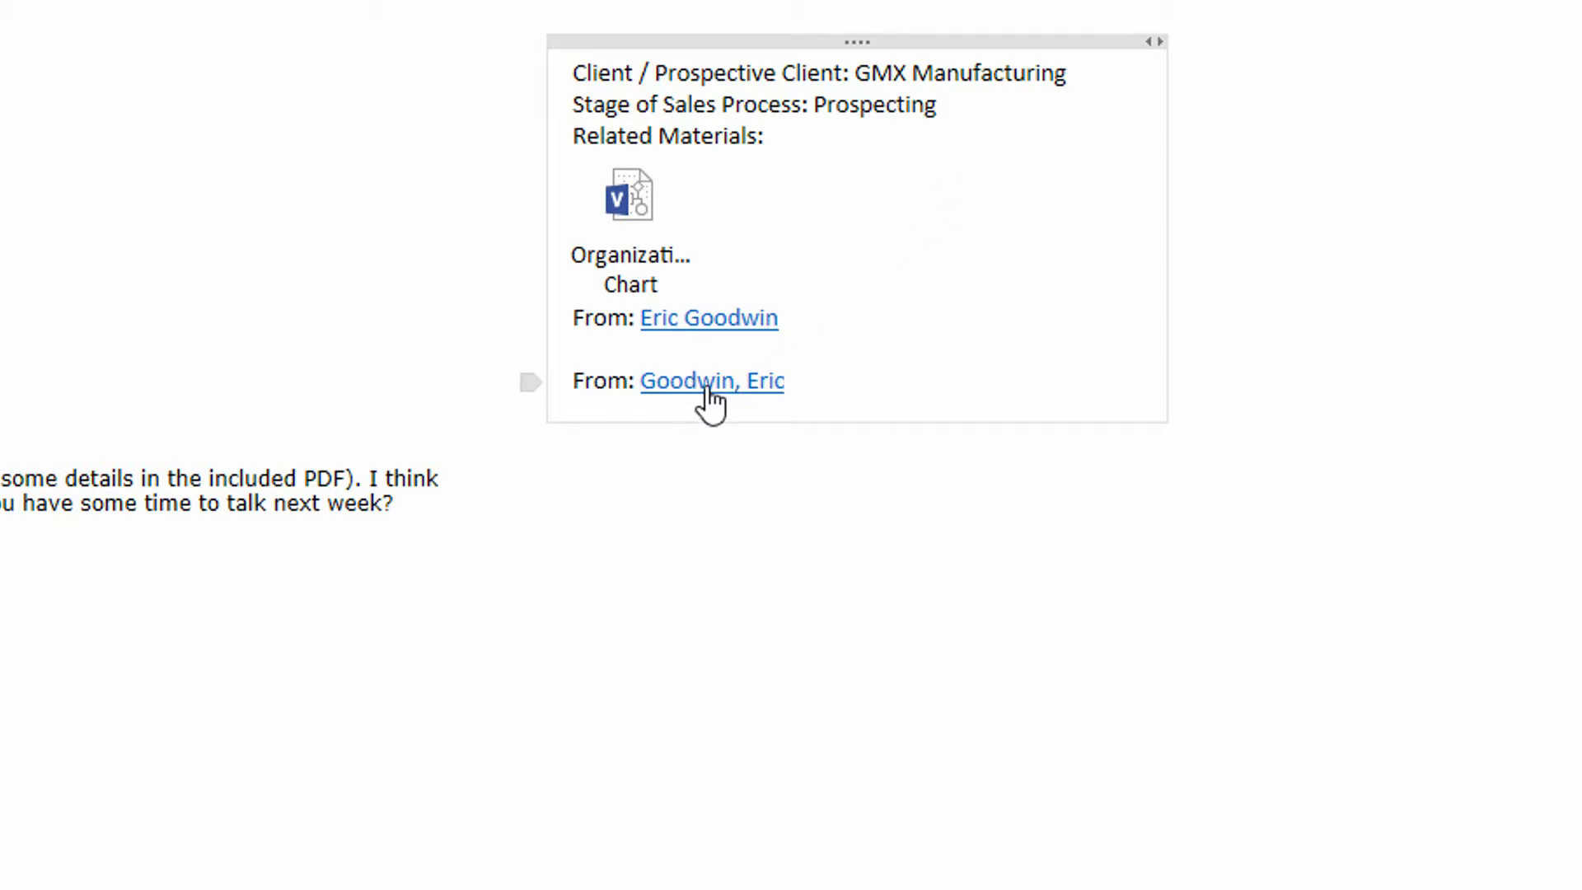
{"action": "left_click", "coordinate": [711, 381]}
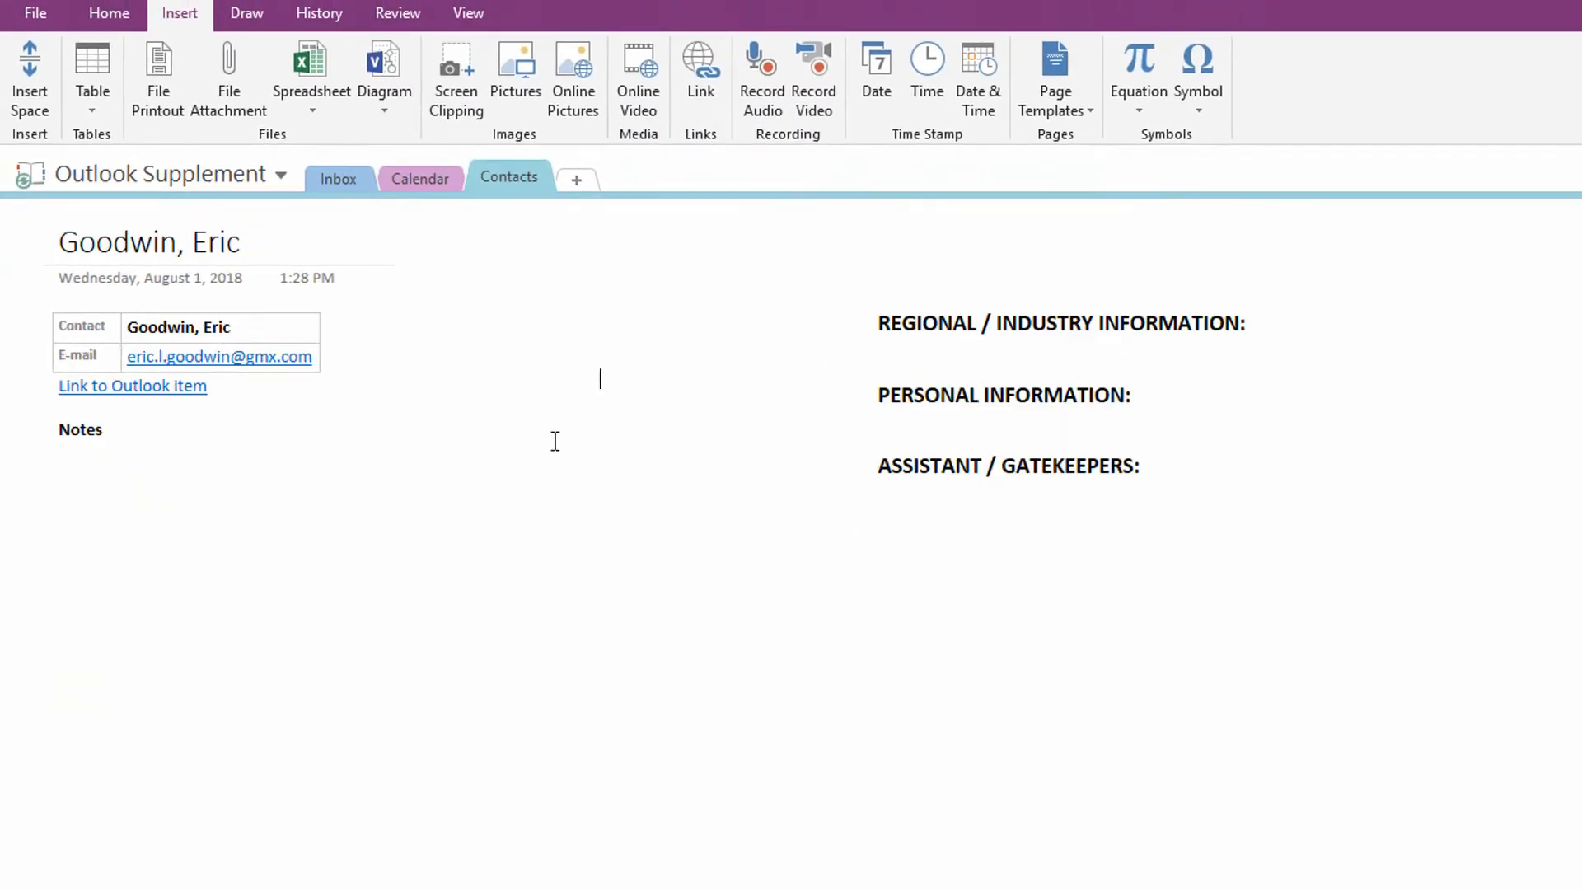
{"action": "mouse_move", "coordinate": [244, 247]}
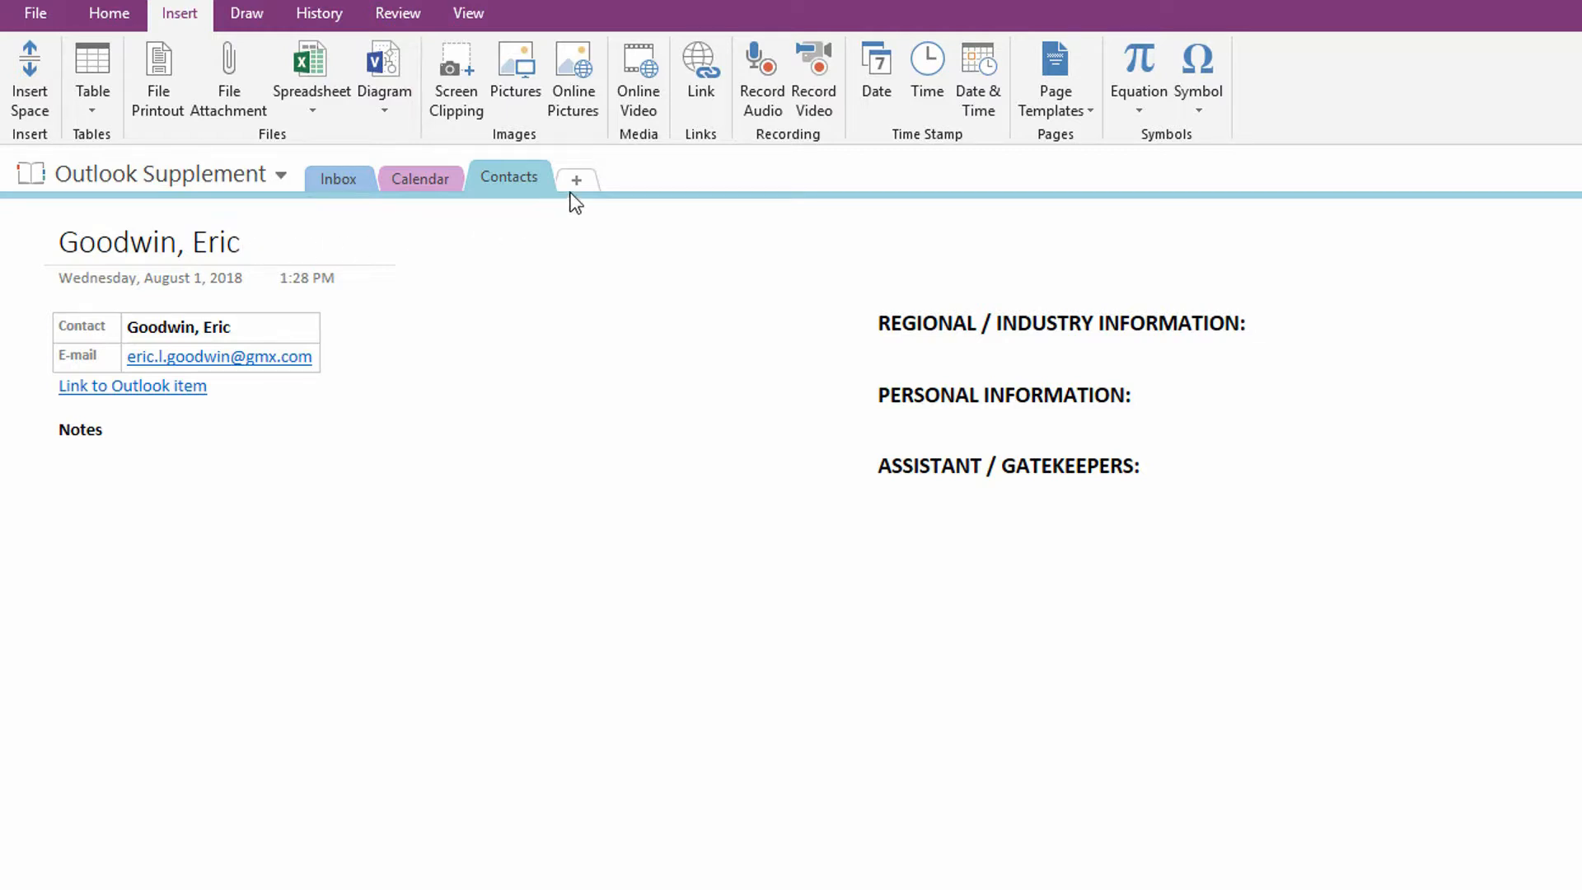
Rename the section Company Information and start a GMX page with address 123 Main St
{"action": "left_click", "coordinate": [577, 180]}
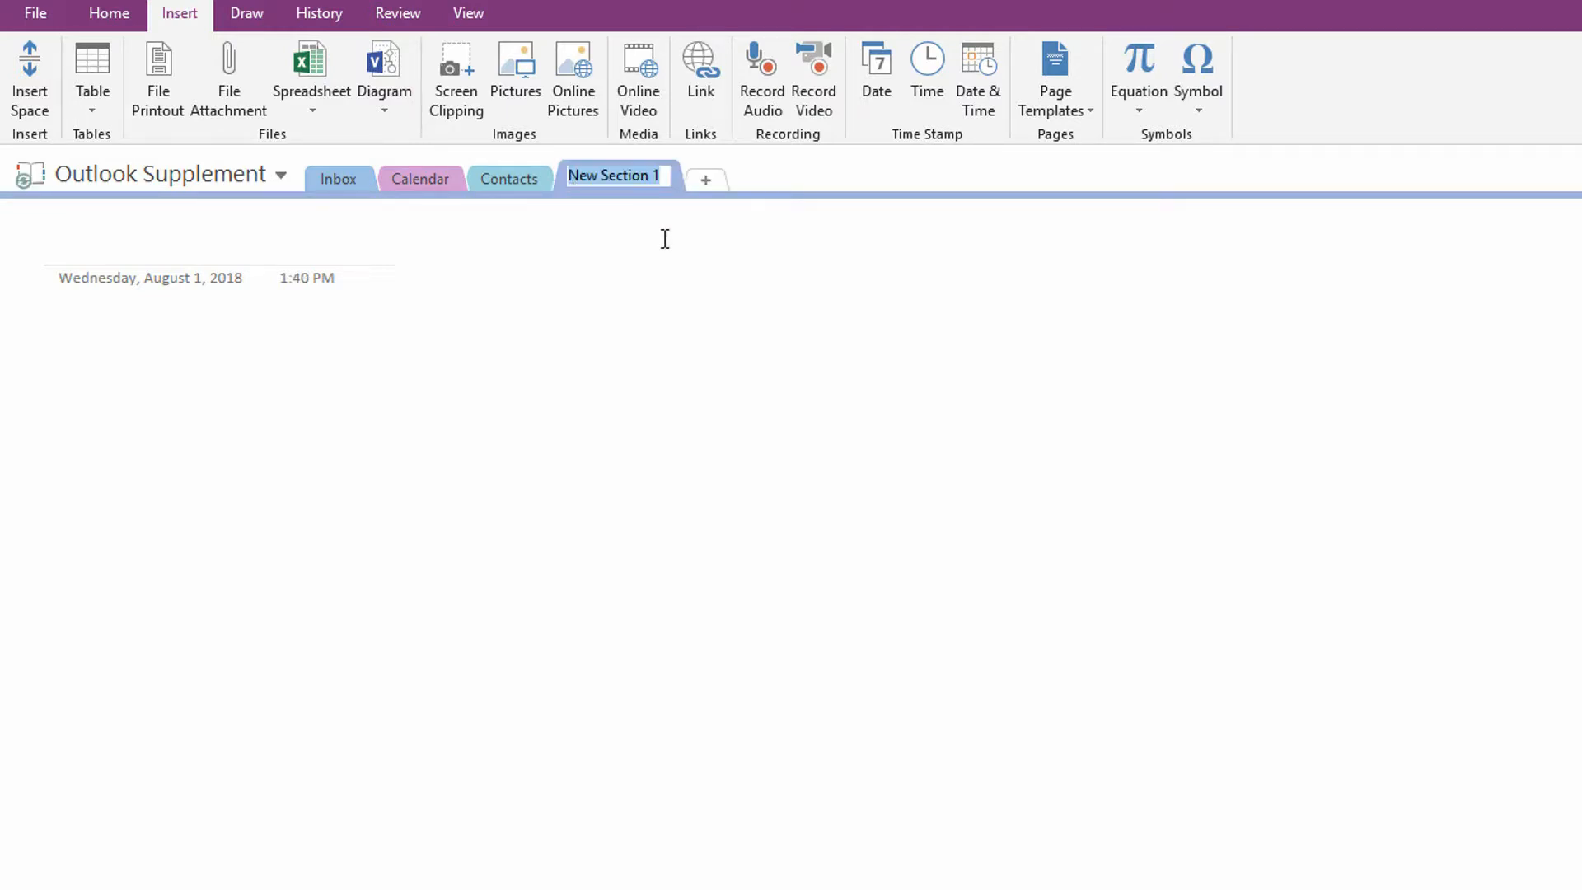
{"action": "type", "text": "Company Information"}
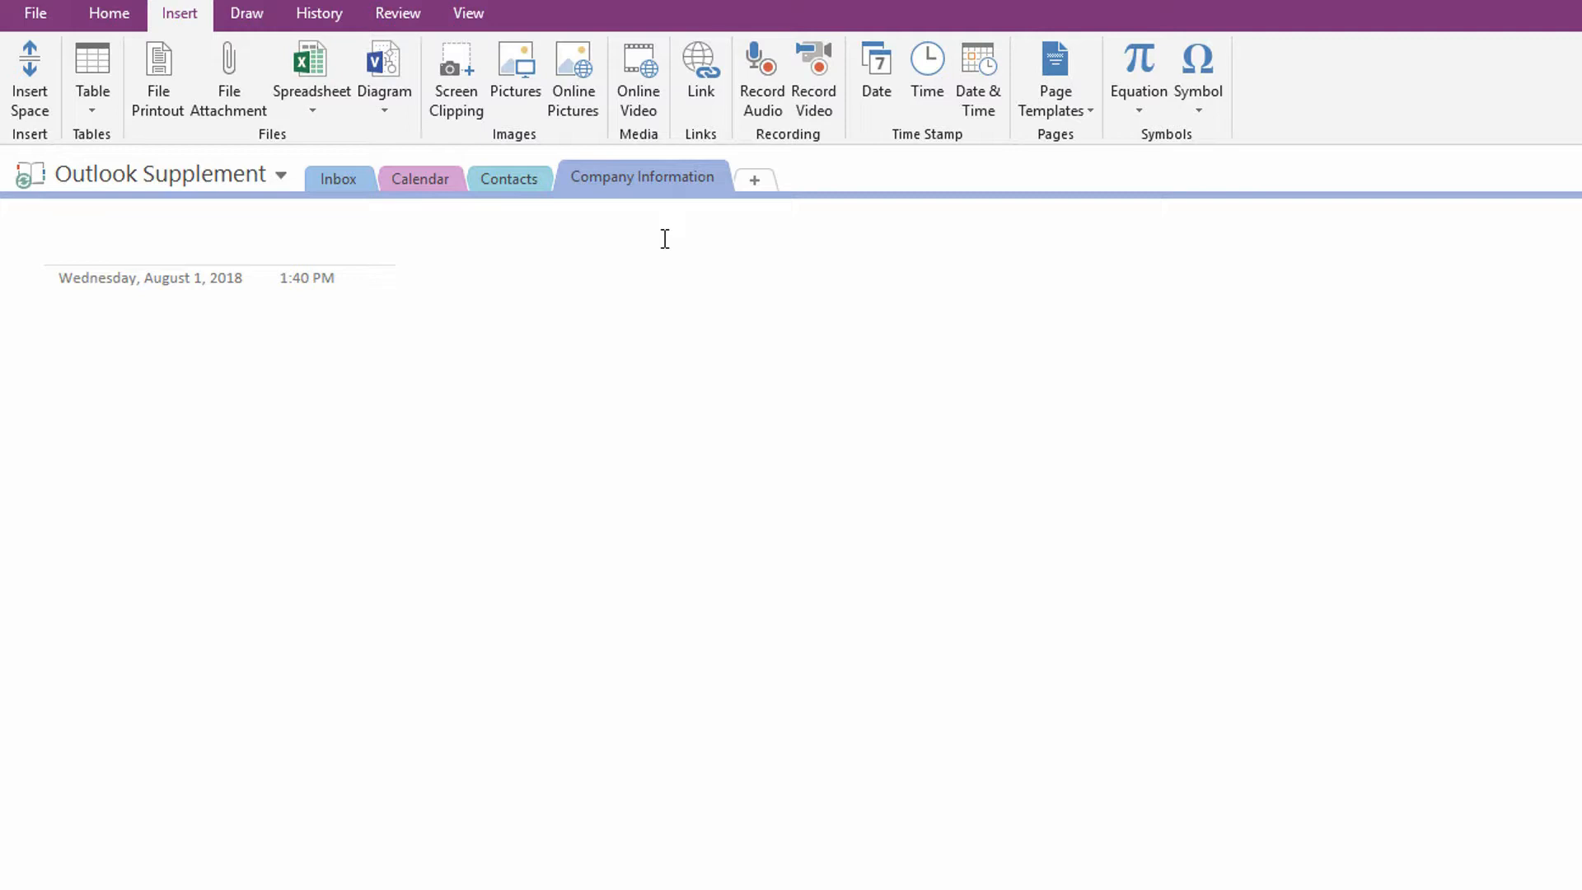
{"action": "type", "text": "GMX"}
{"action": "type", "text": "HQ"}
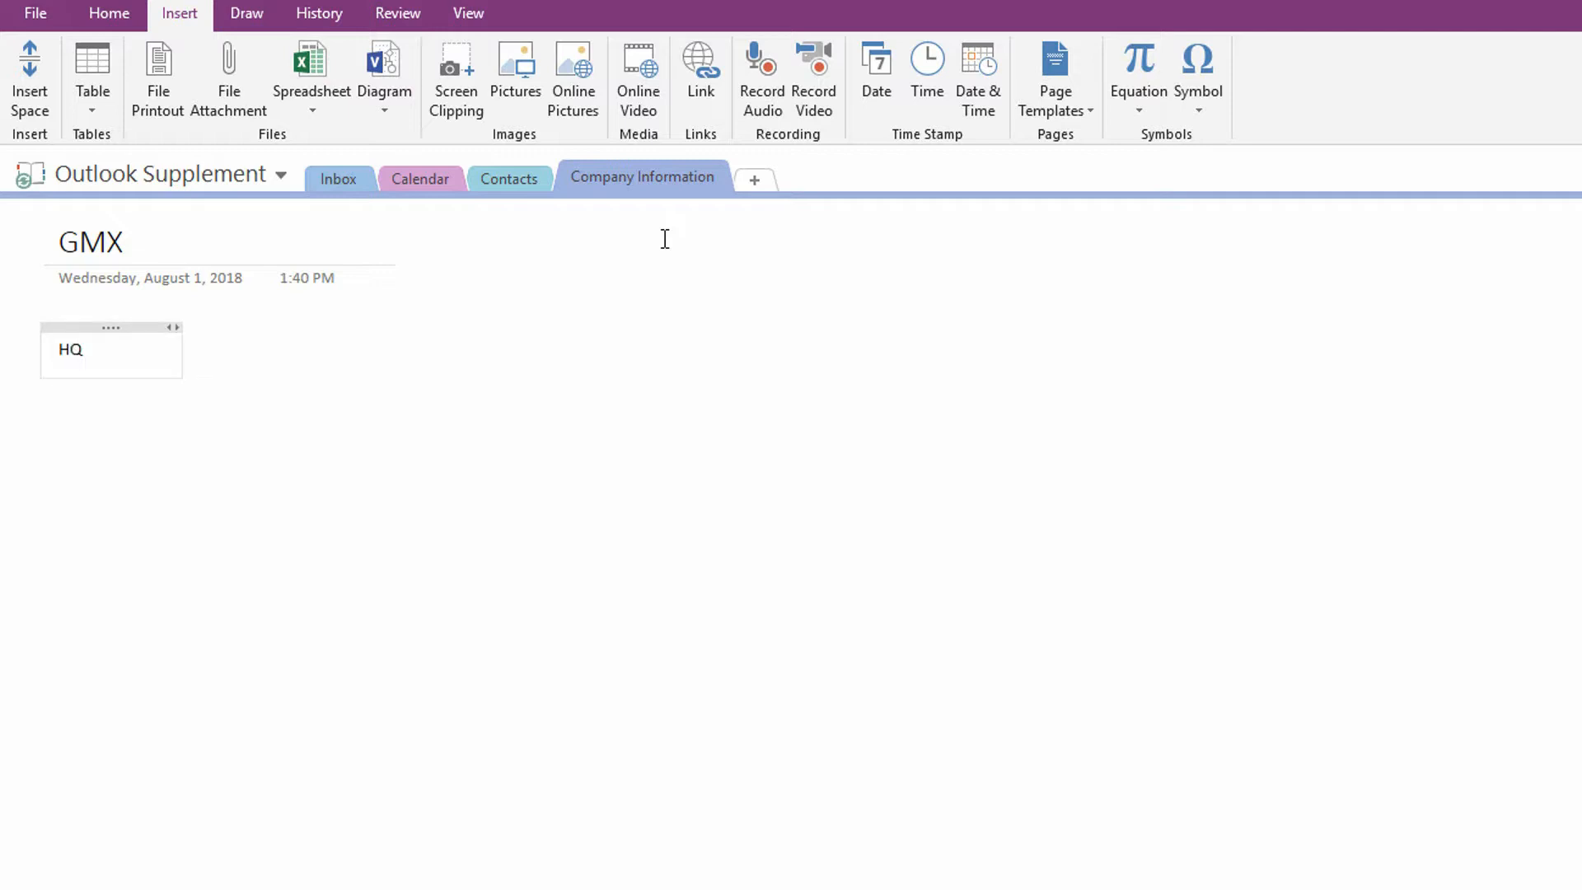
{"action": "type", "text": ": 123 M"}
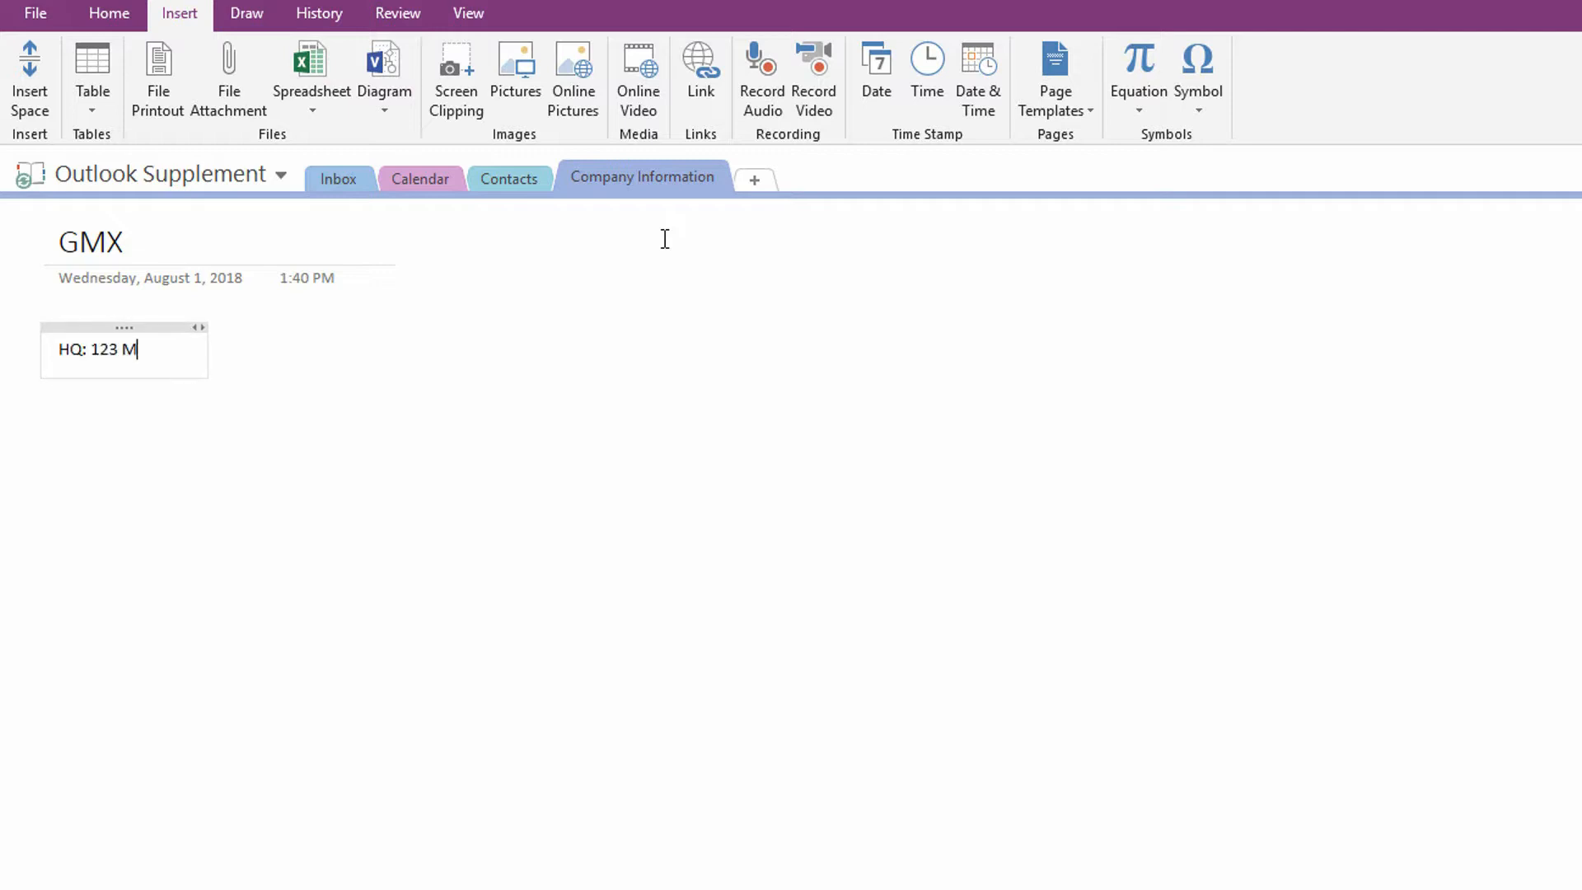
{"action": "type", "text": "ain St."}
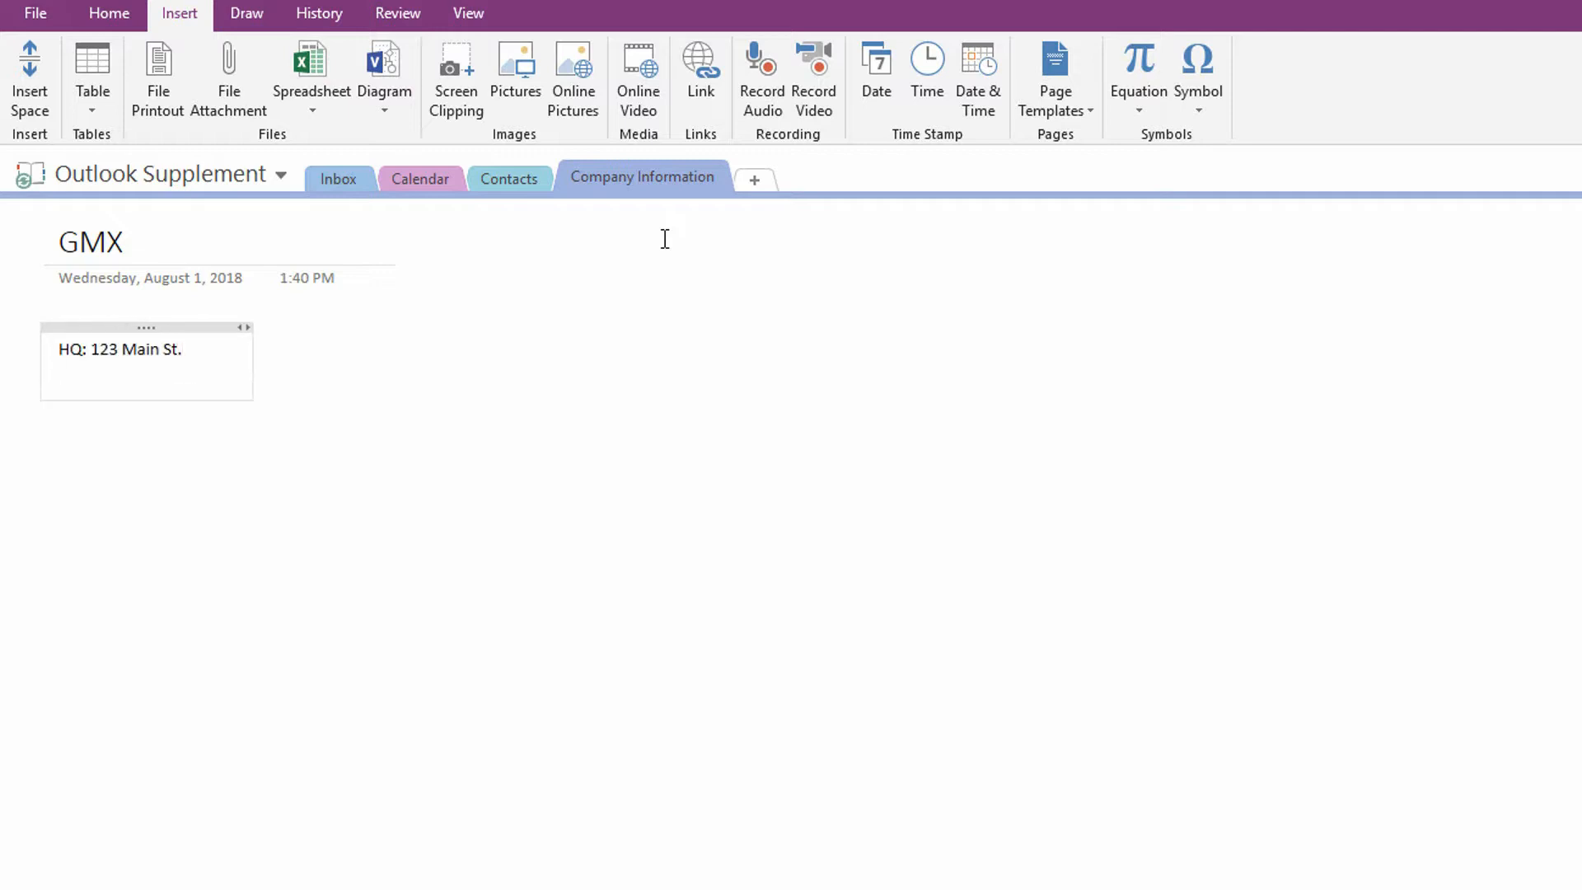
{"action": "type", "text": "212"}
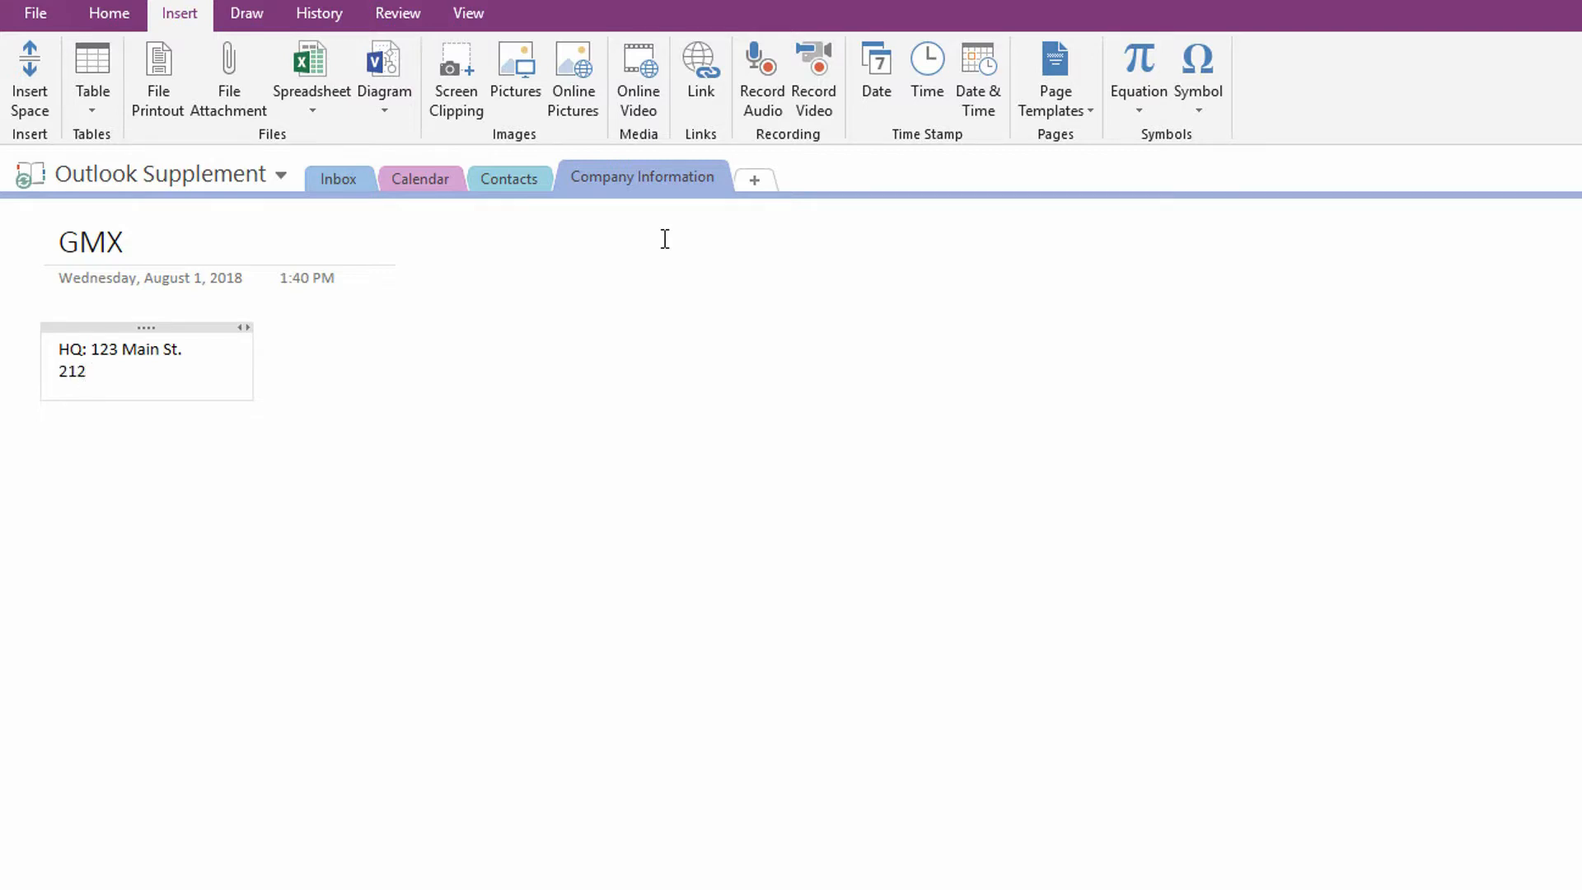
{"action": "type", "text": "-400"}
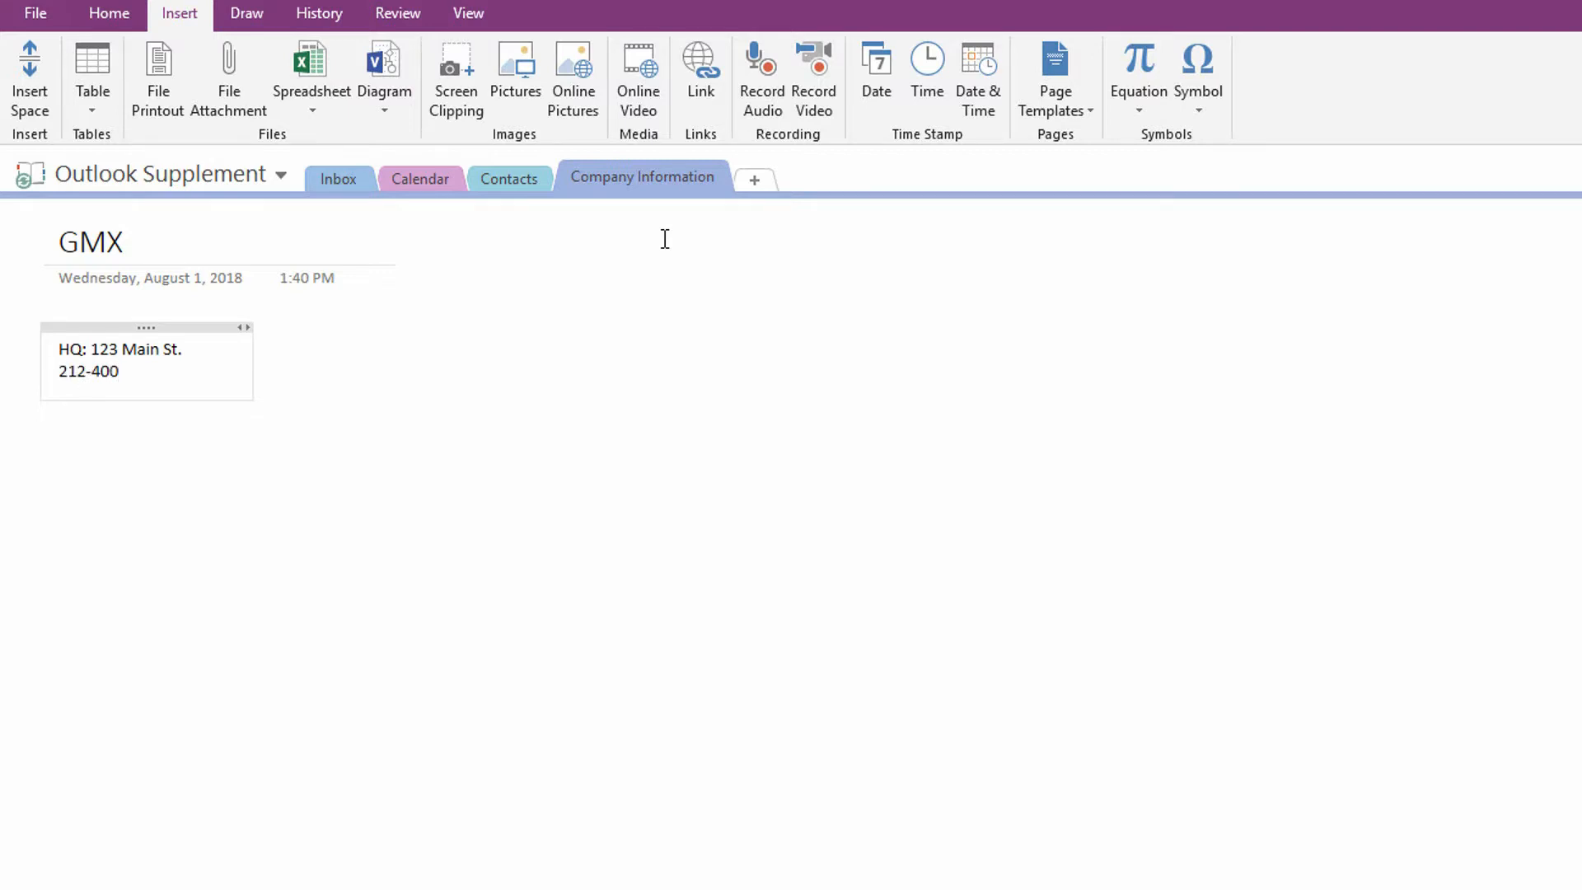
{"action": "type", "text": "-4000"}
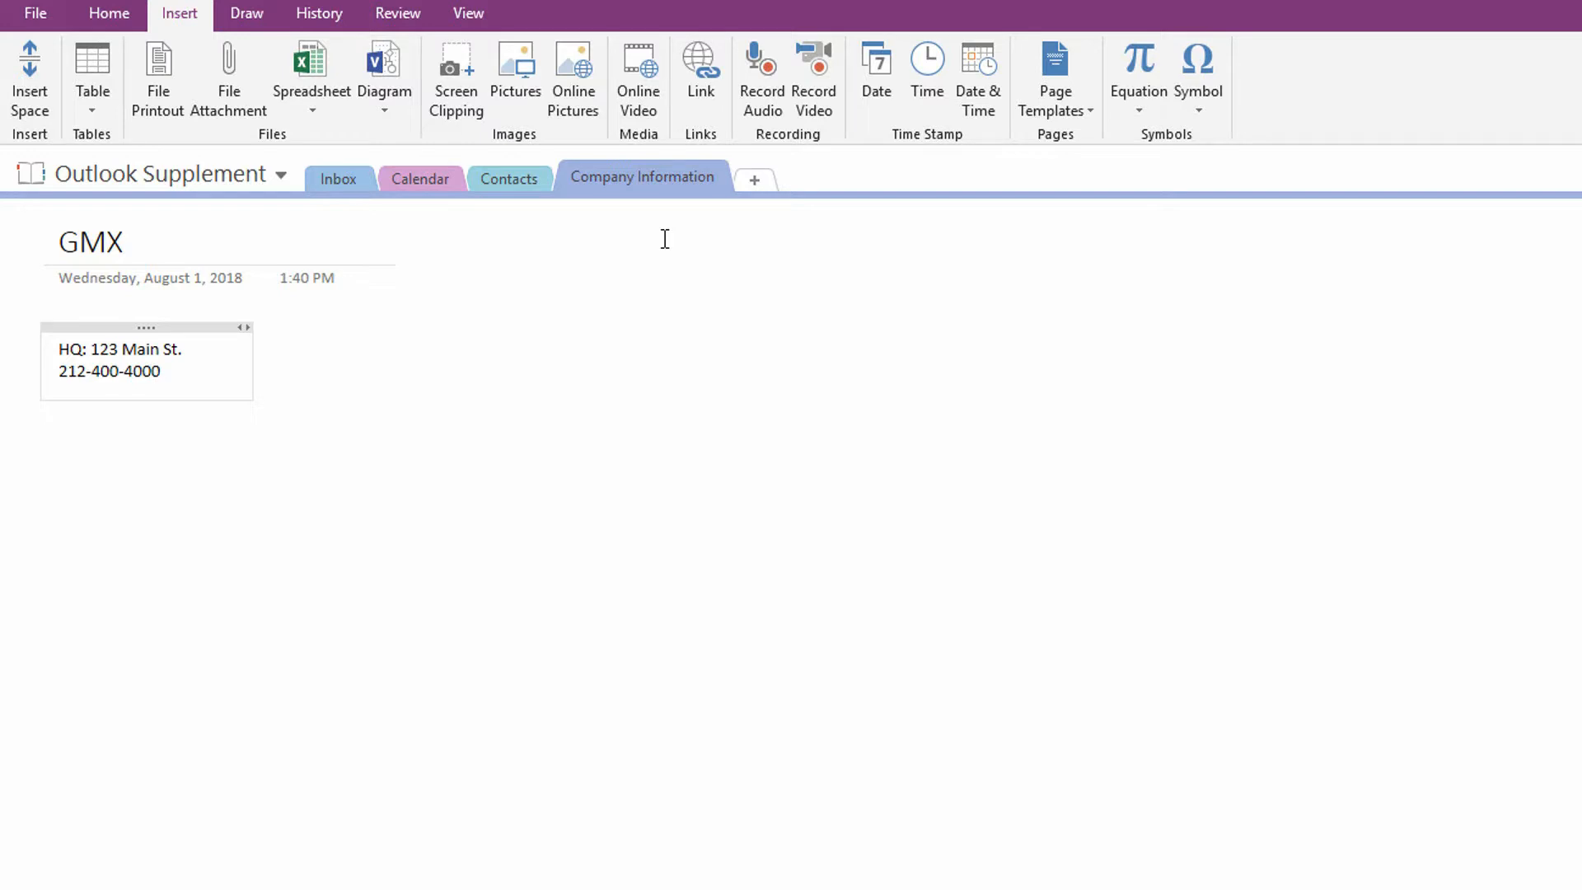
{"action": "type", "text": "CE"}
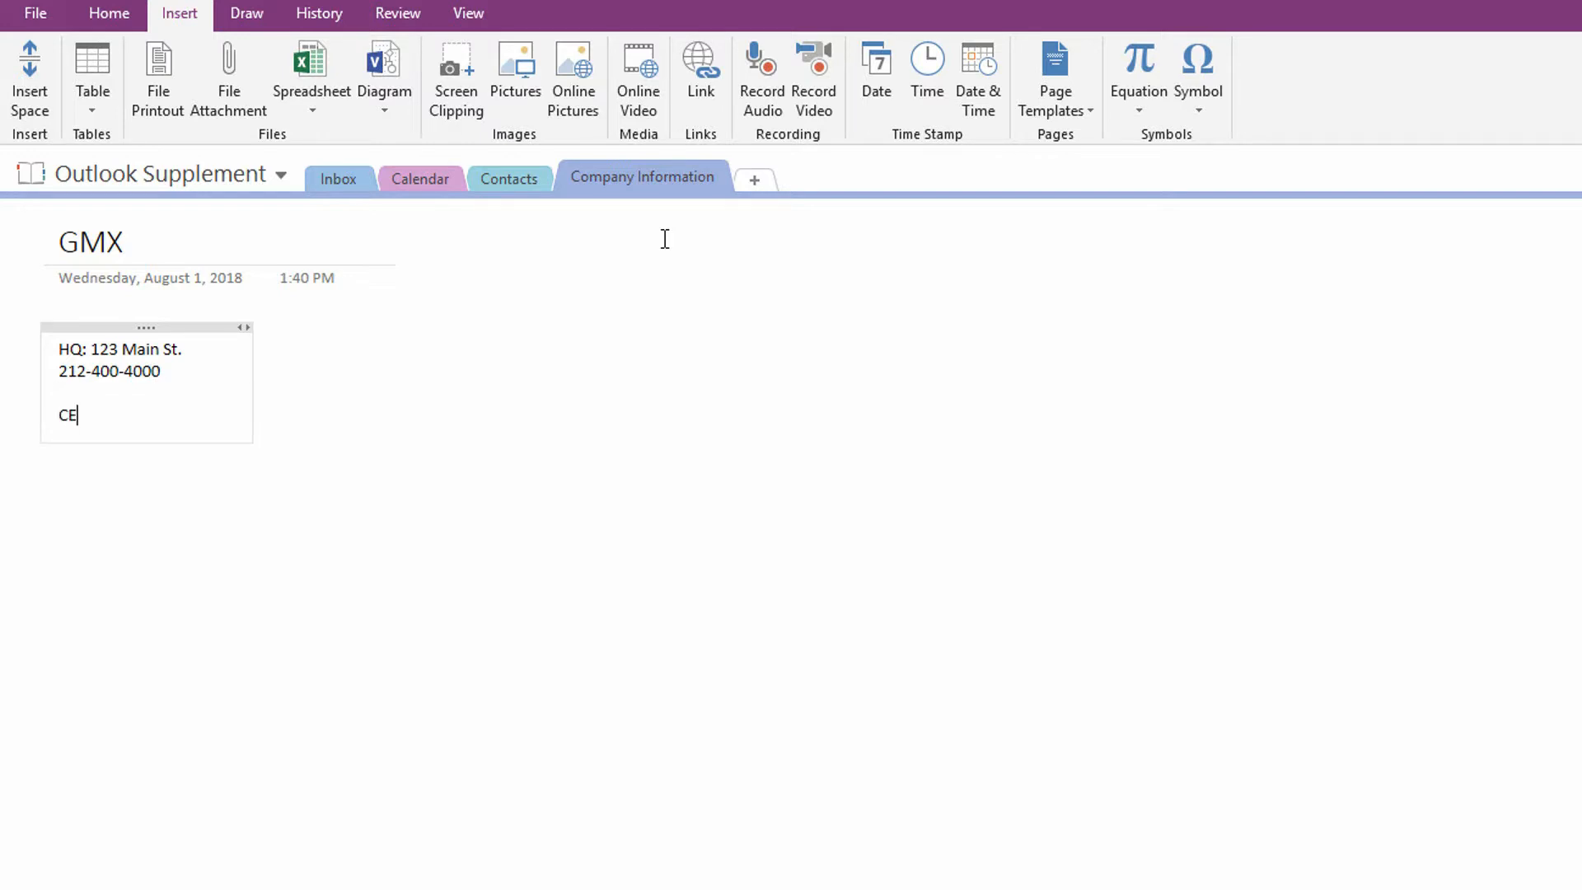
{"action": "type", "text": "O: Bob"}
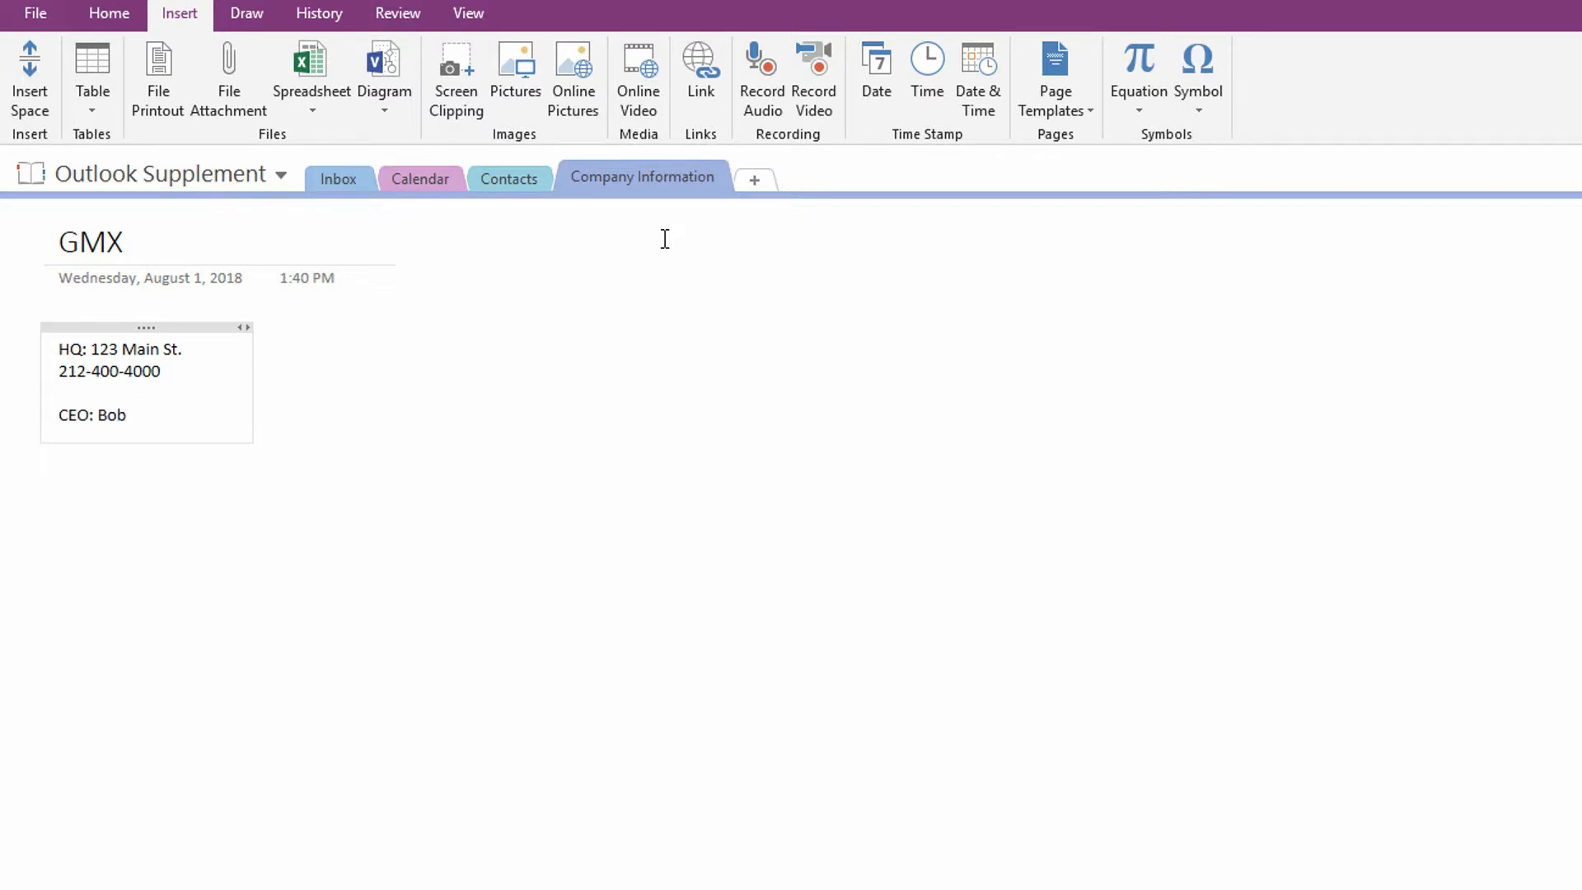
{"action": "type", "text": "Bobson..."}
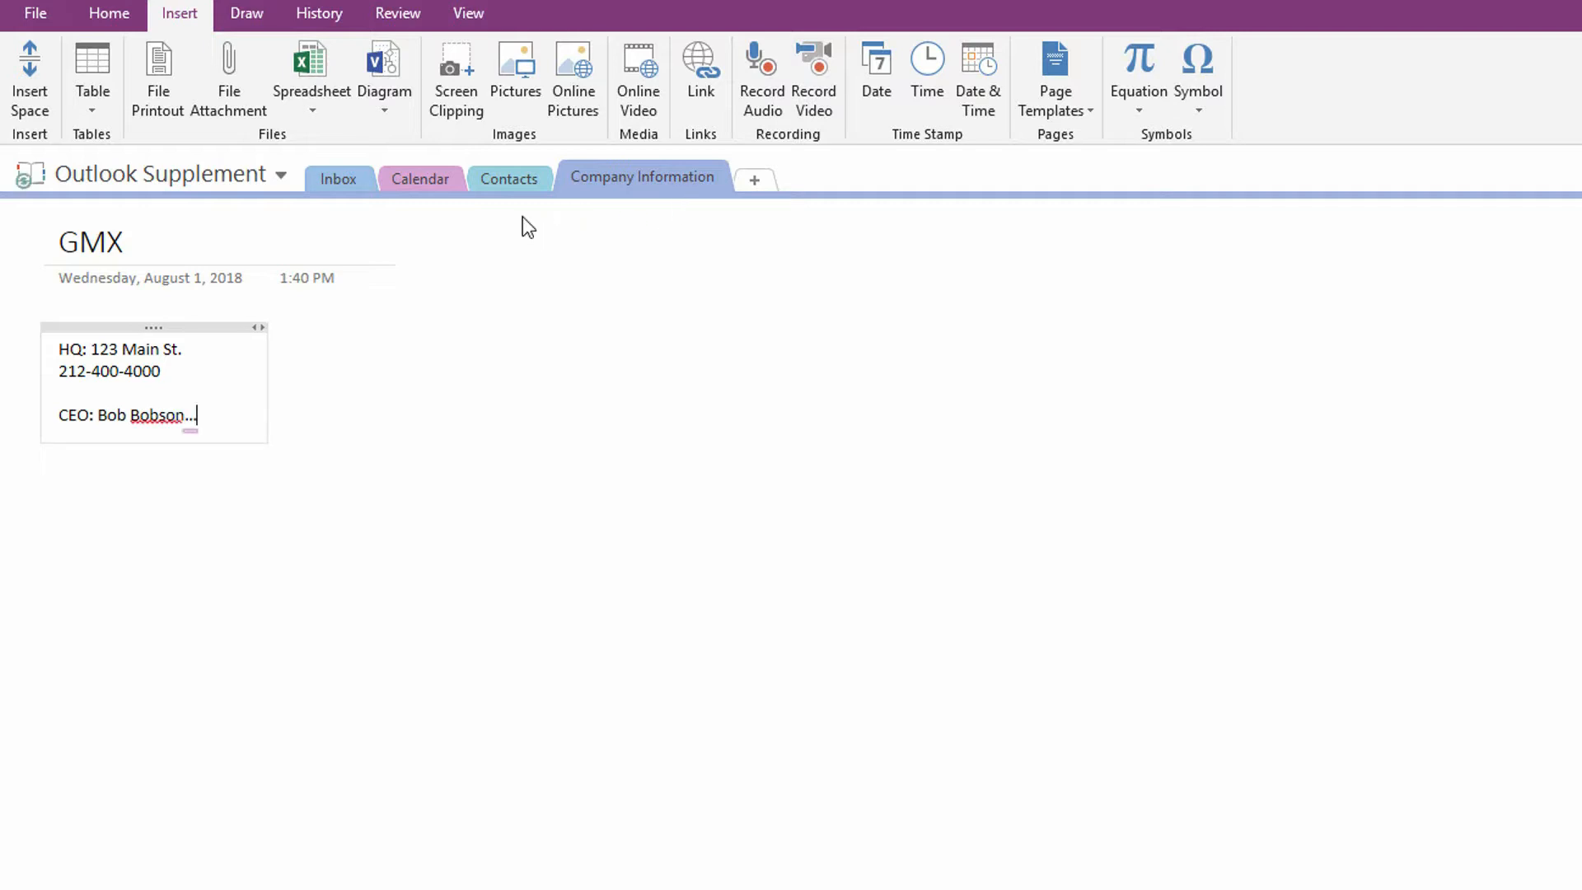
{"action": "left_click", "coordinate": [509, 179]}
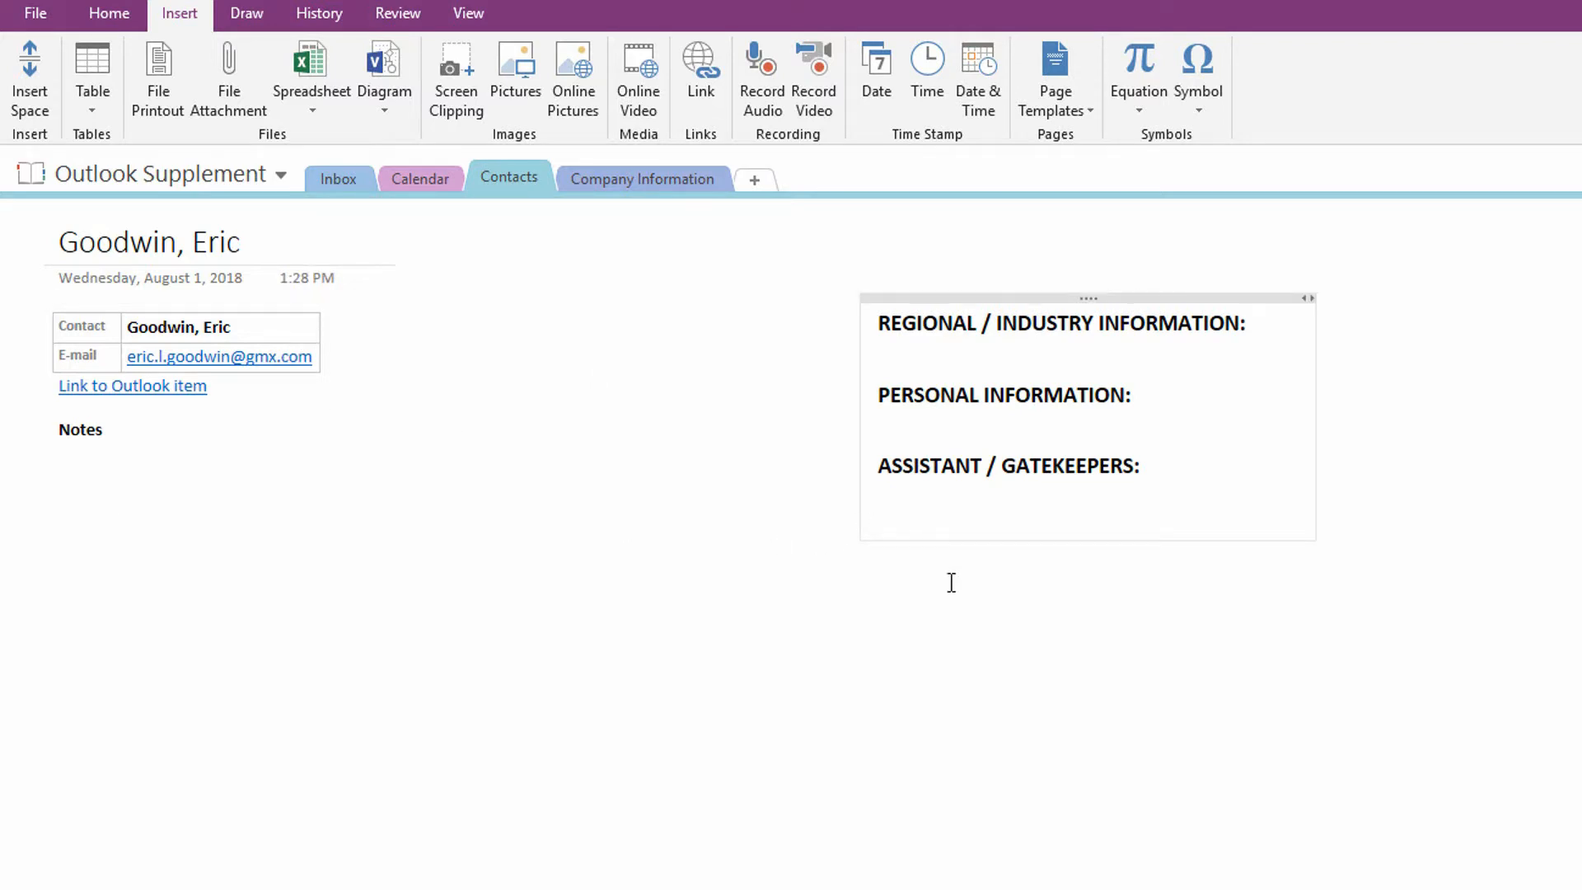
{"action": "mouse_move", "coordinate": [67, 533]}
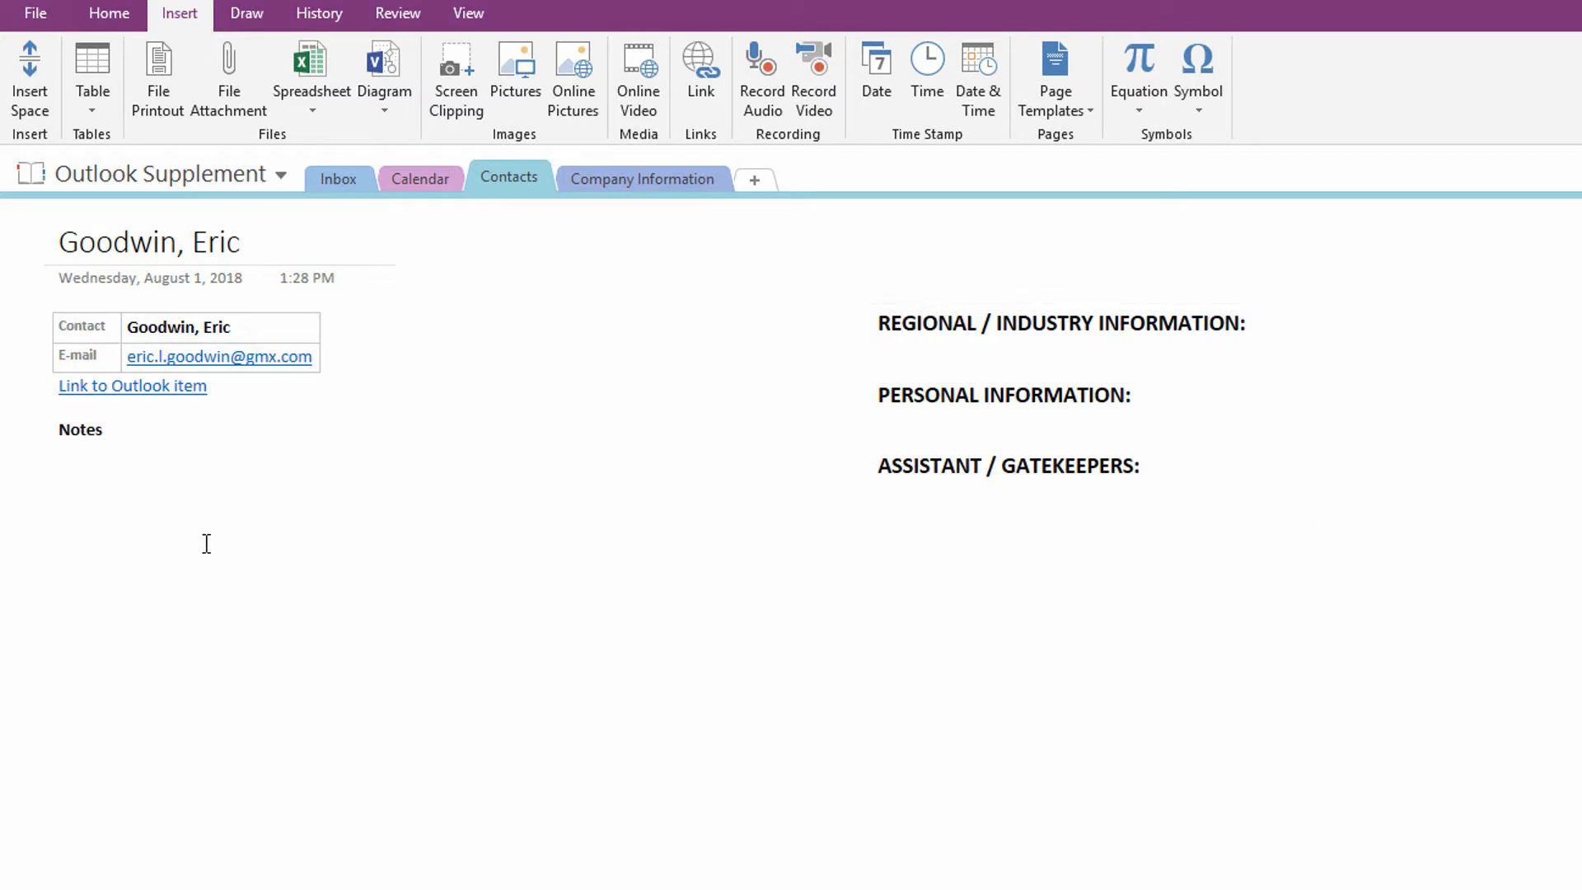
{"action": "type", "text": "[["}
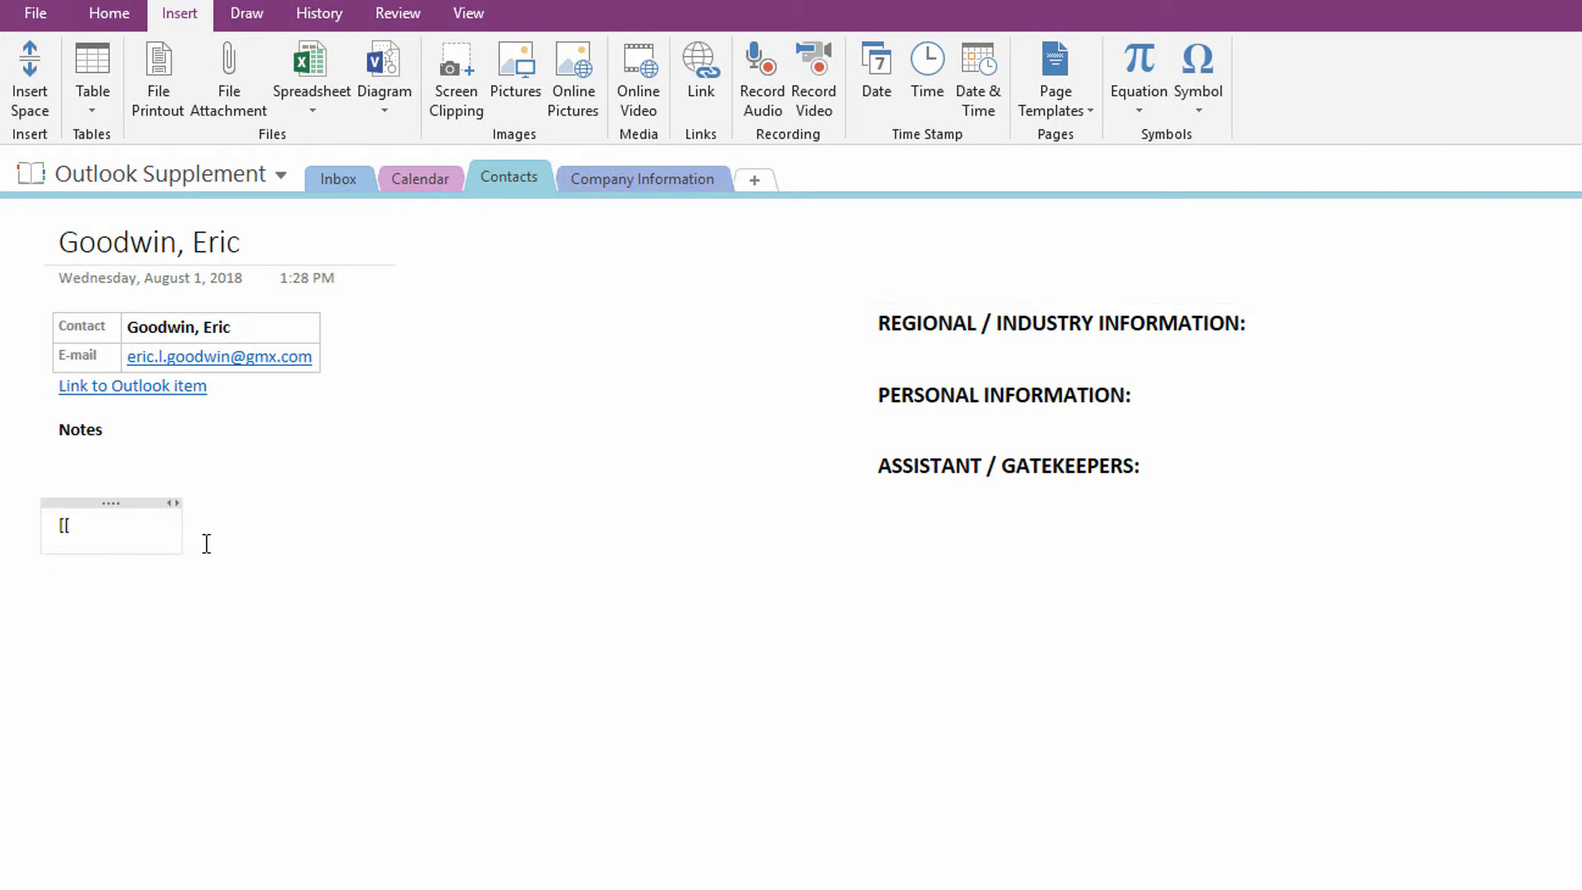
{"action": "type", "text": "GMX"}
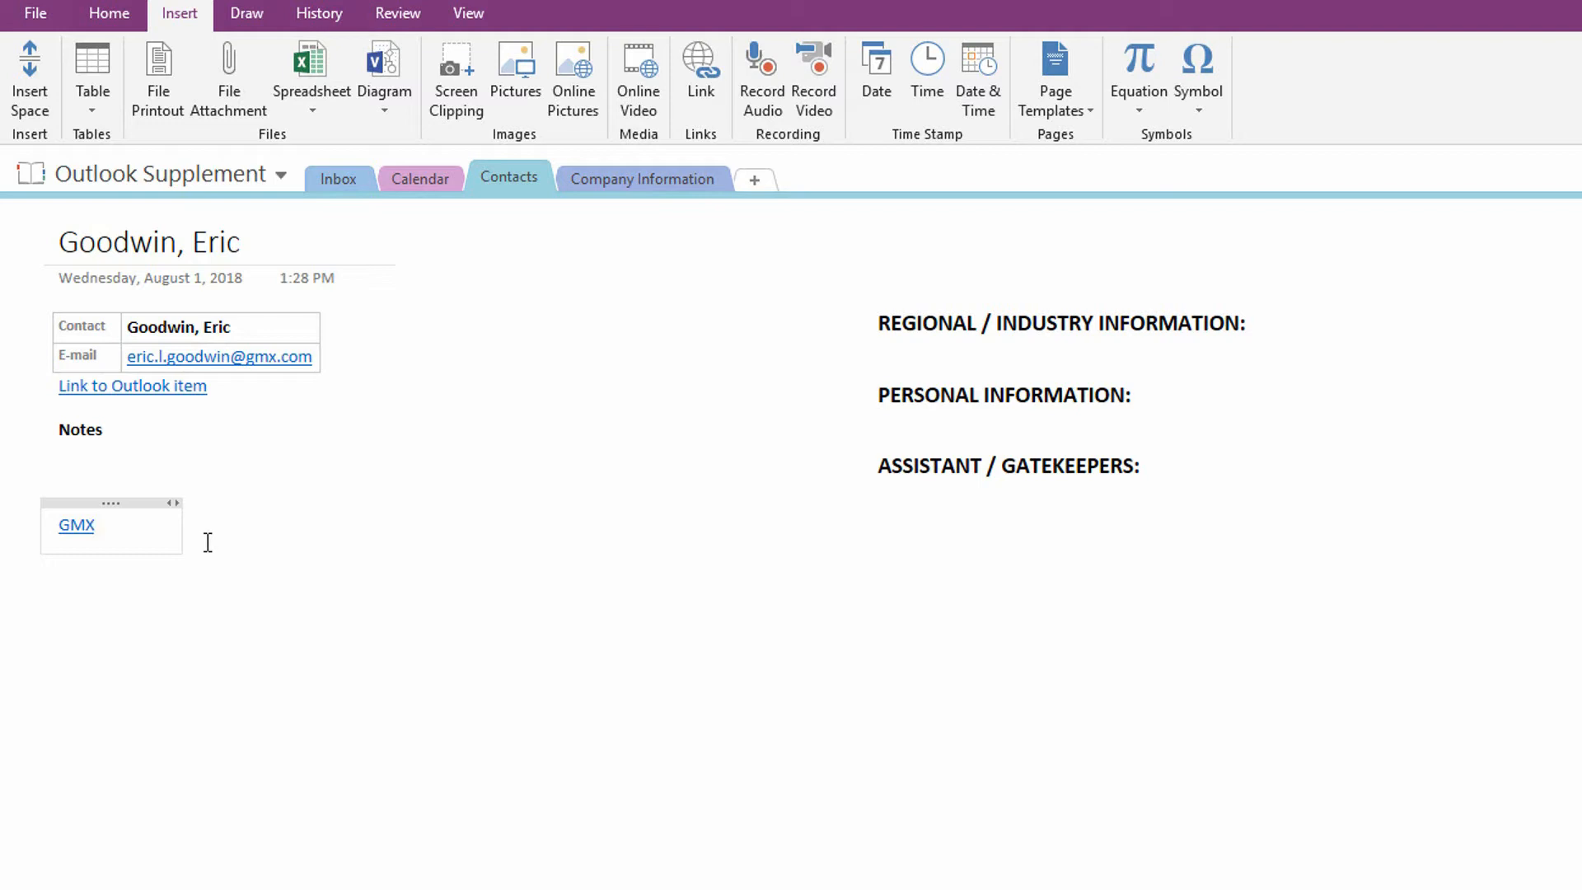
{"action": "mouse_move", "coordinate": [86, 534]}
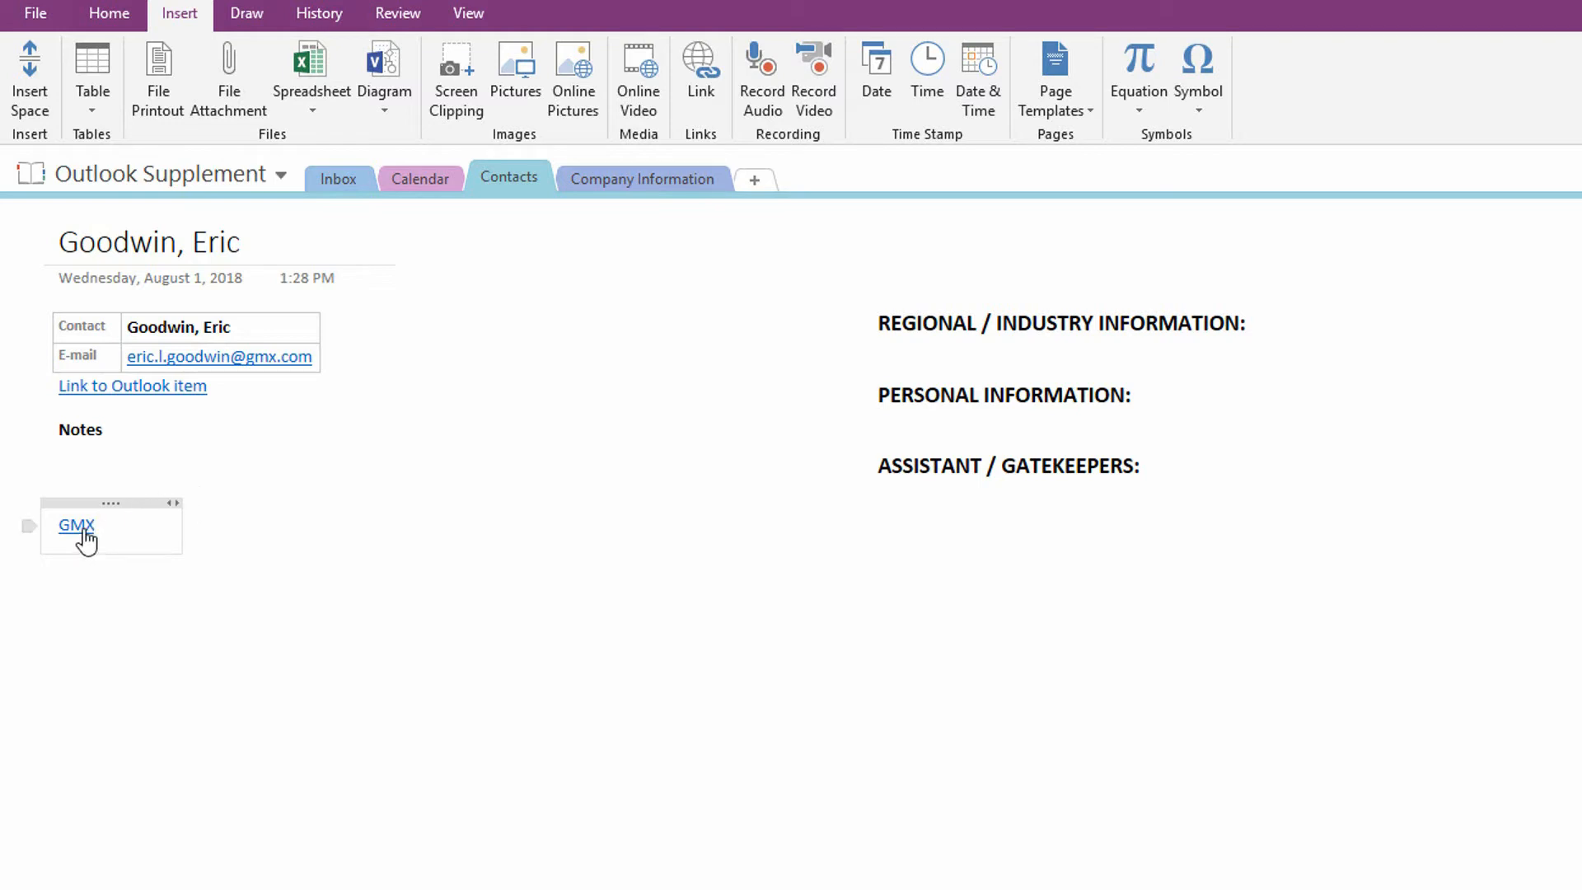
{"action": "mouse_move", "coordinate": [77, 526]}
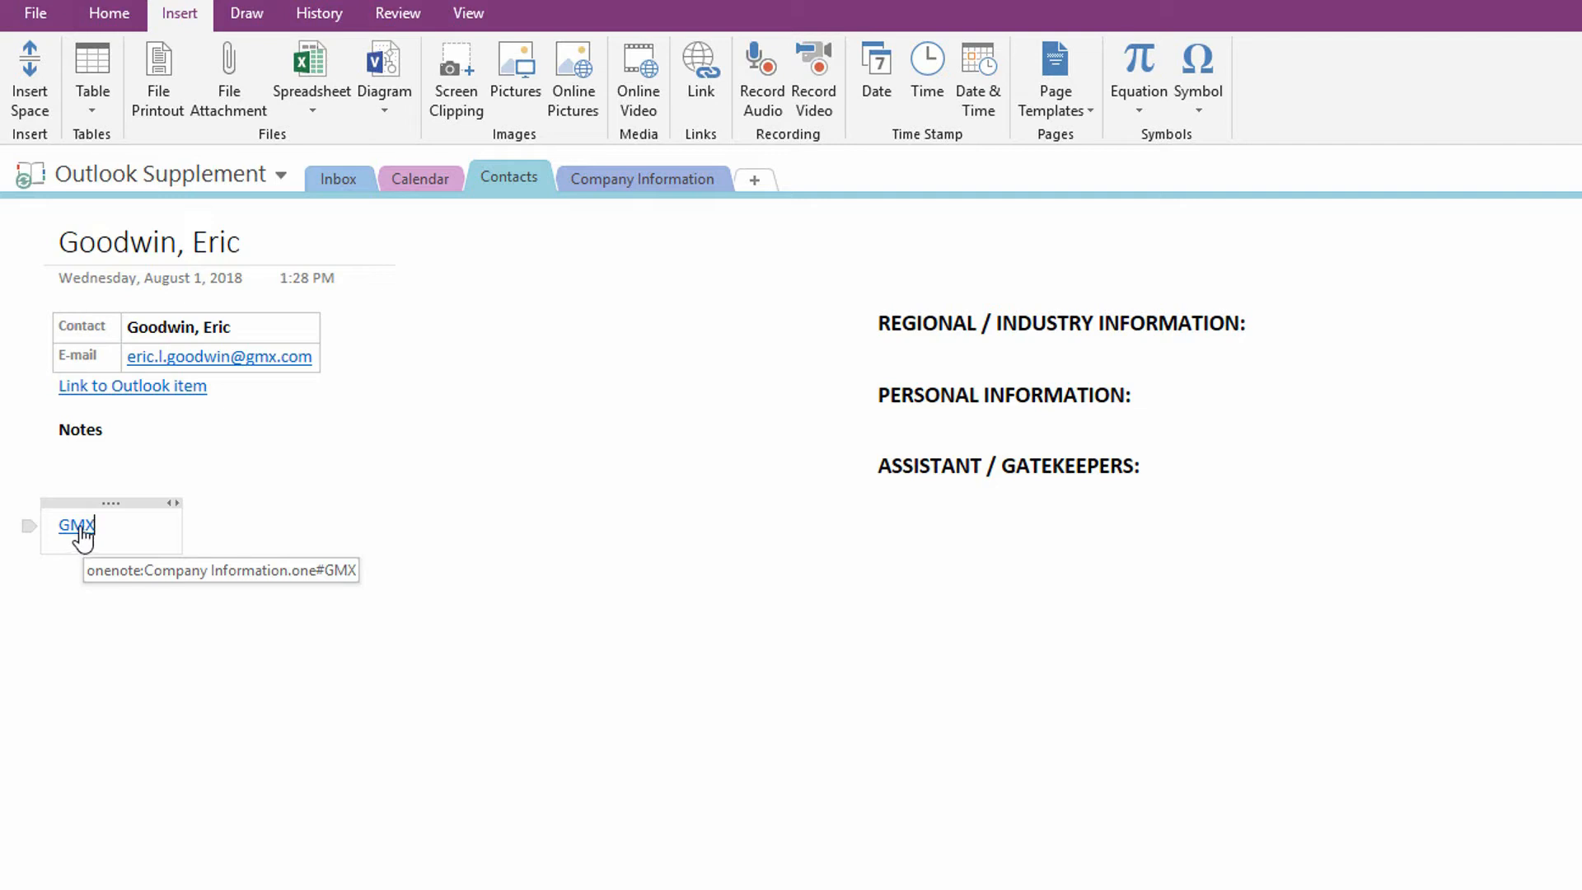
{"action": "left_click", "coordinate": [75, 524]}
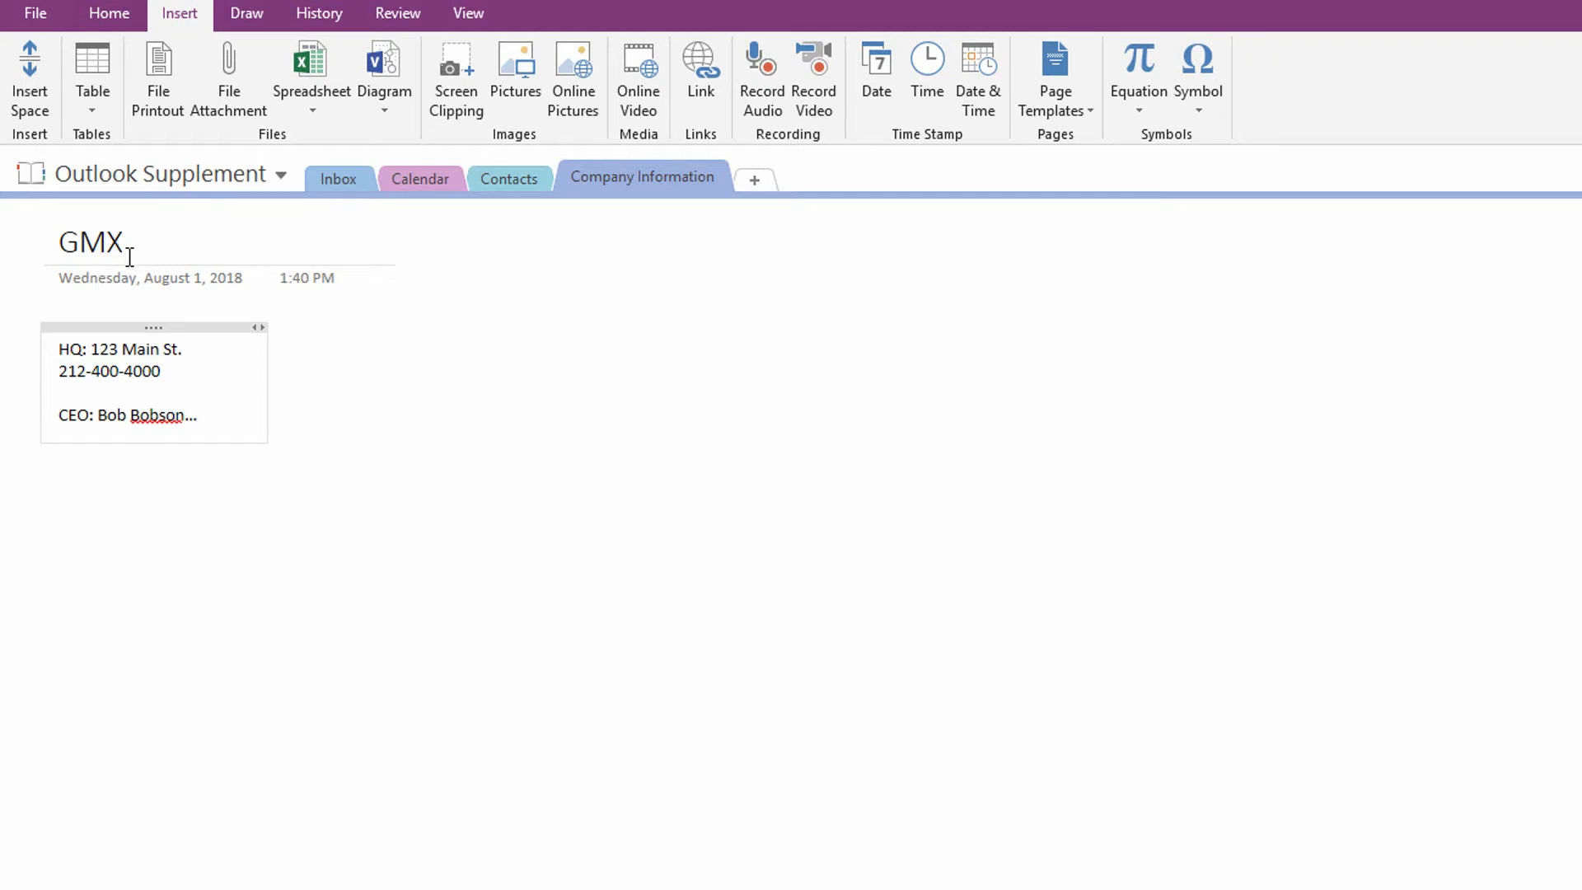
{"action": "left_click", "coordinate": [198, 414]}
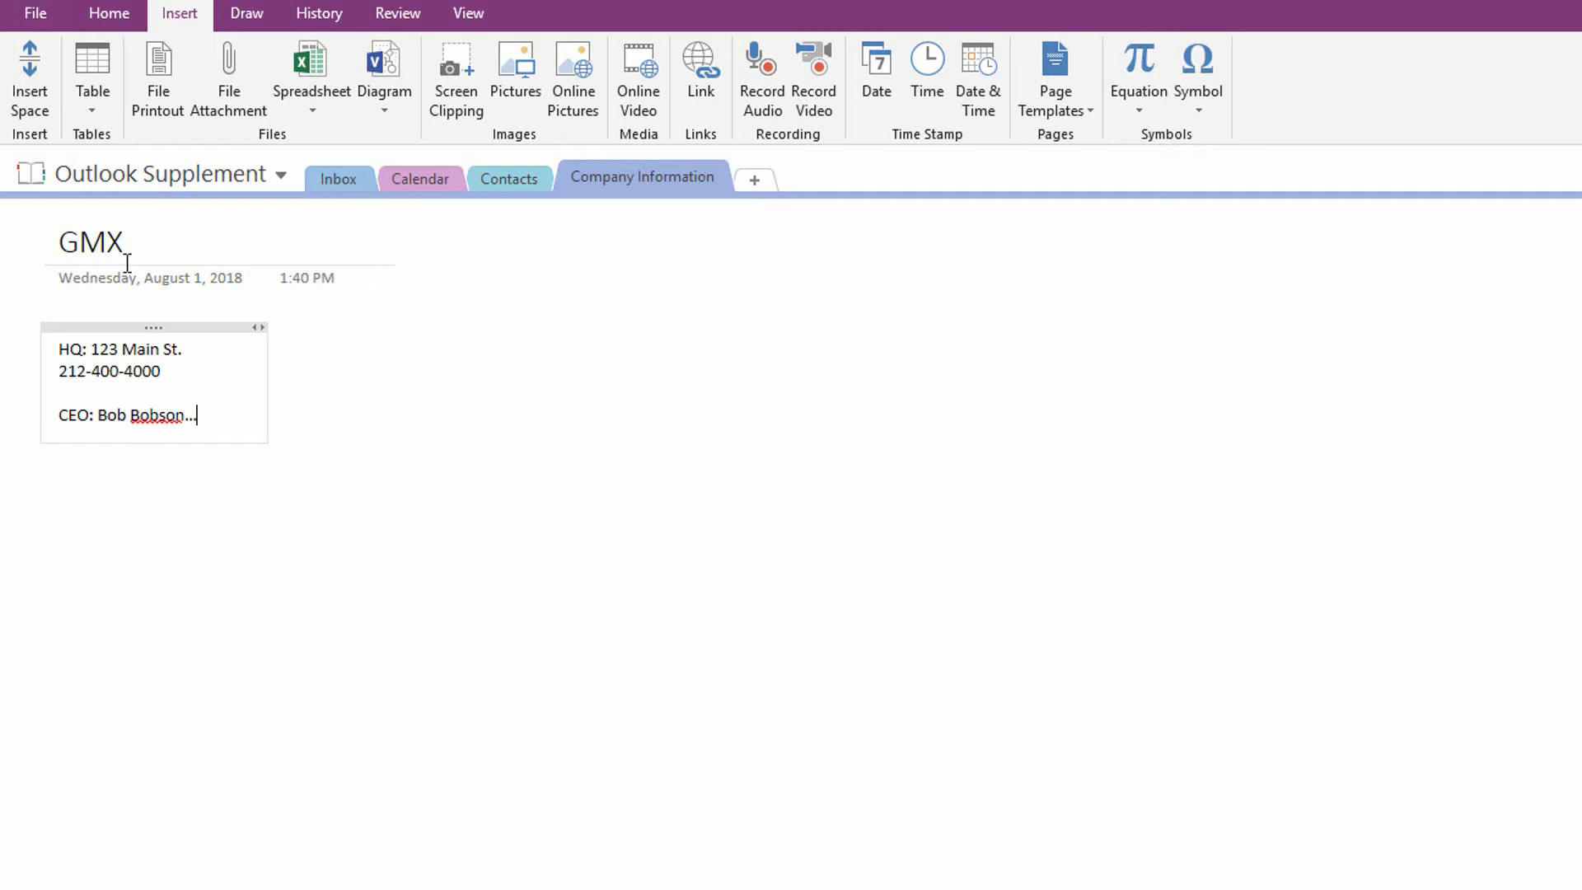
{"action": "left_click", "coordinate": [509, 178]}
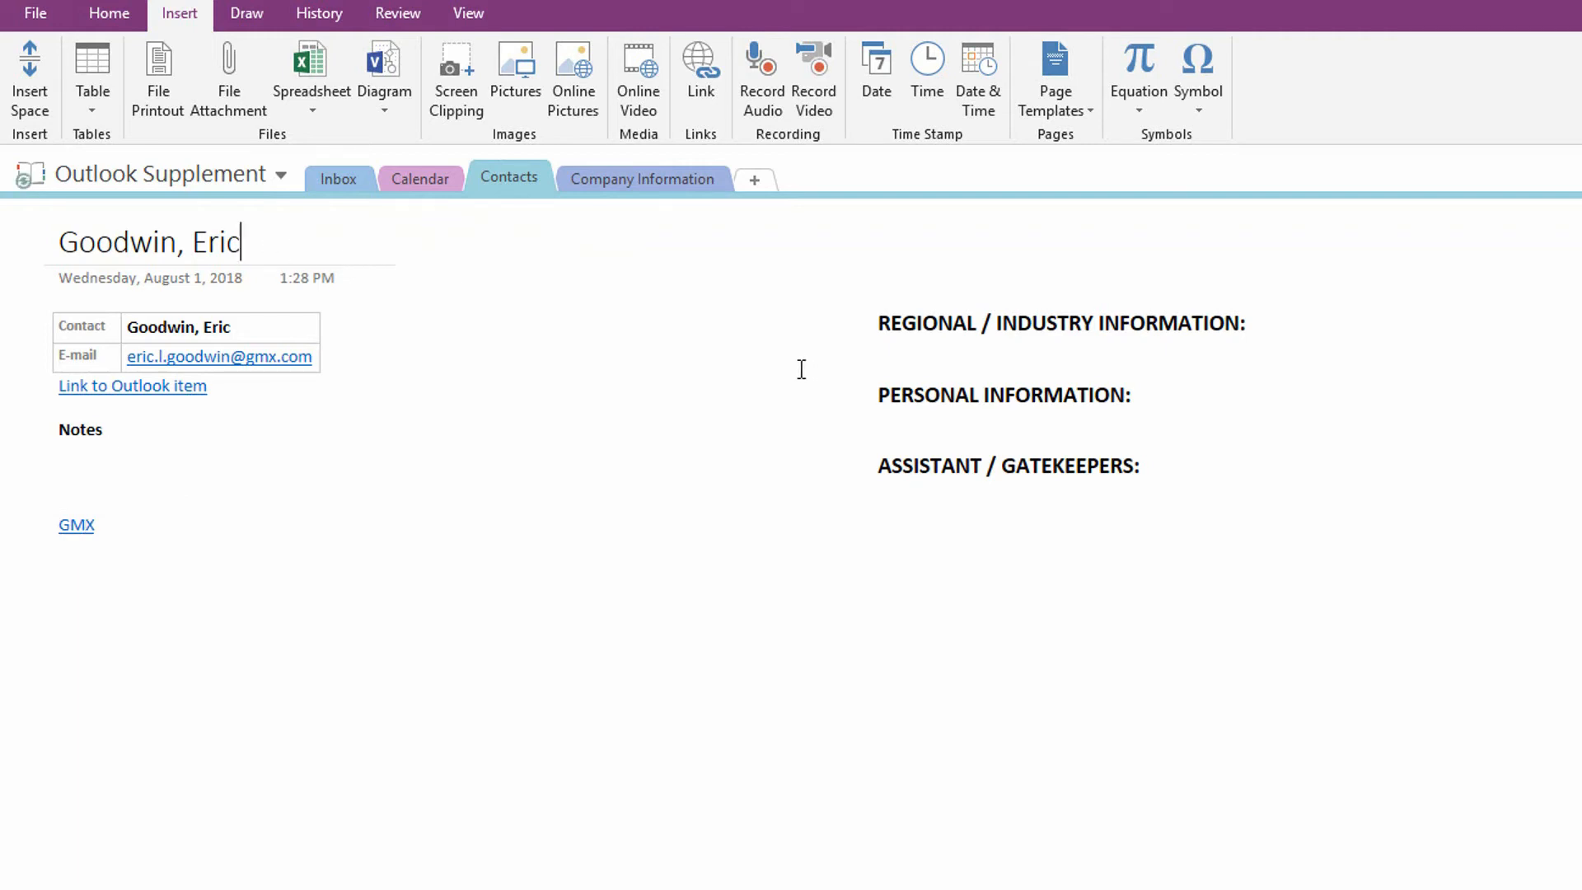
{"action": "mouse_move", "coordinate": [345, 234]}
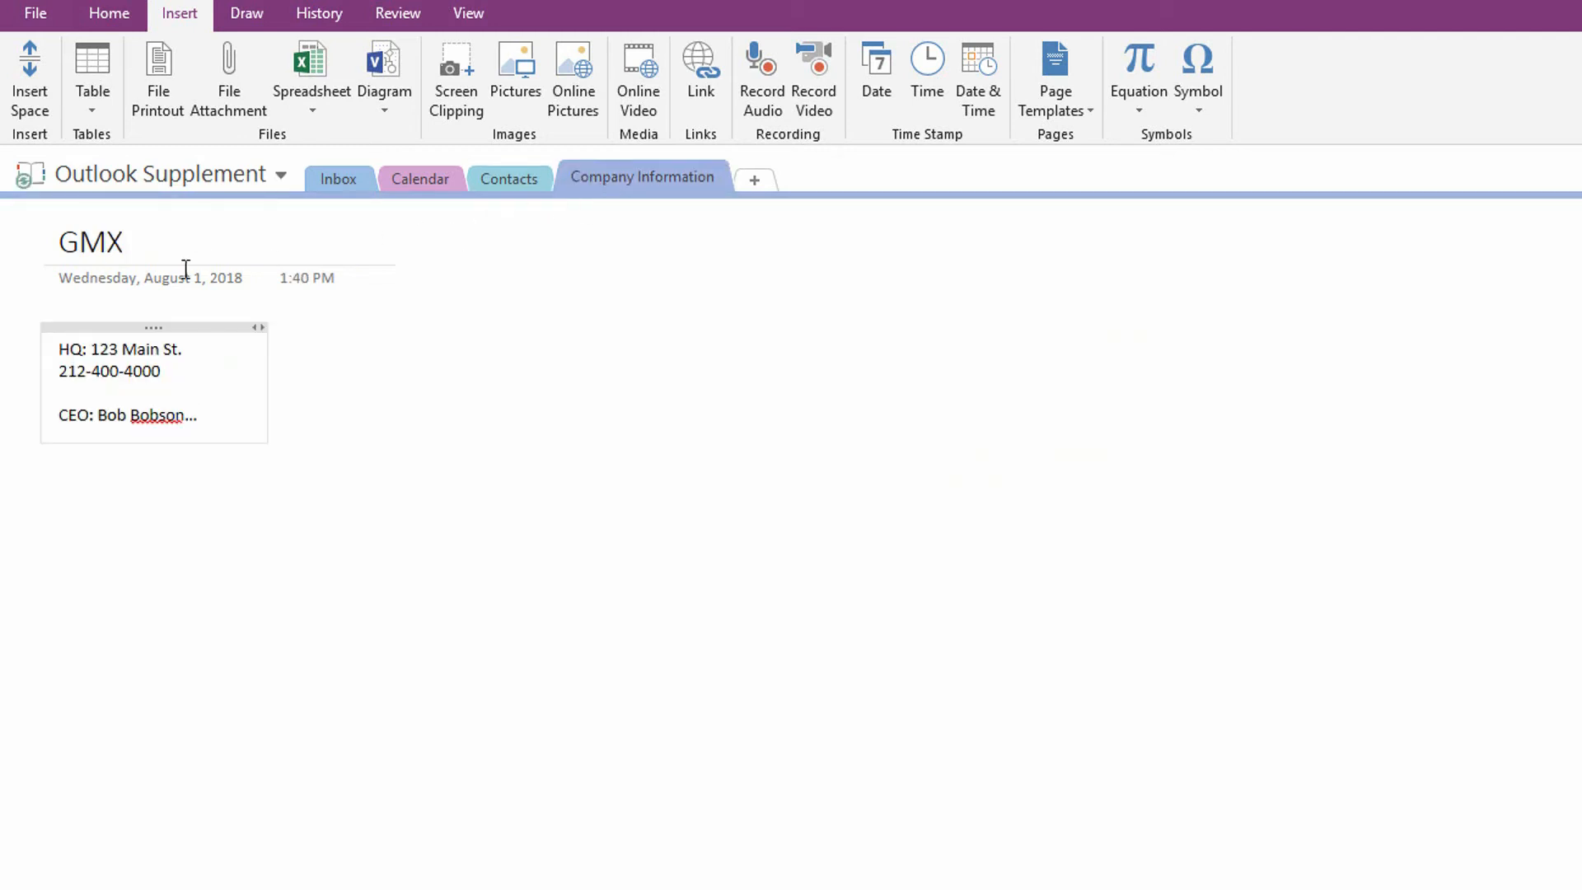
{"action": "mouse_move", "coordinate": [350, 376]}
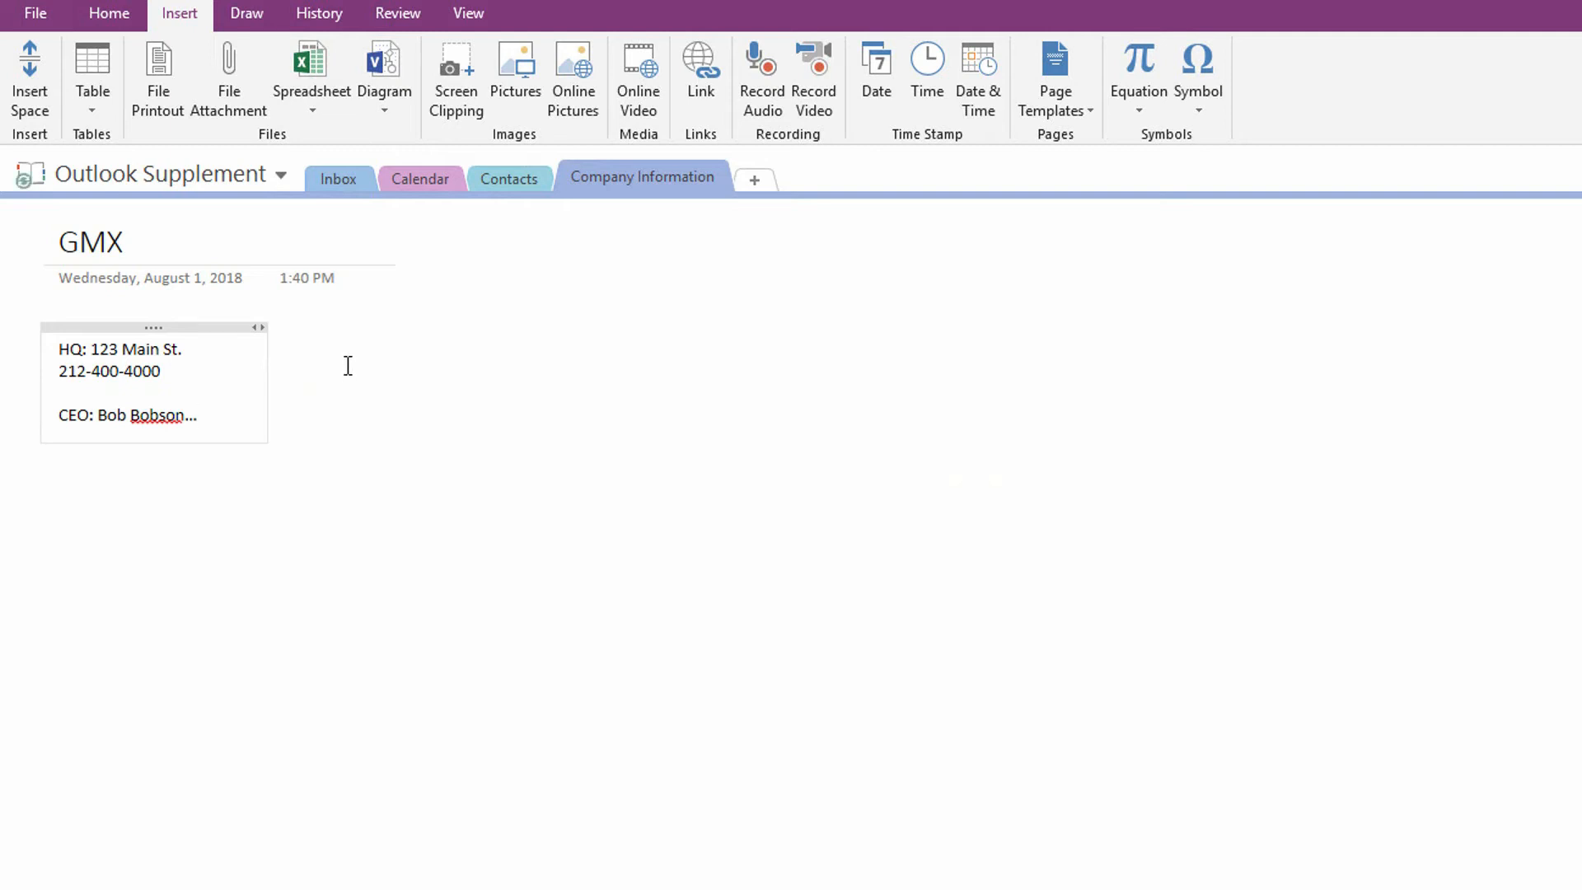
{"action": "mouse_move", "coordinate": [602, 320]}
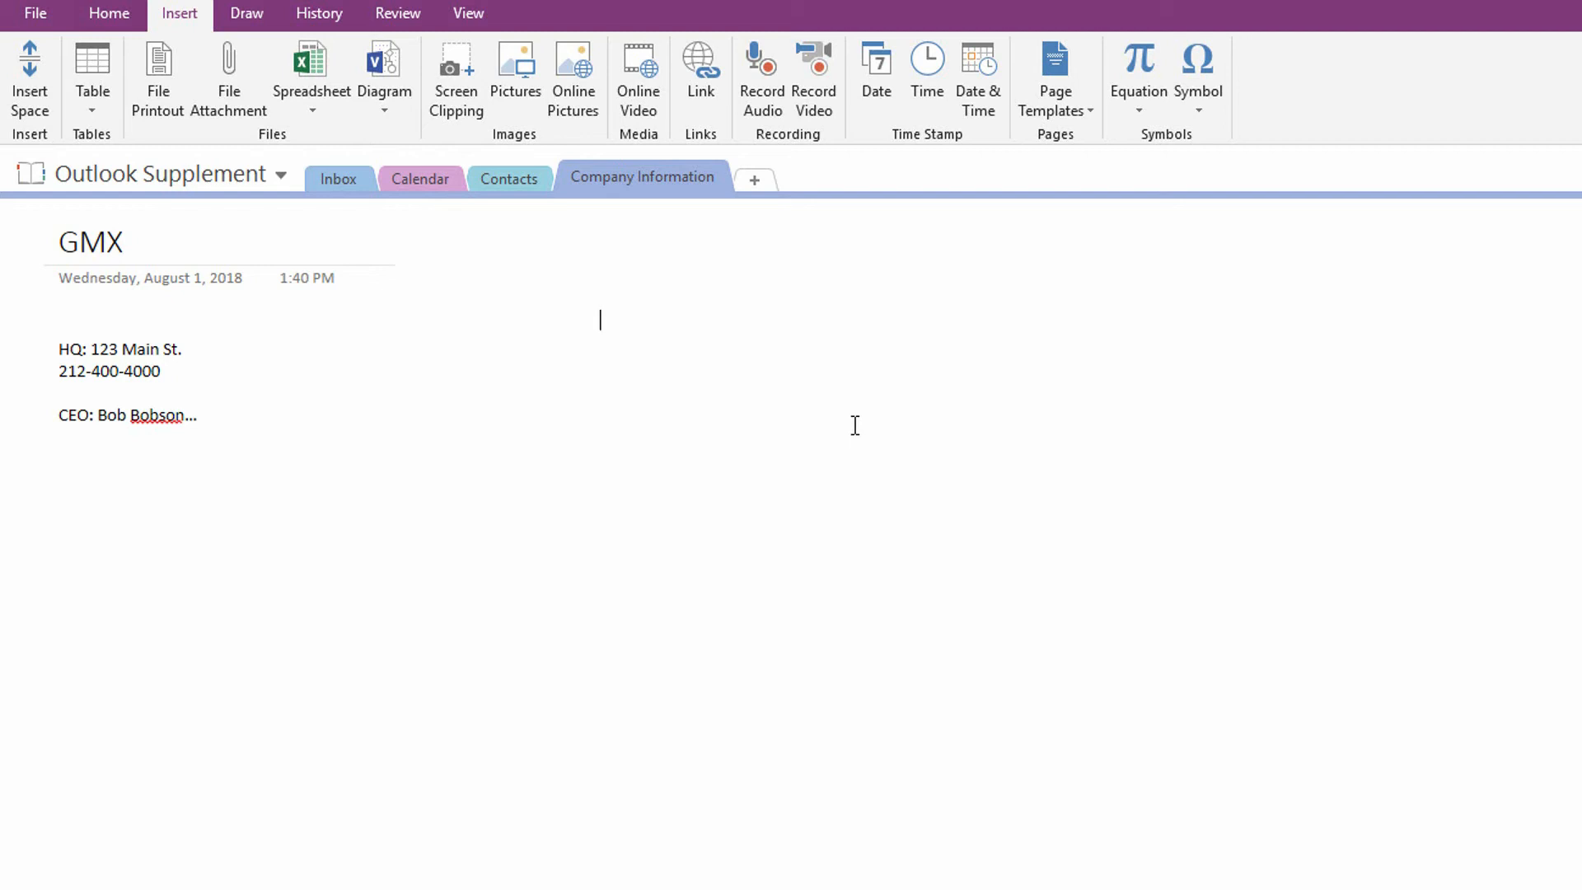
{"action": "type", "text": "[["}
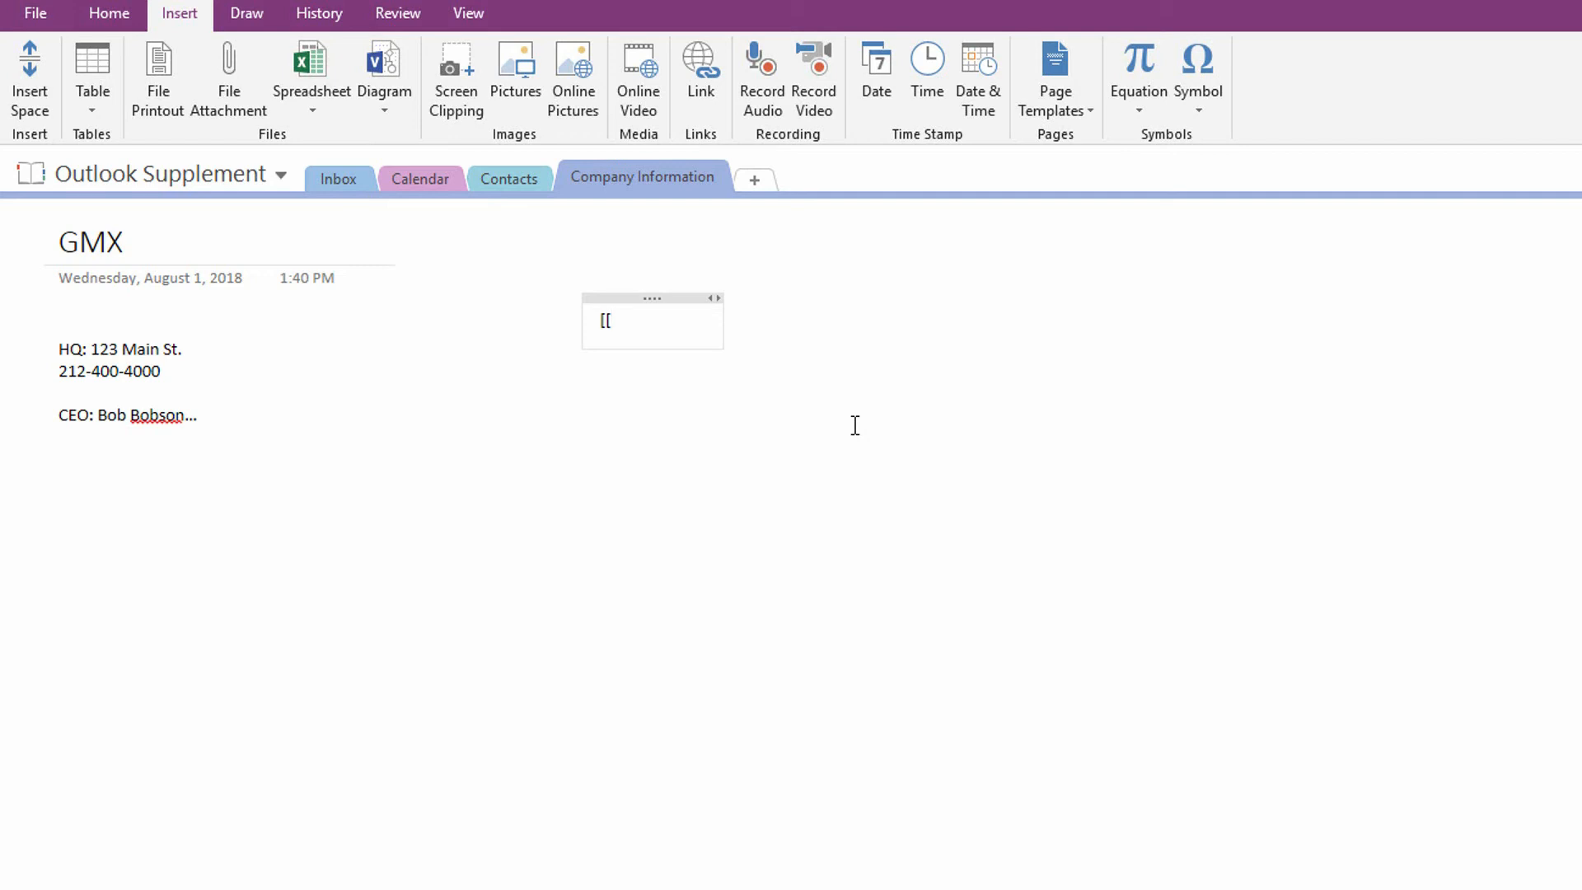
{"action": "type", "text": "Goo"}
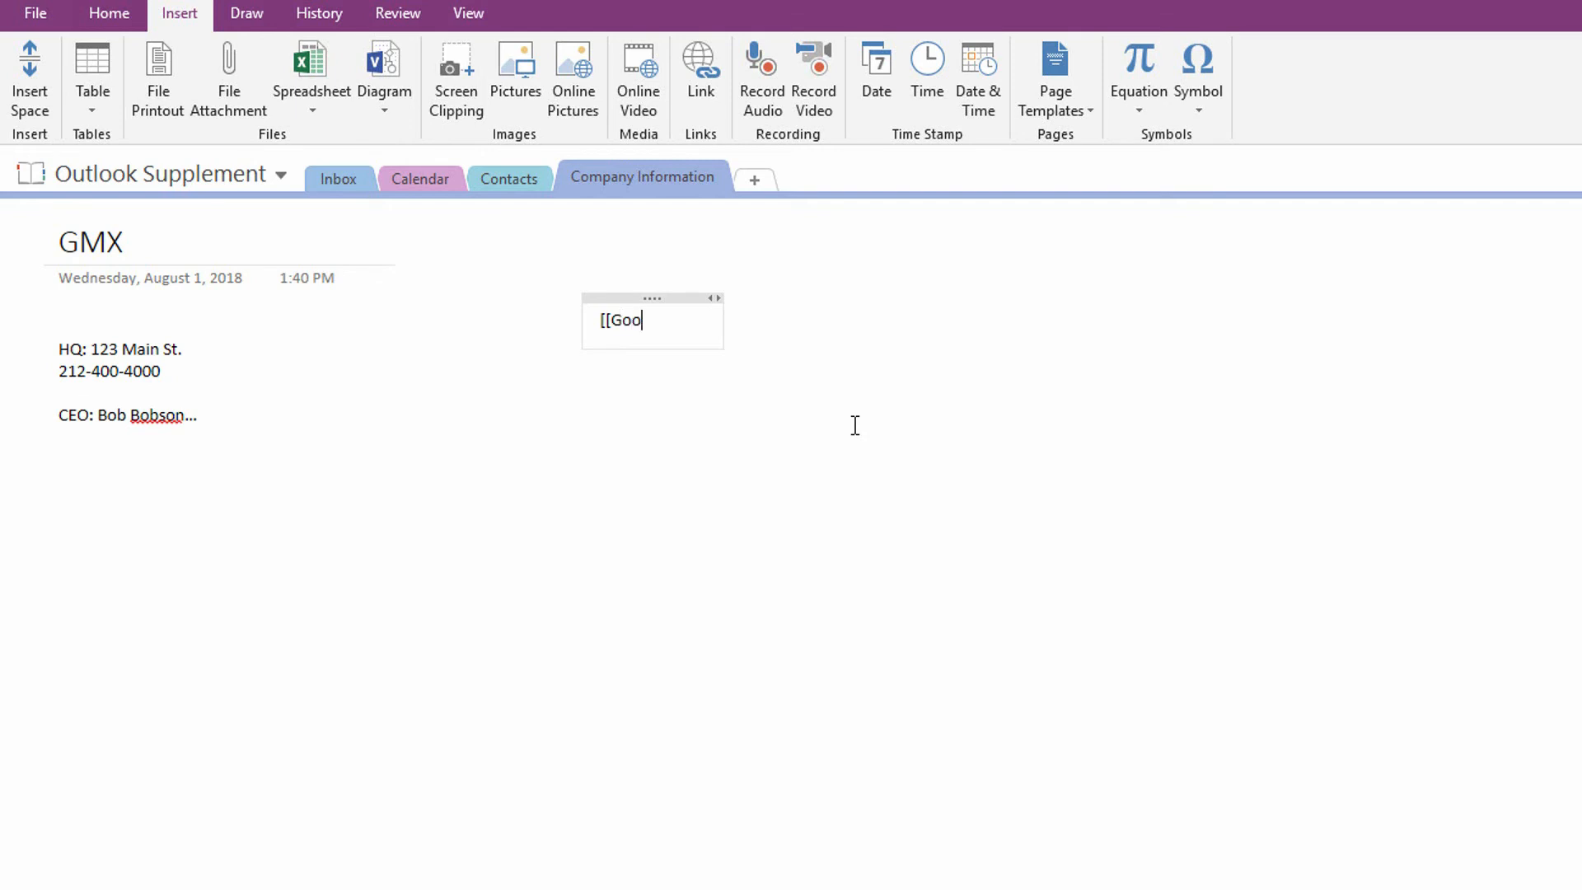
{"action": "type", "text": "dwin, Eric"}
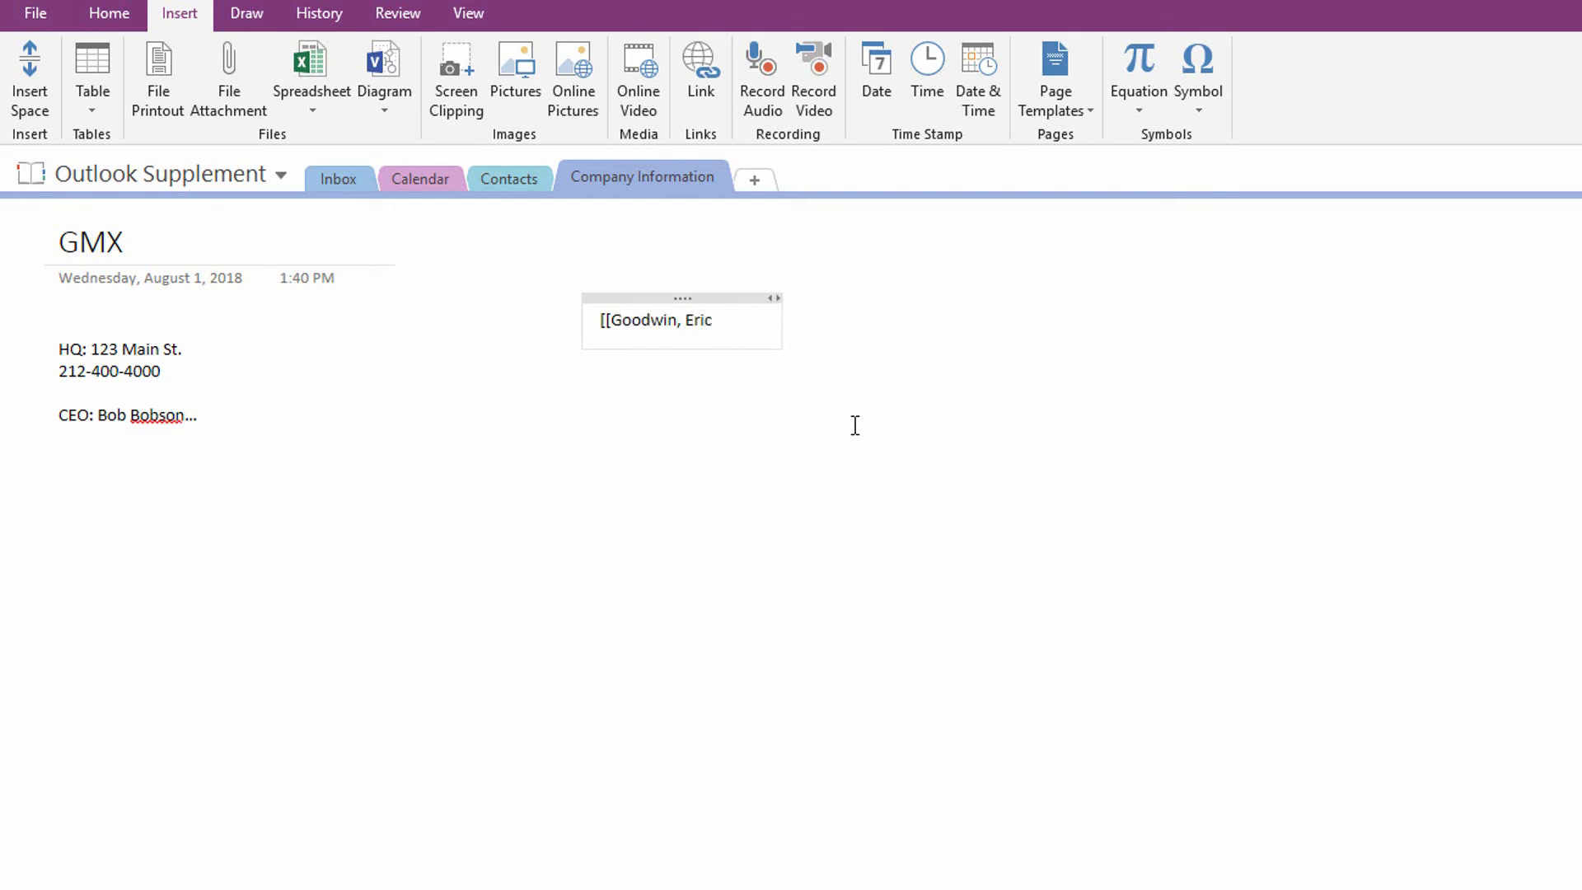